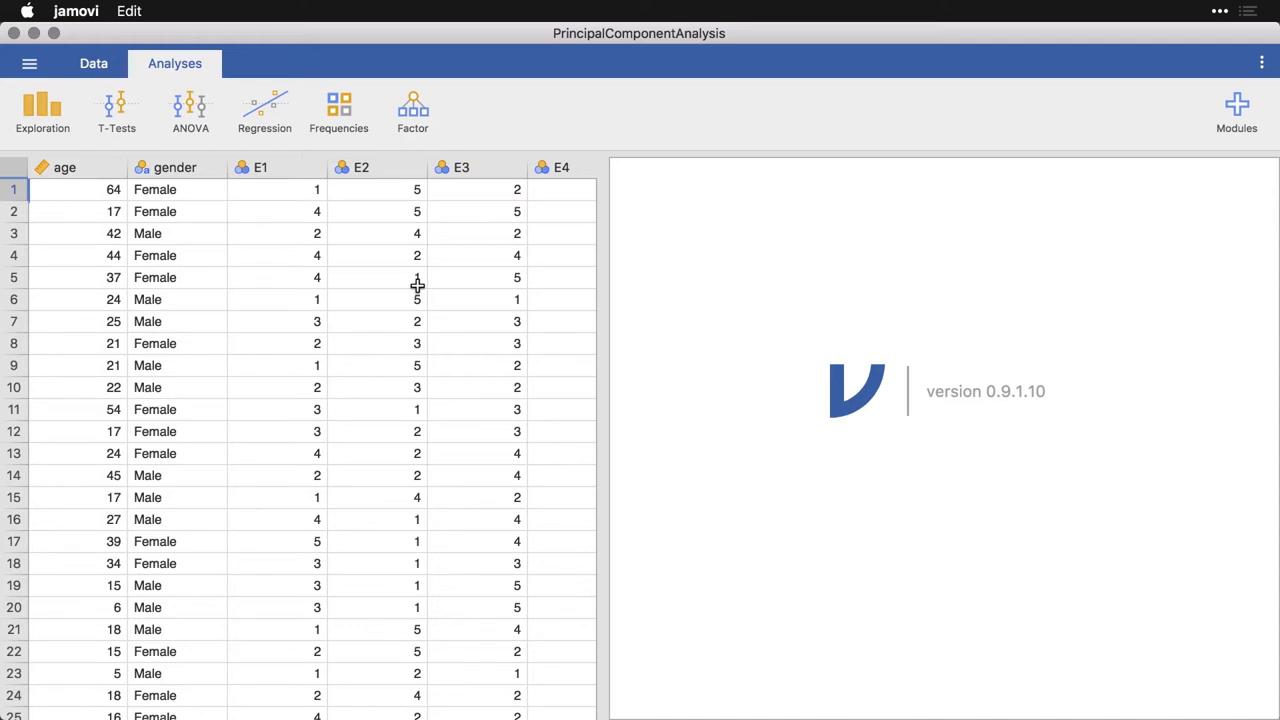
mouse_move(404, 202)
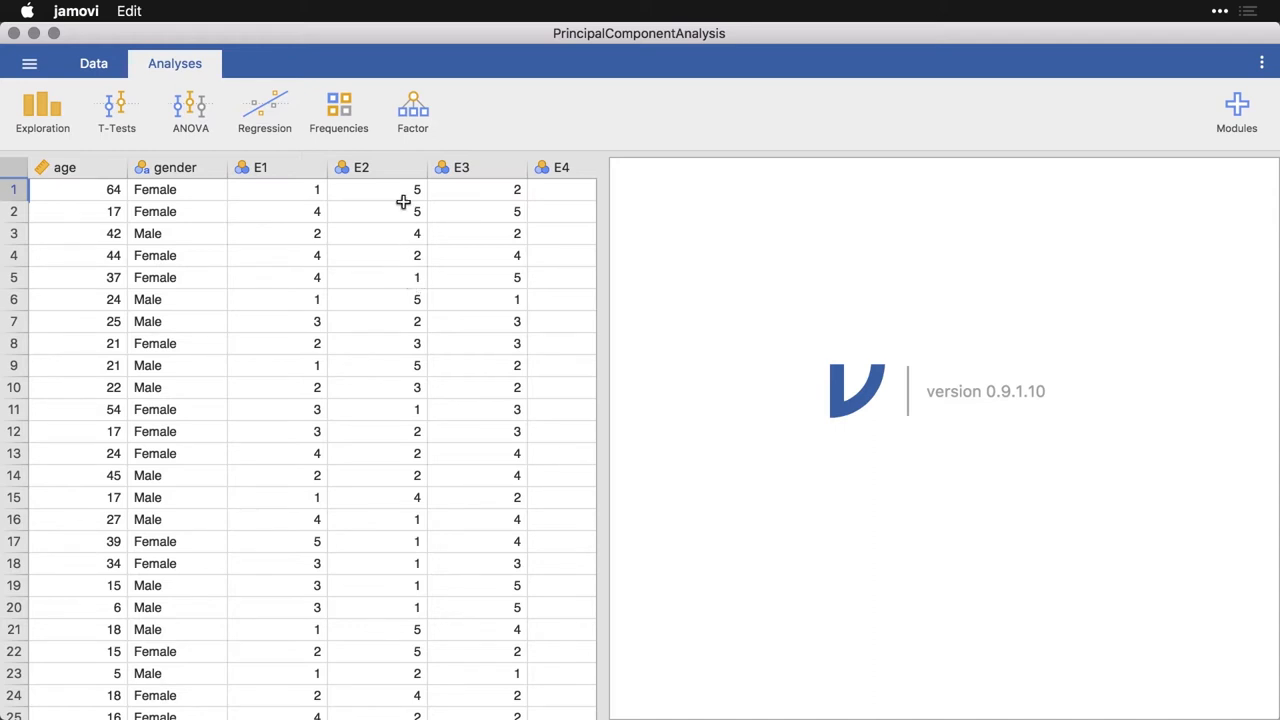
Start a Principal Component Analysis from the Factor analyses menu.
left_click(412, 110)
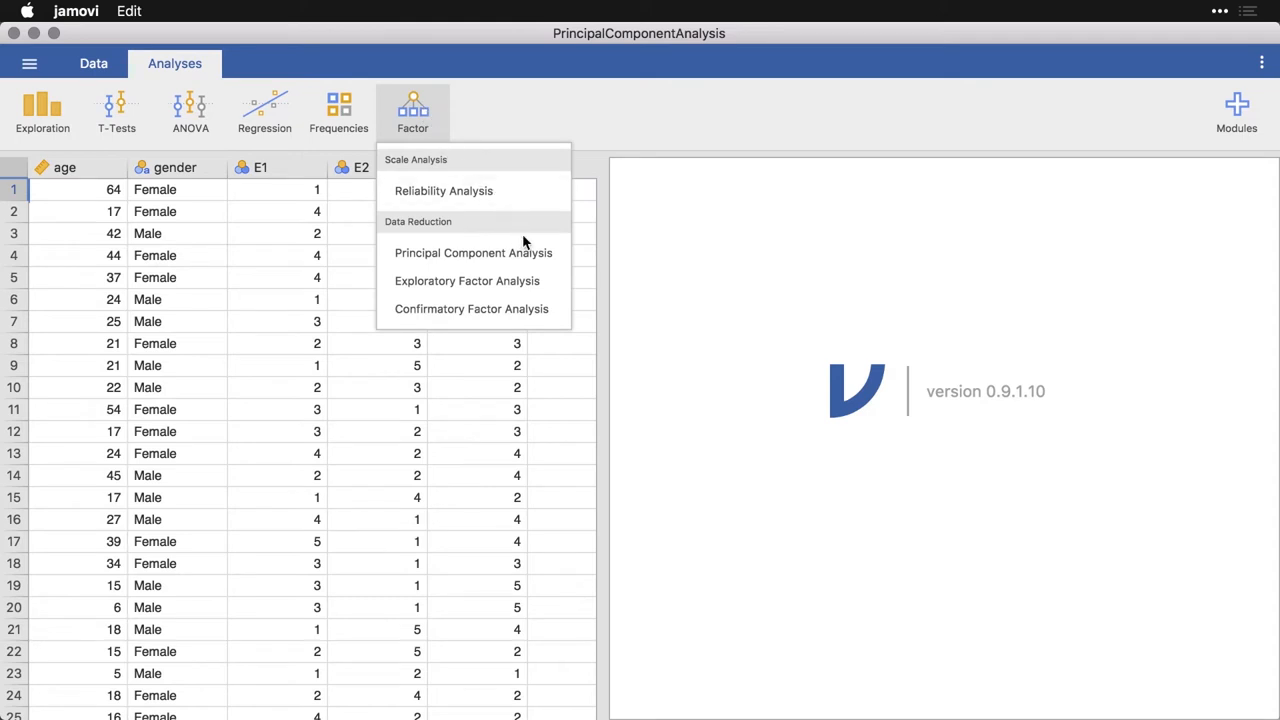
mouse_move(556, 264)
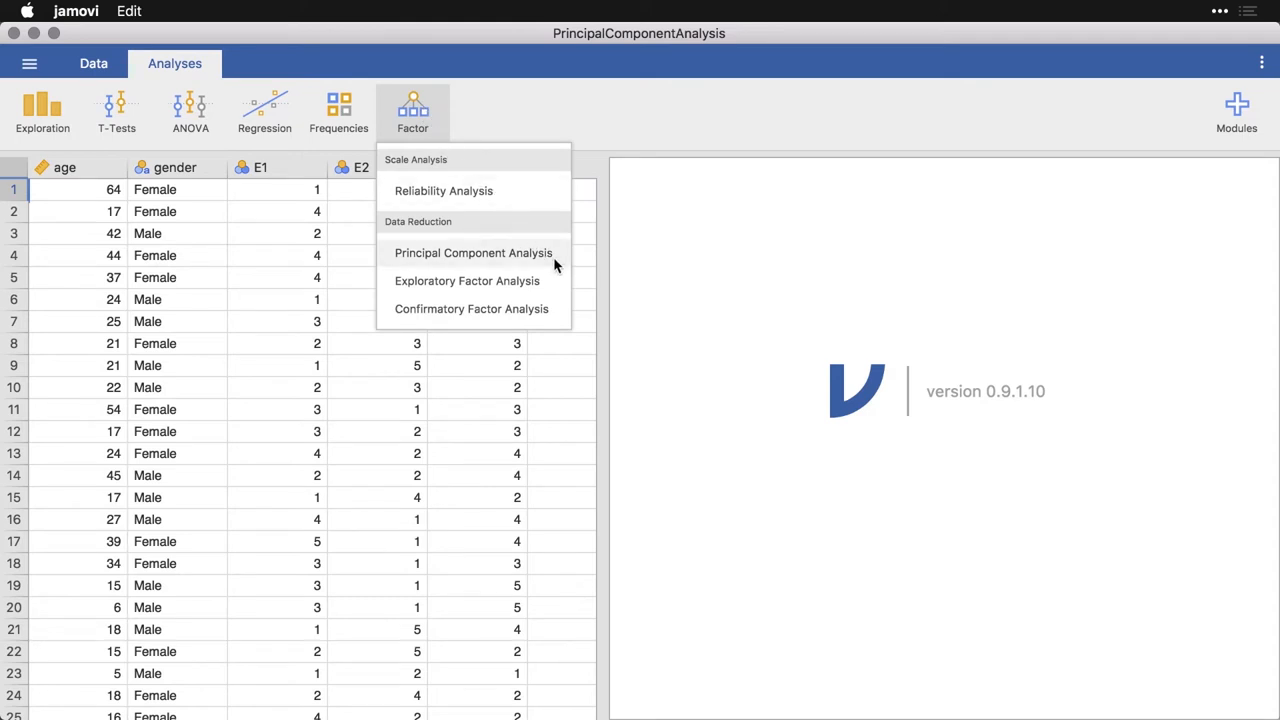
left_click(472, 252)
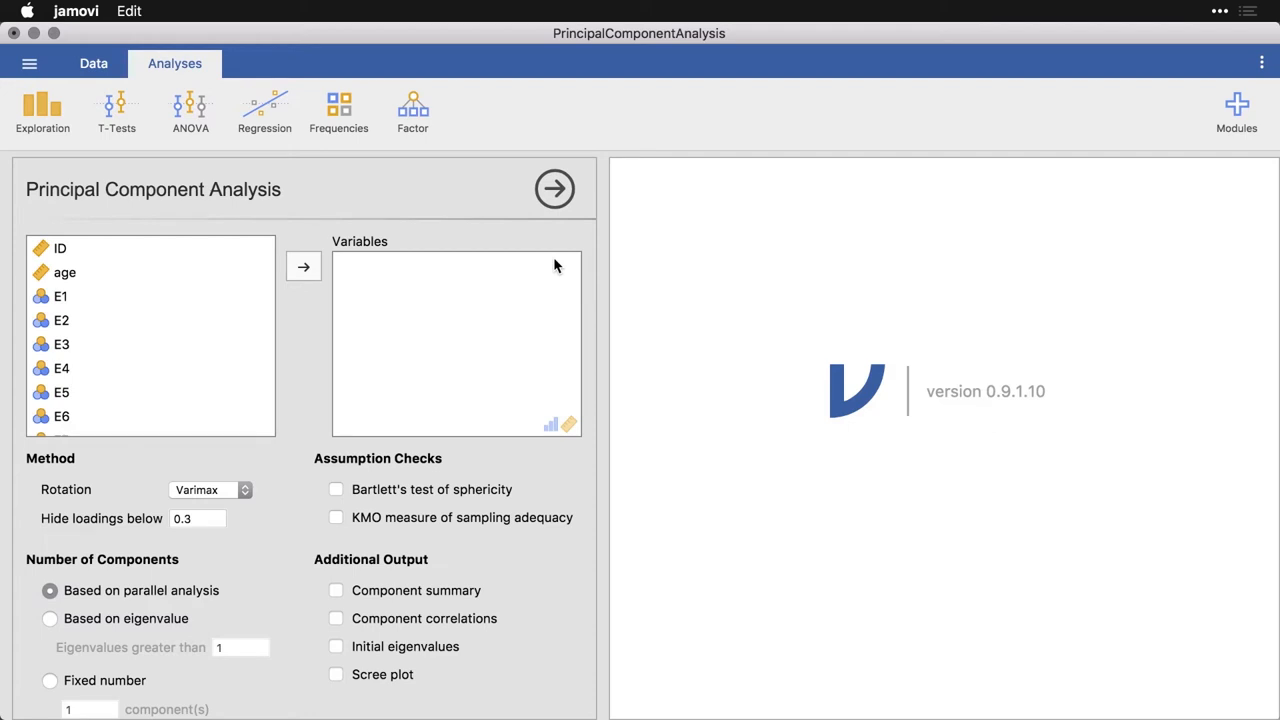
mouse_move(556, 316)
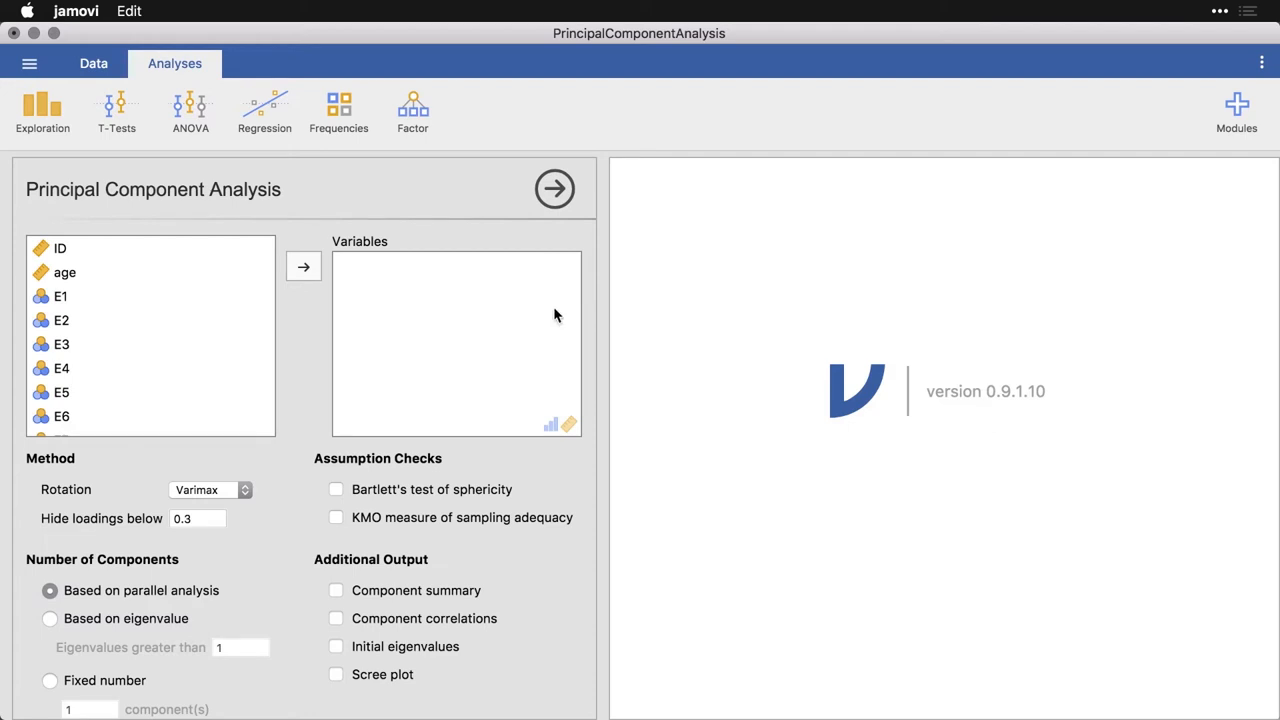
mouse_move(572, 444)
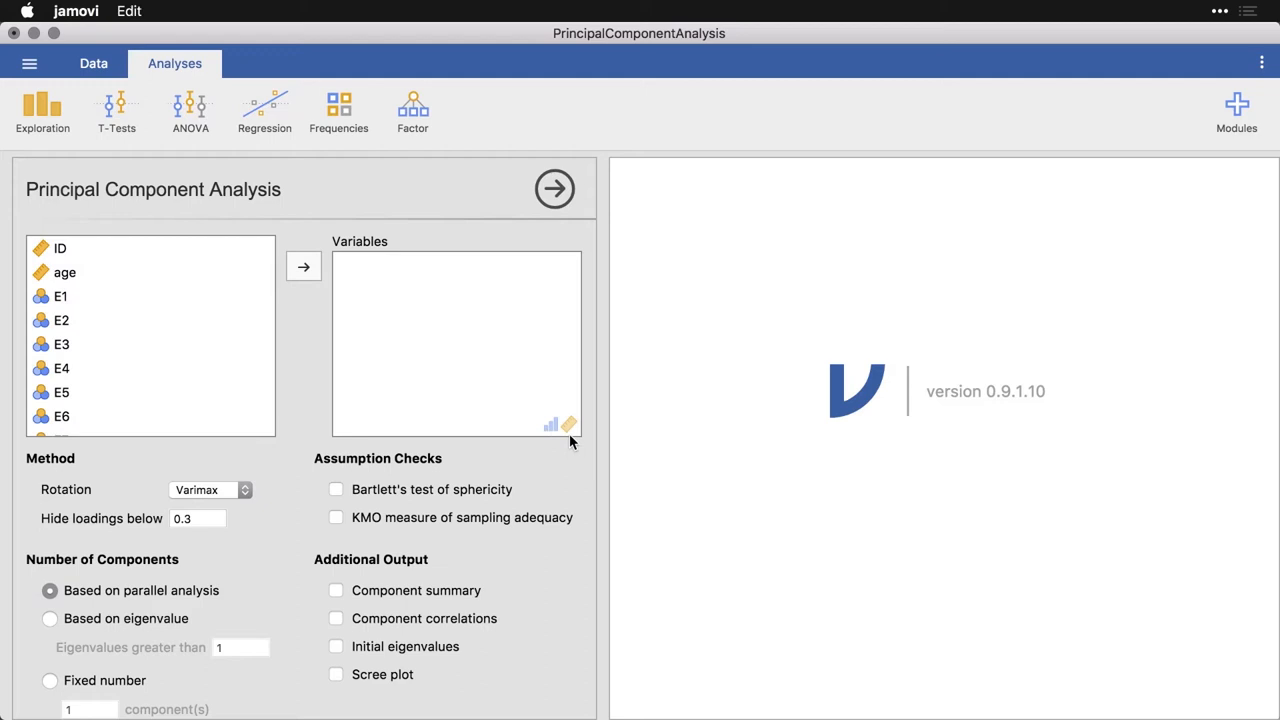
mouse_move(120, 308)
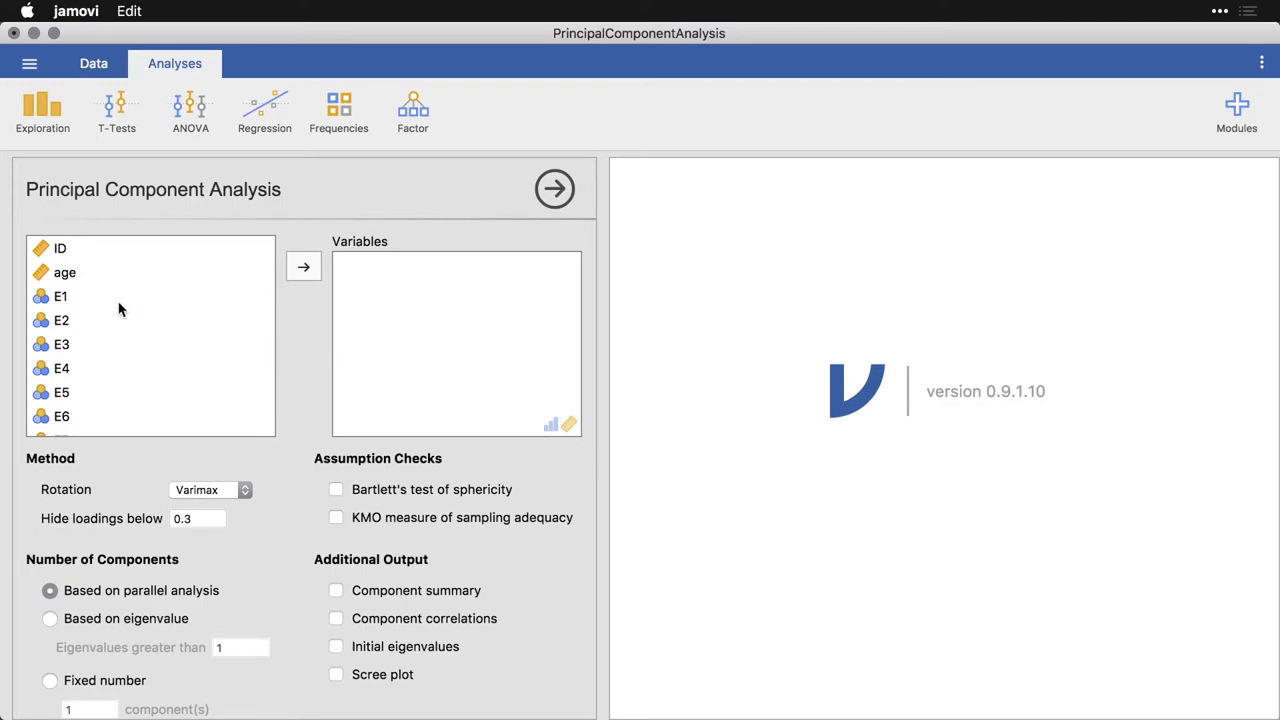
Select item E1 and move down the variable list toward O10 to gather all personality items.
left_click(60, 288)
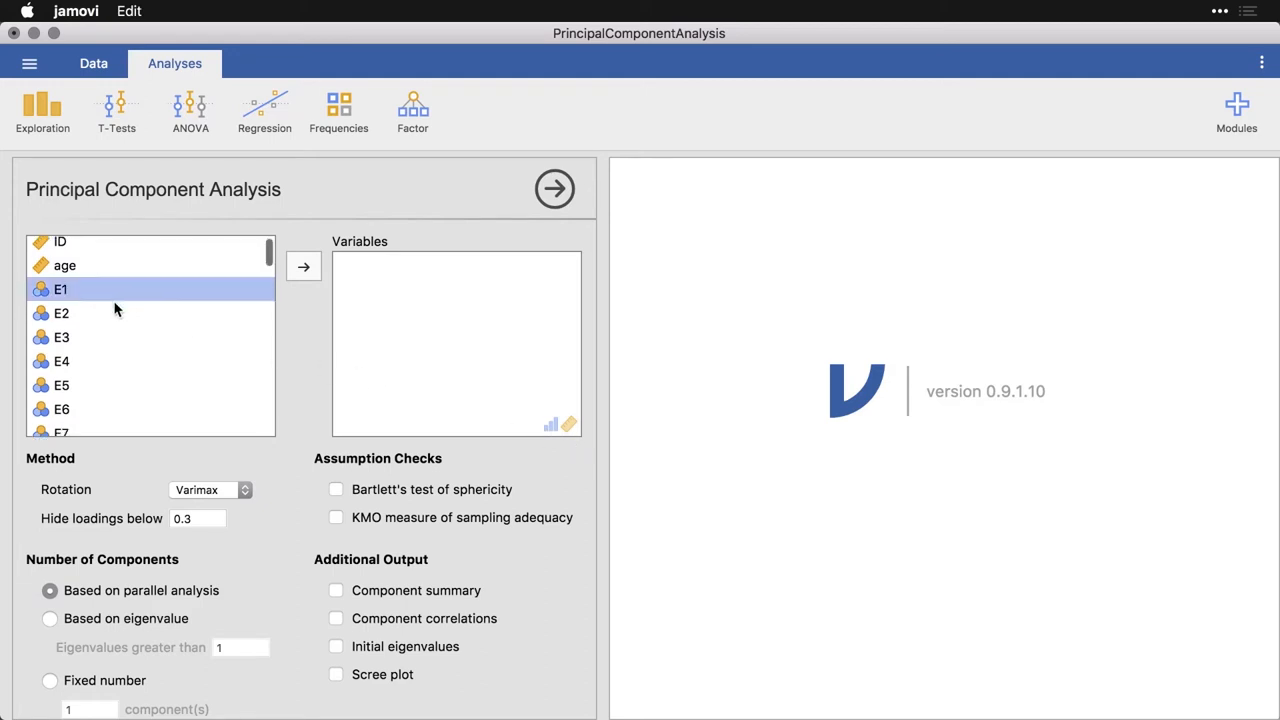
scroll("down", 3)
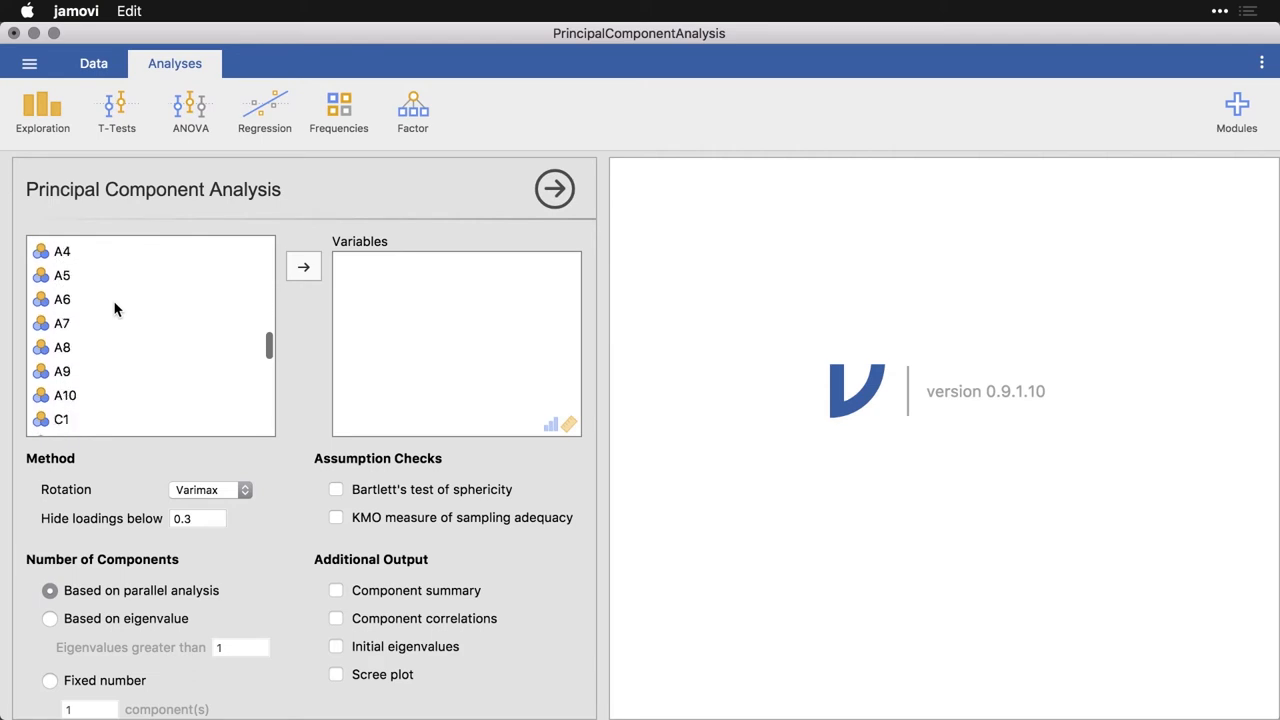
scroll("down", 3)
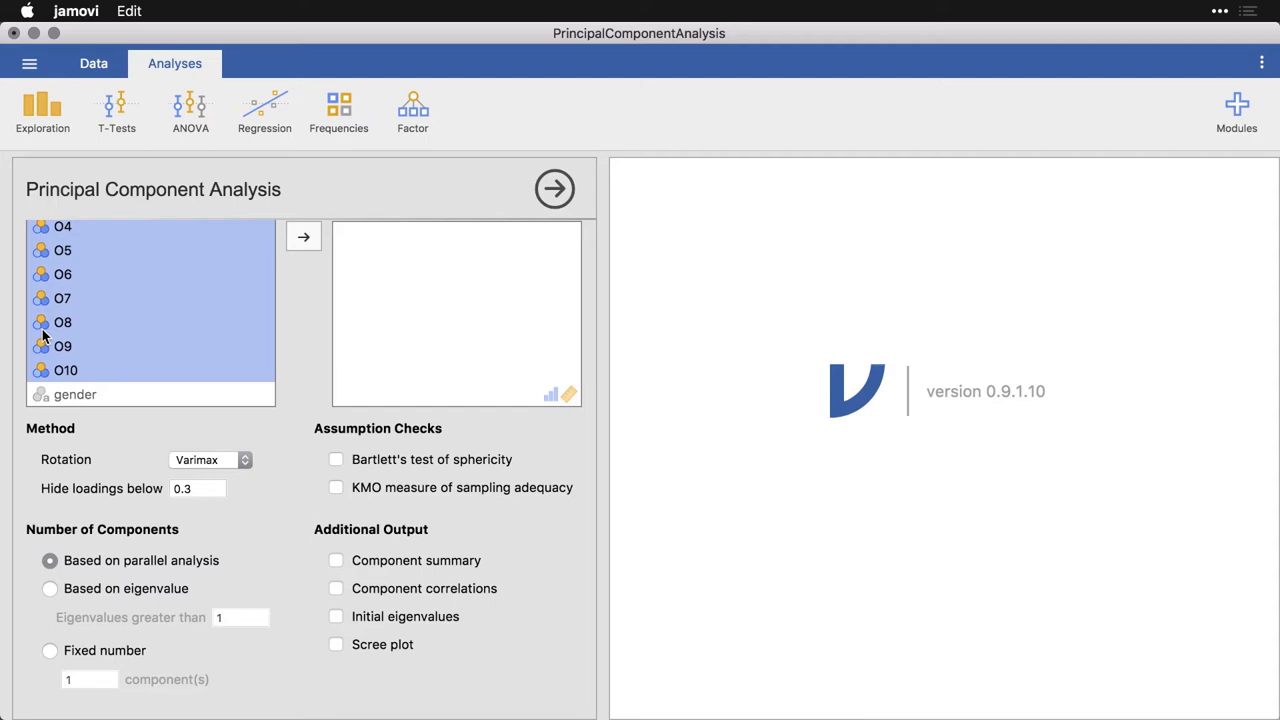
mouse_move(296, 328)
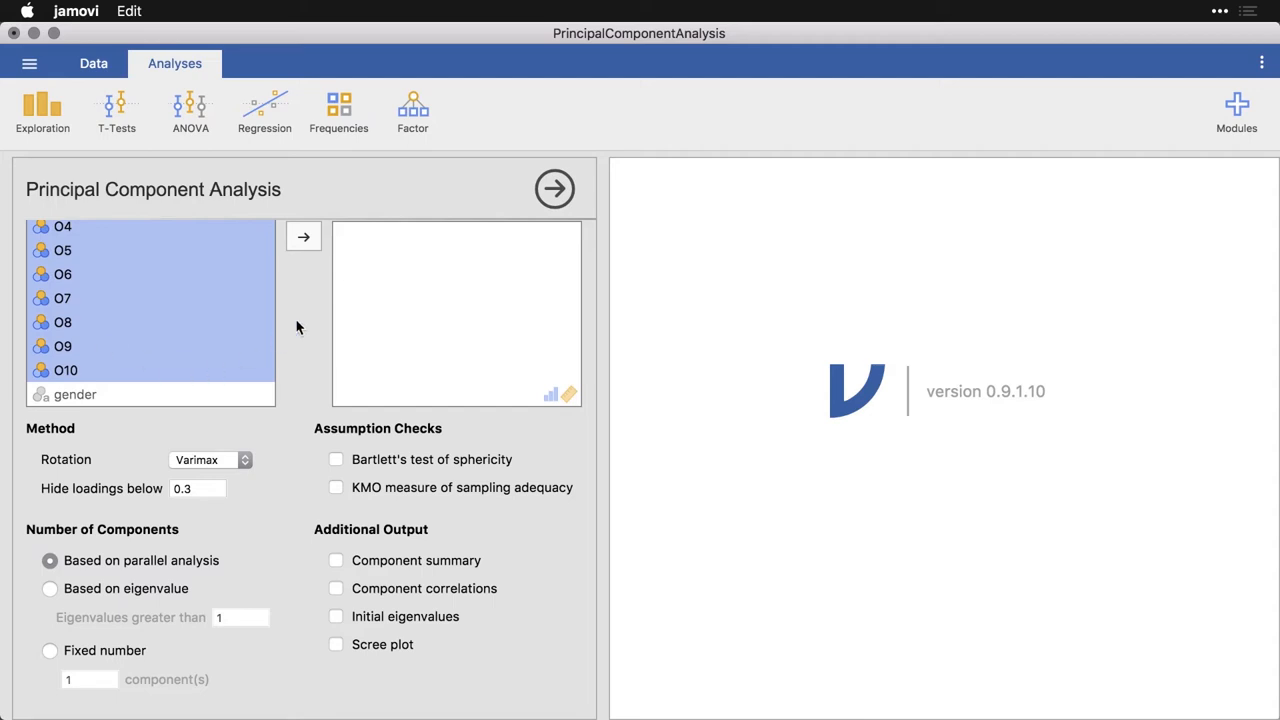
Move the selected items E1 through O10 into the Variables box to produce the loadings table.
left_click(304, 236)
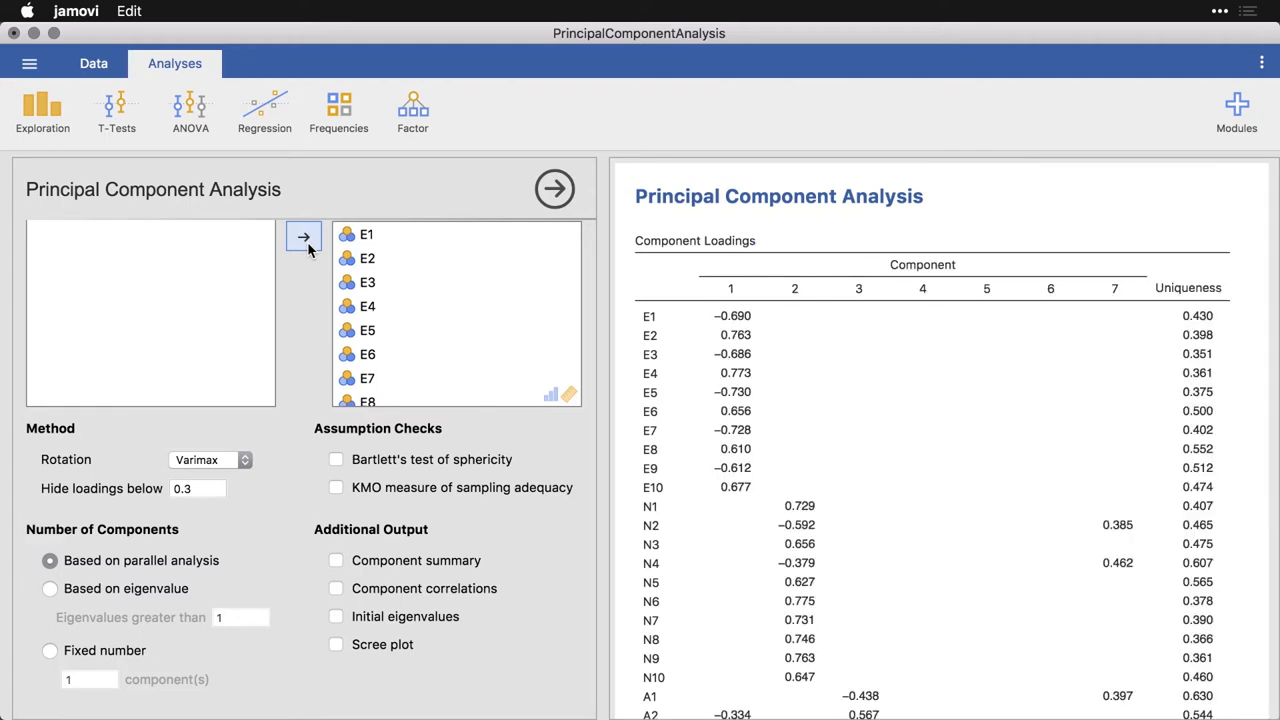
mouse_move(764, 400)
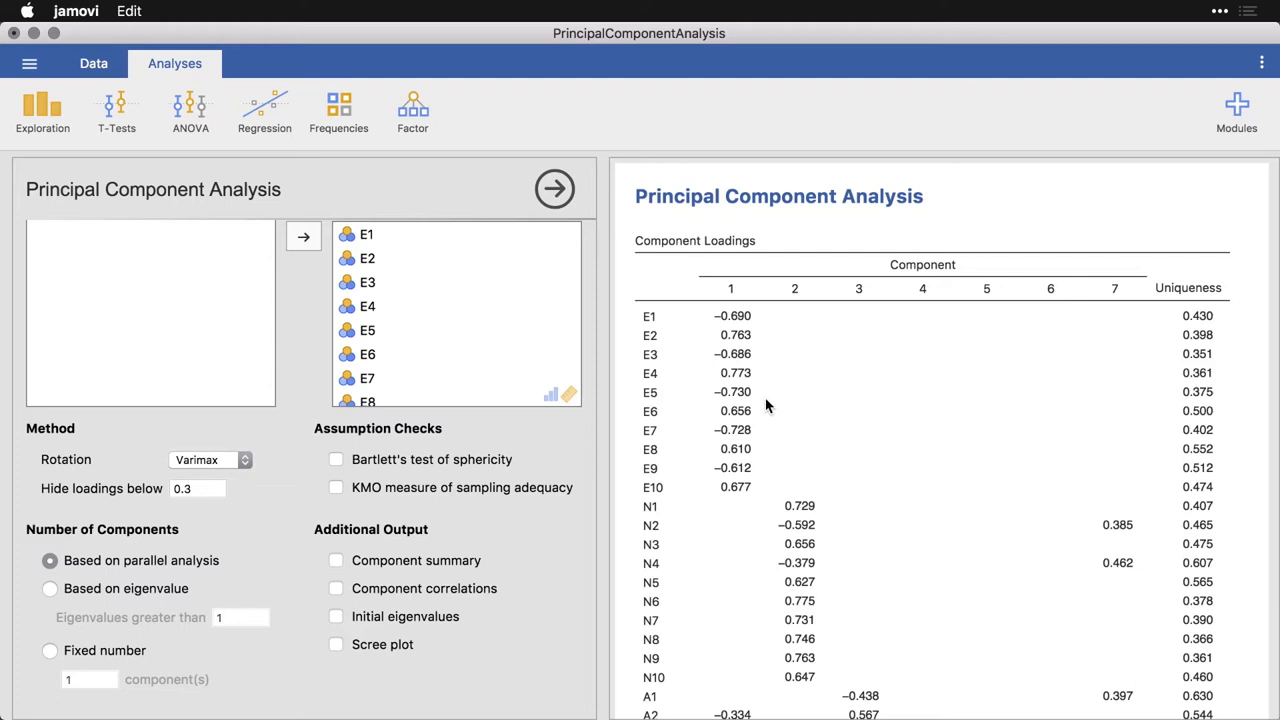
mouse_move(768, 384)
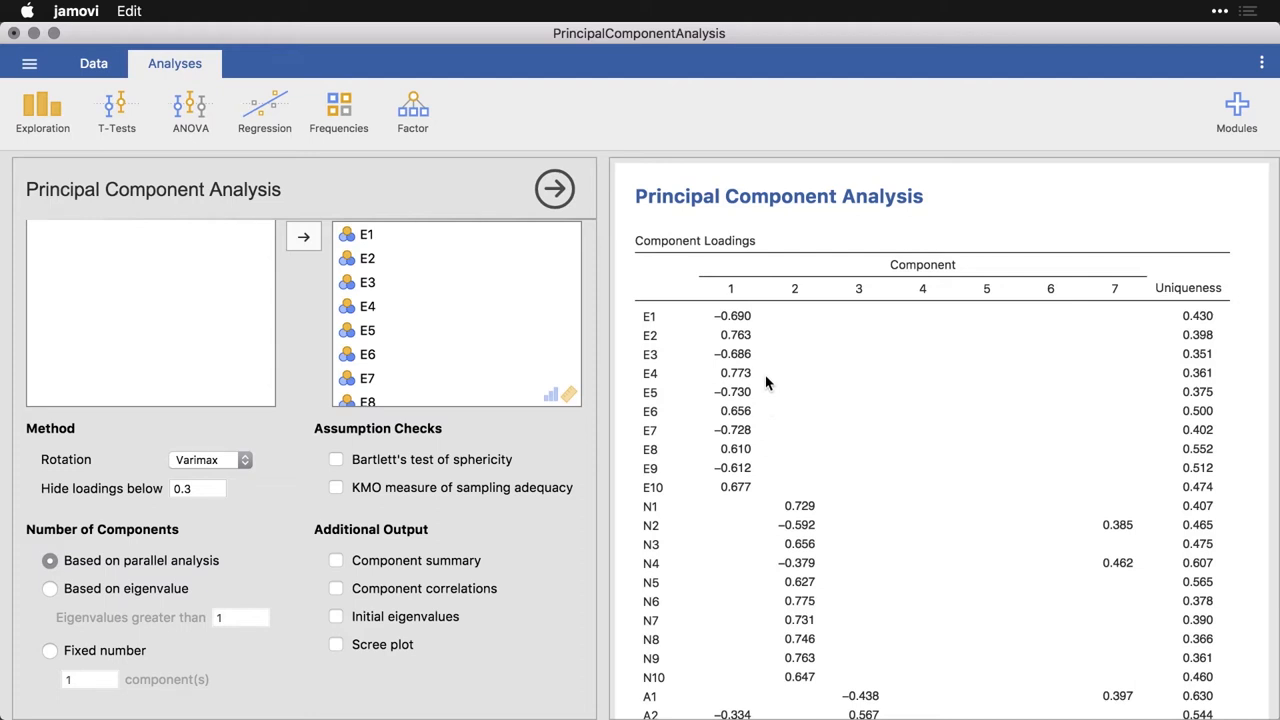
mouse_move(866, 310)
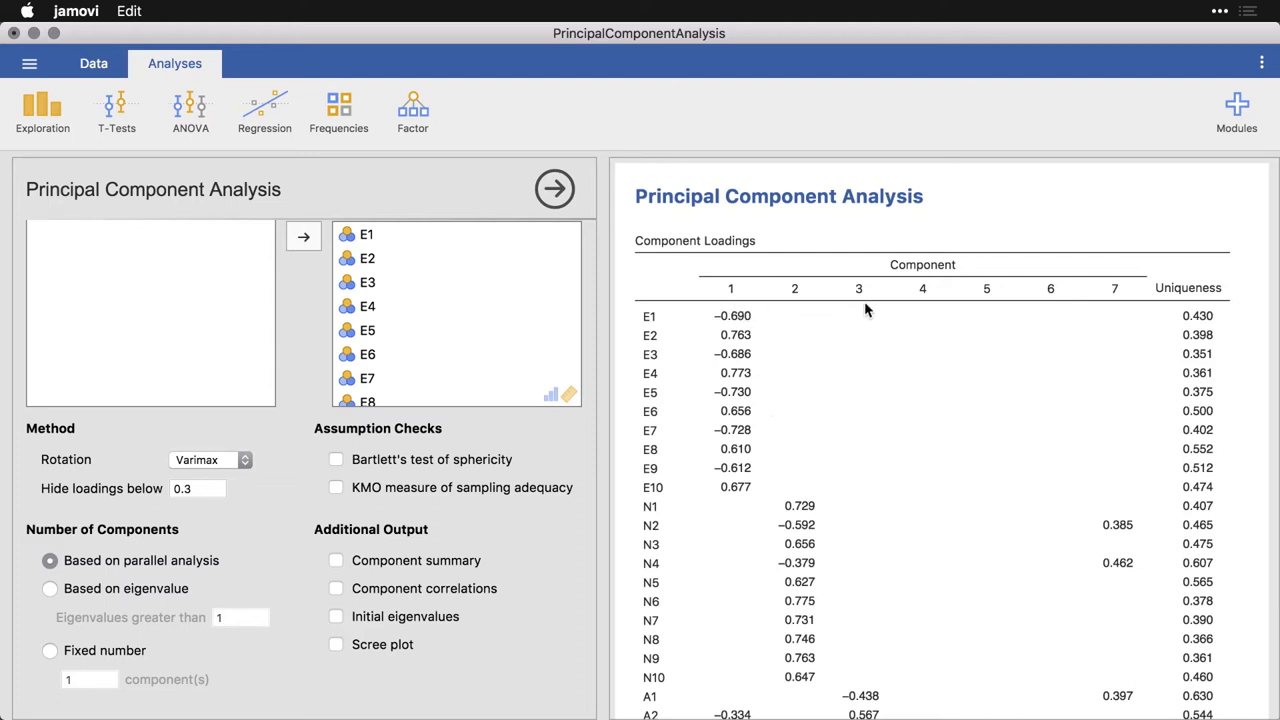
mouse_move(1100, 304)
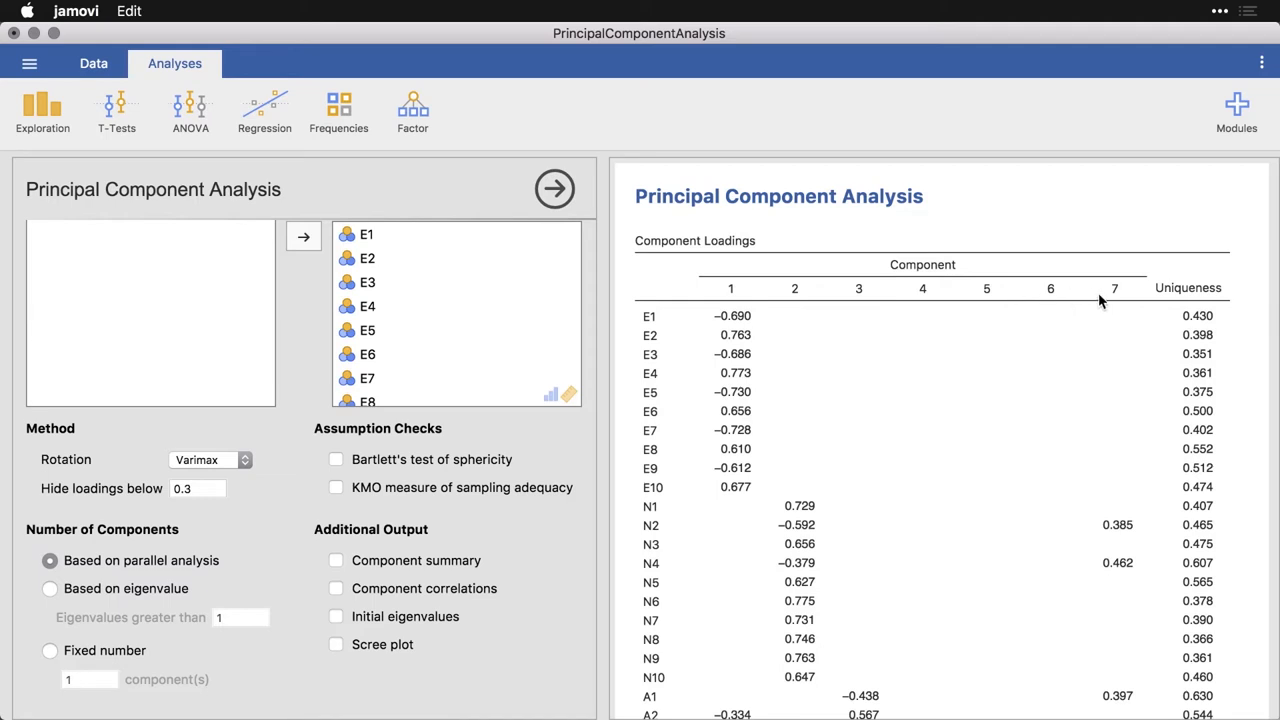
mouse_move(1120, 308)
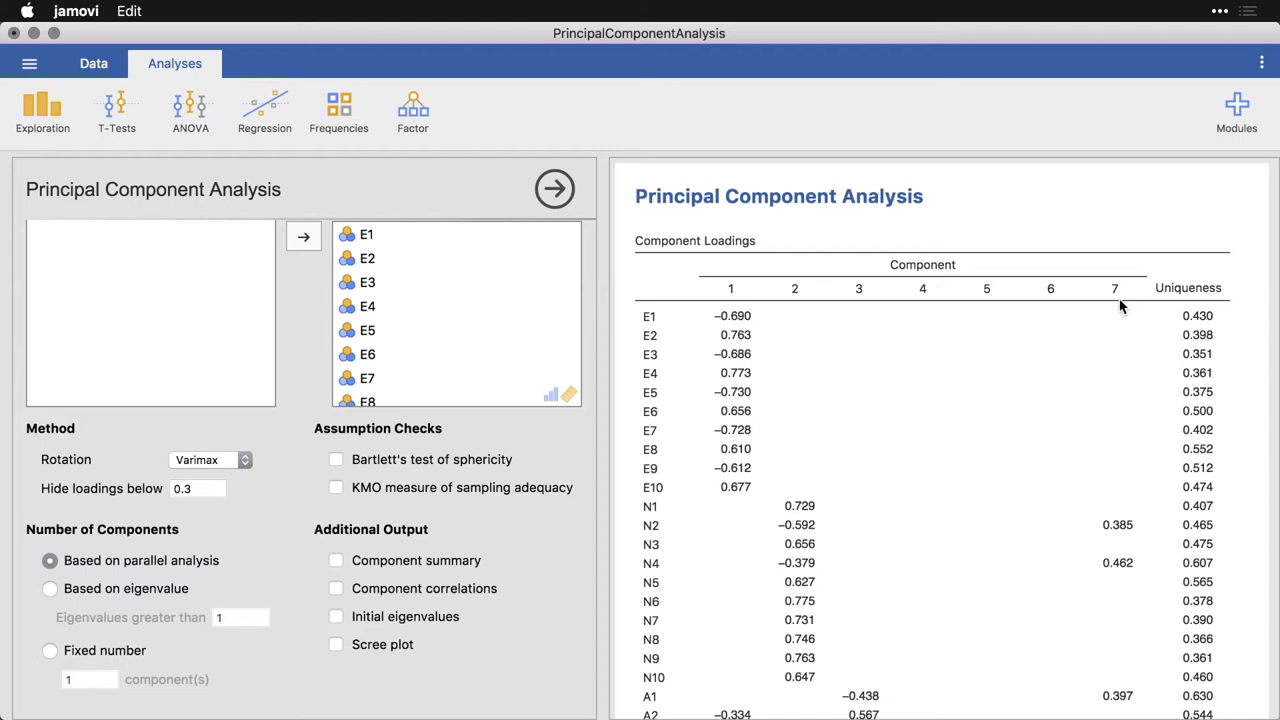
mouse_move(910, 356)
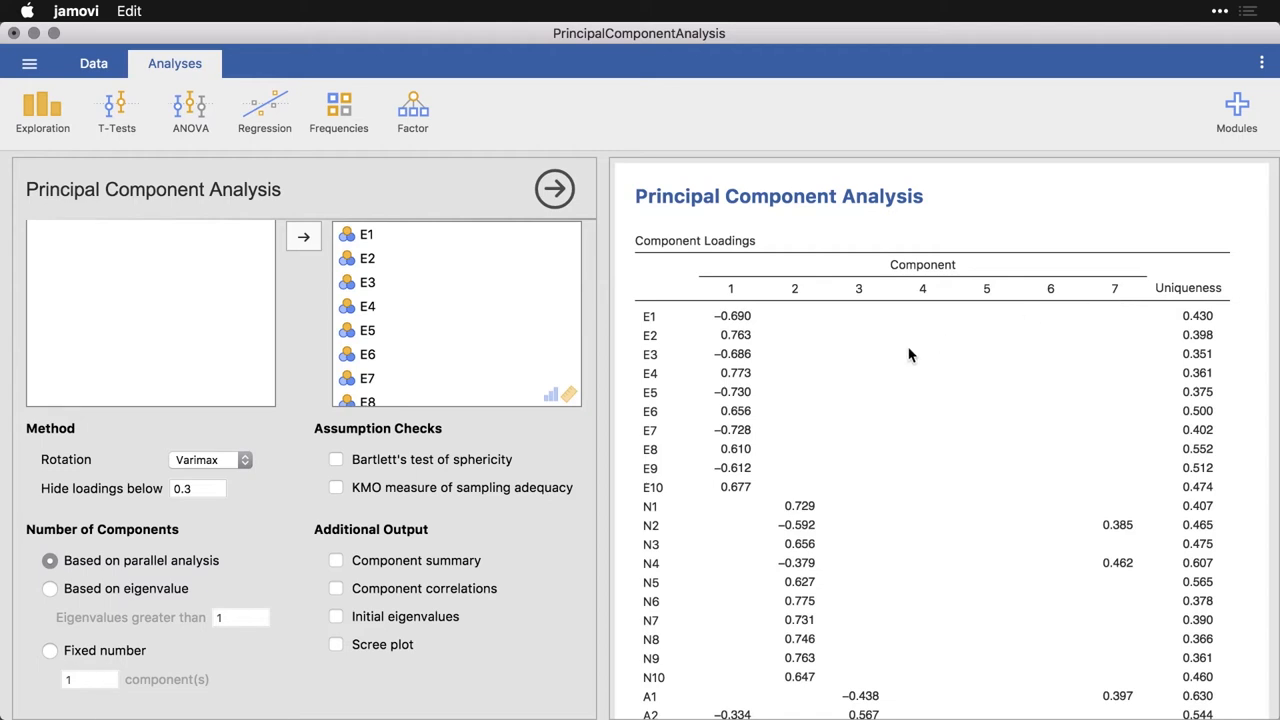
mouse_move(738, 332)
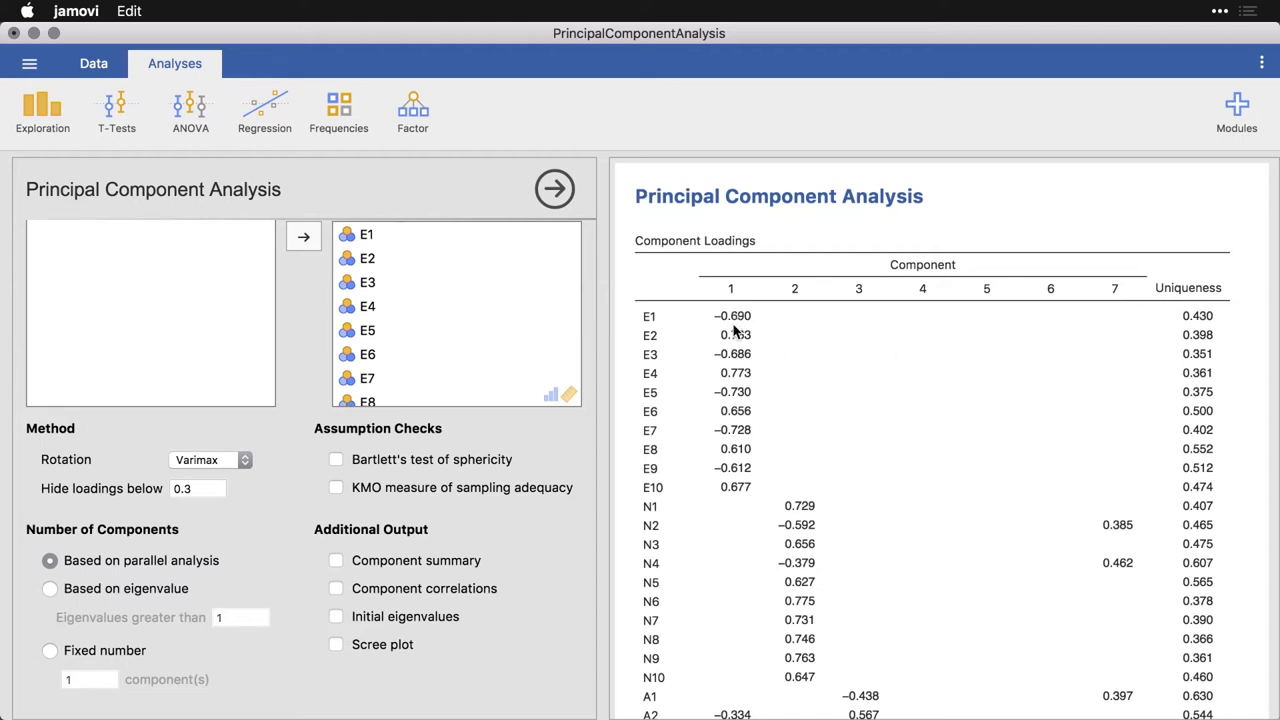
mouse_move(728, 488)
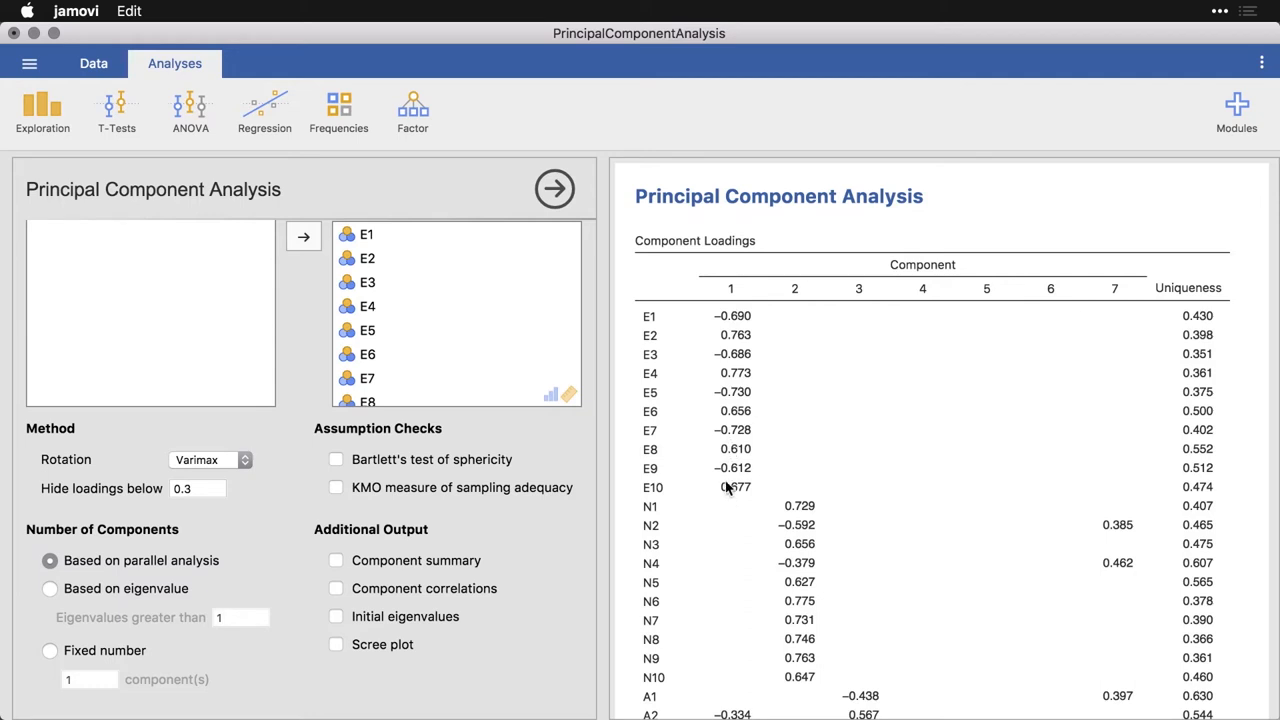
mouse_move(718, 324)
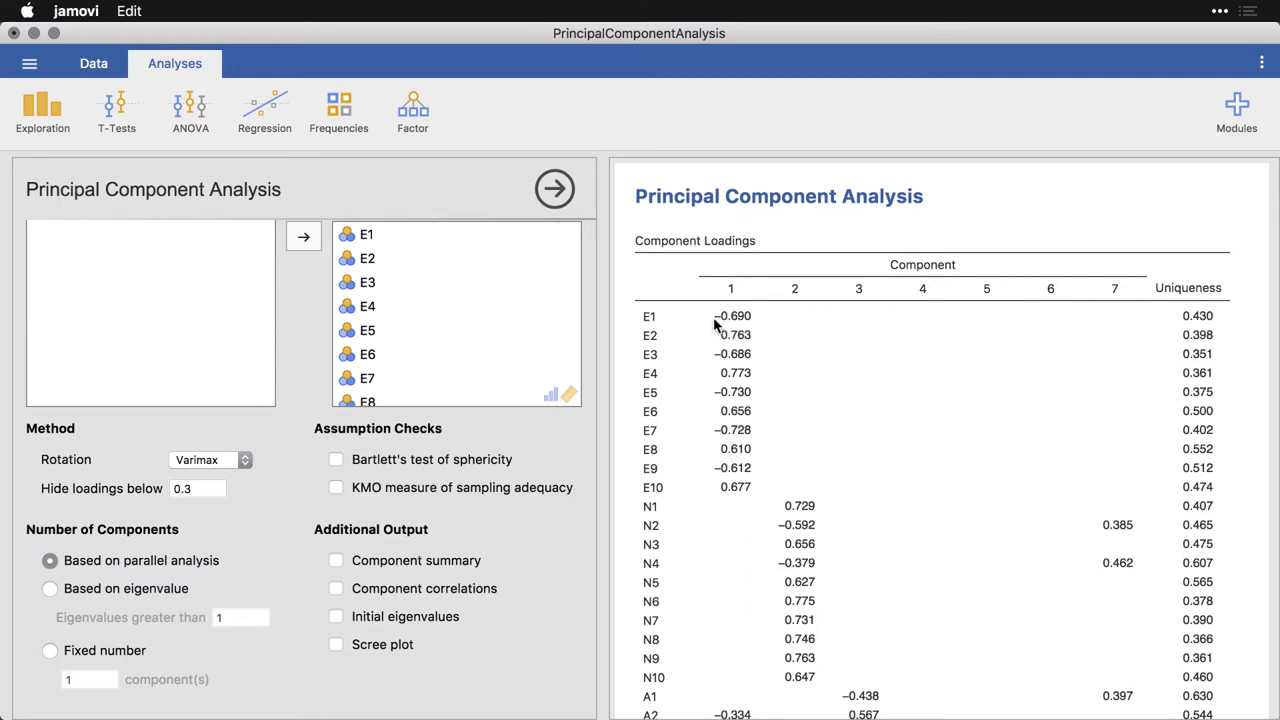
mouse_move(724, 368)
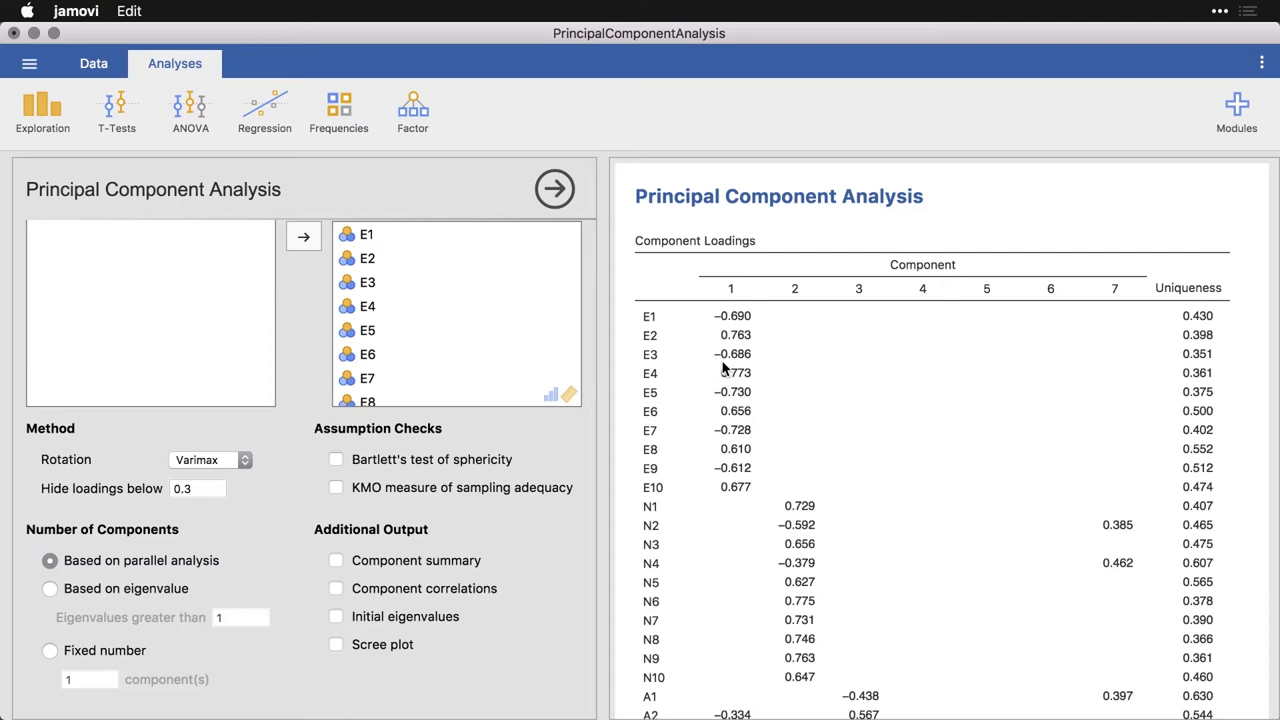
mouse_move(780, 410)
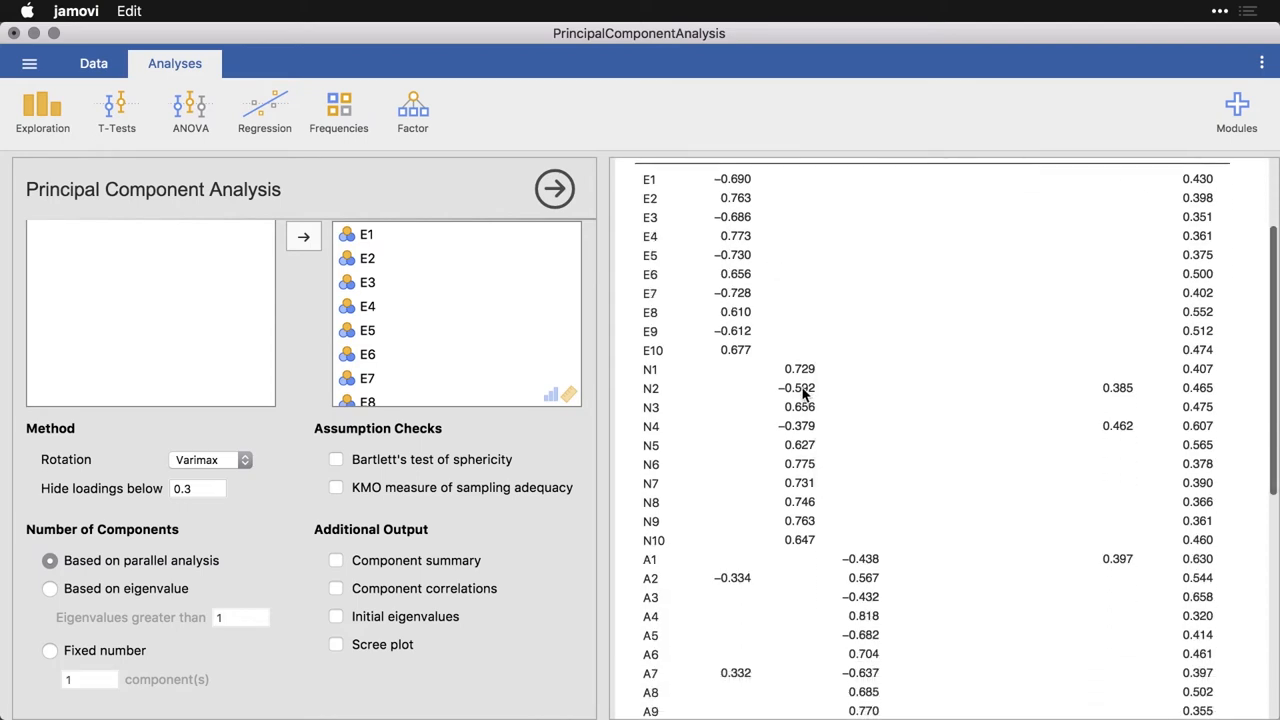
scroll("down", 3)
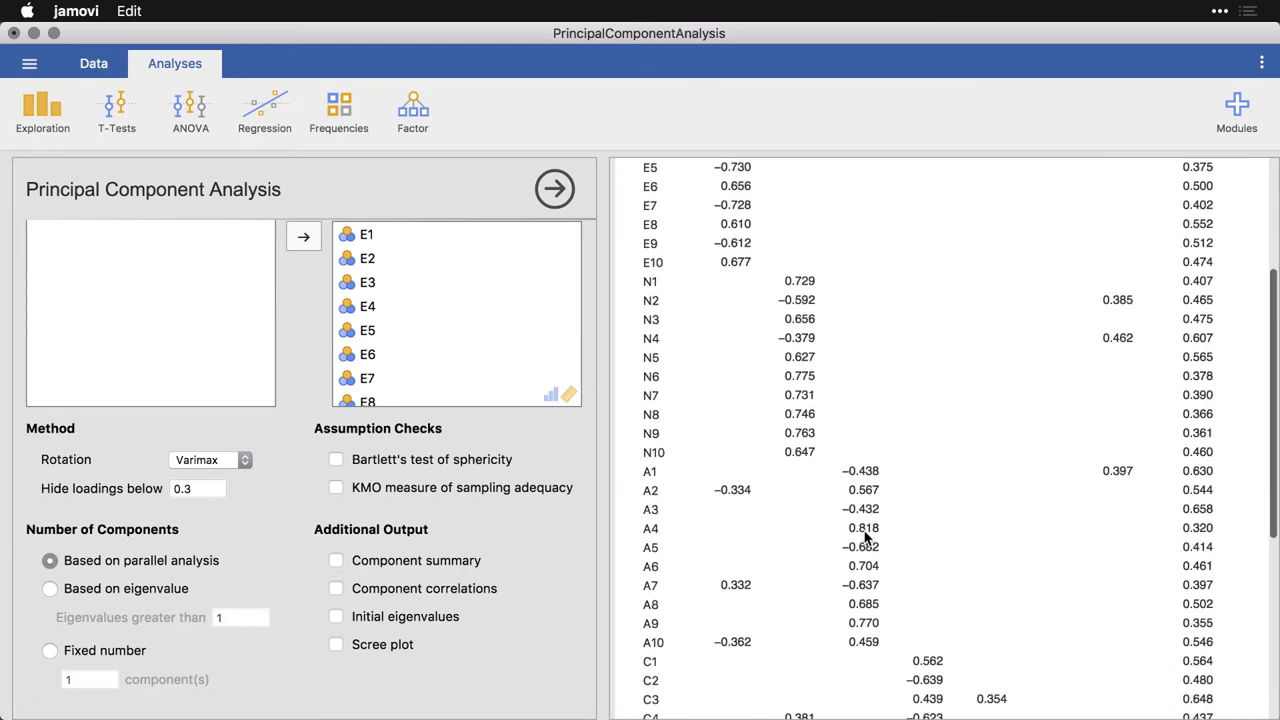
scroll("down", 3)
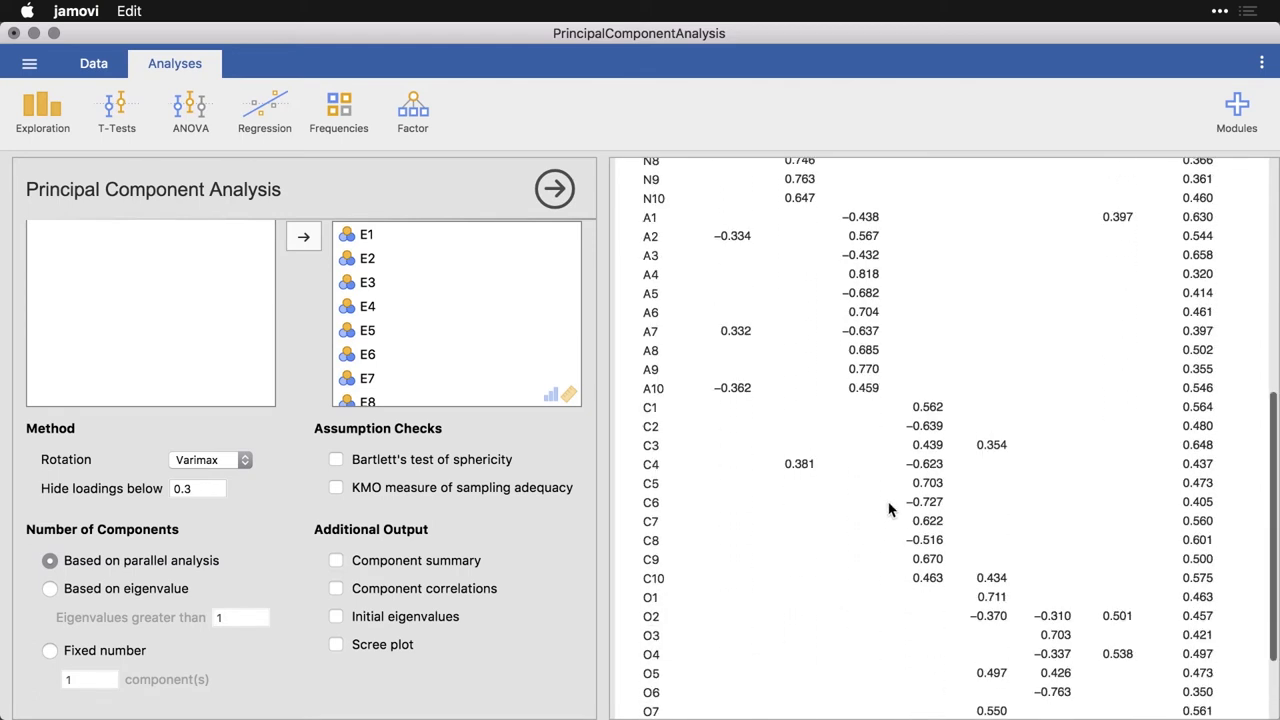
scroll("down", 3)
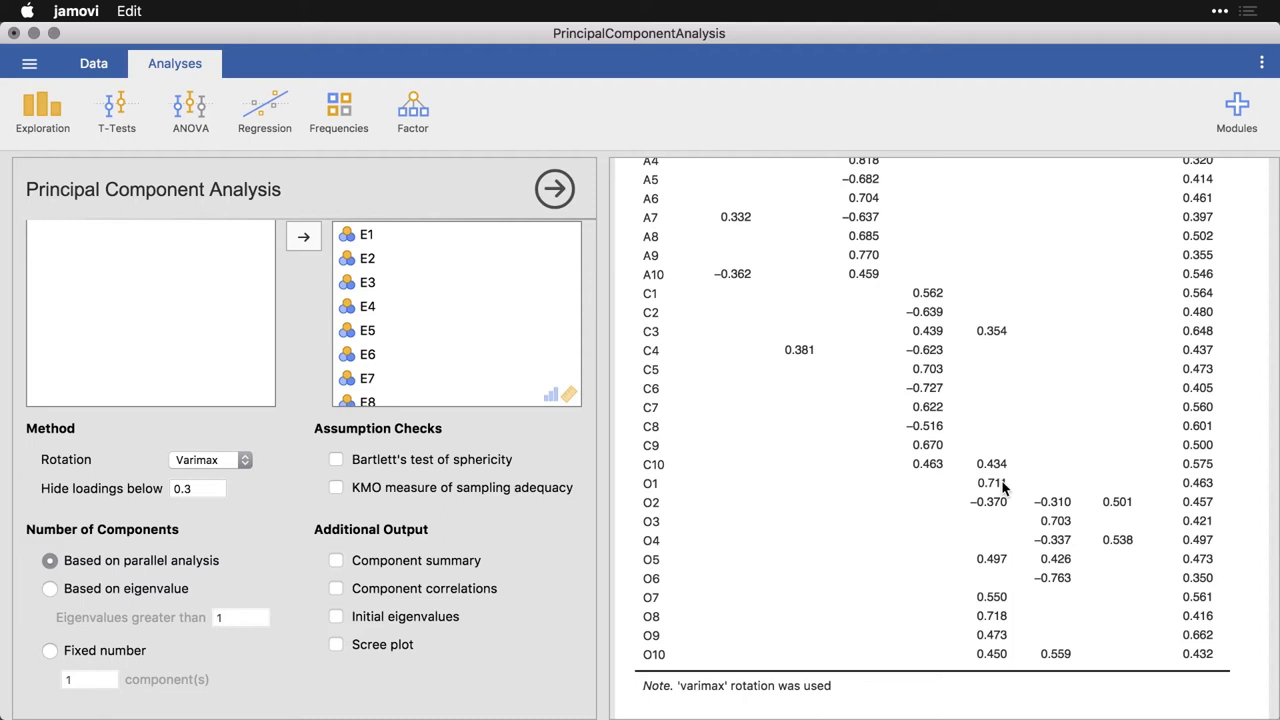
mouse_move(1004, 532)
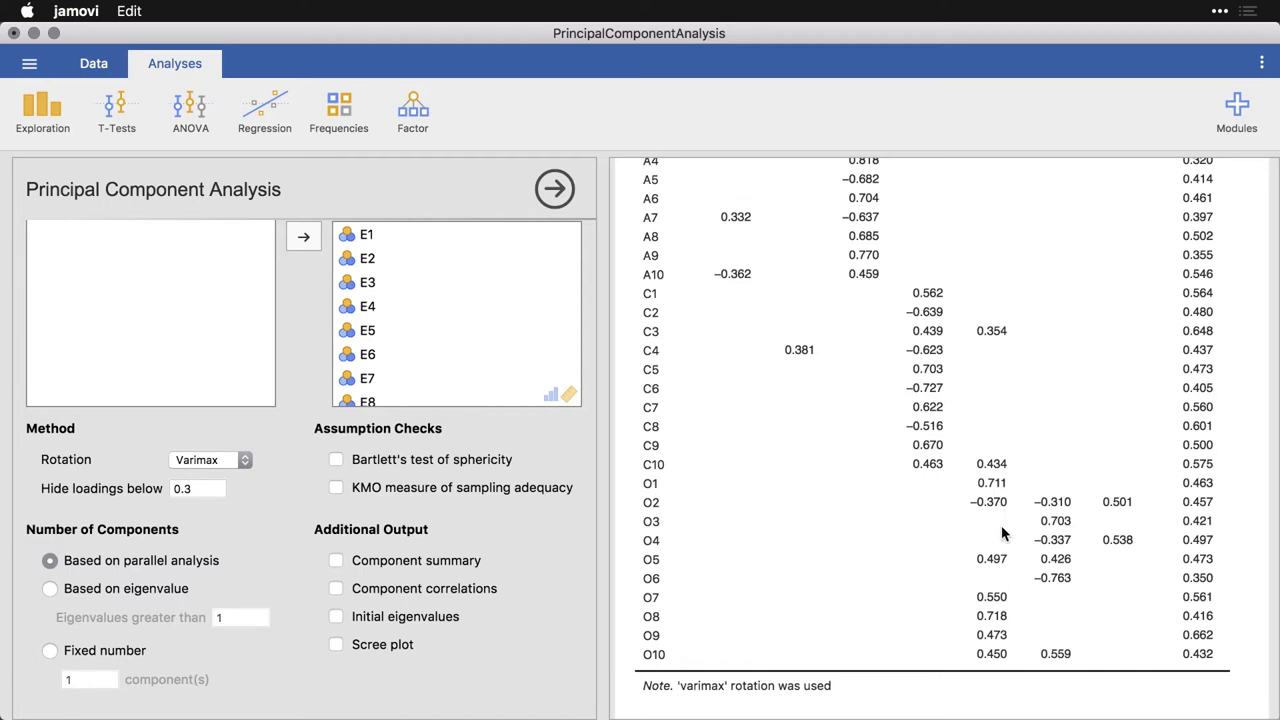
mouse_move(678, 500)
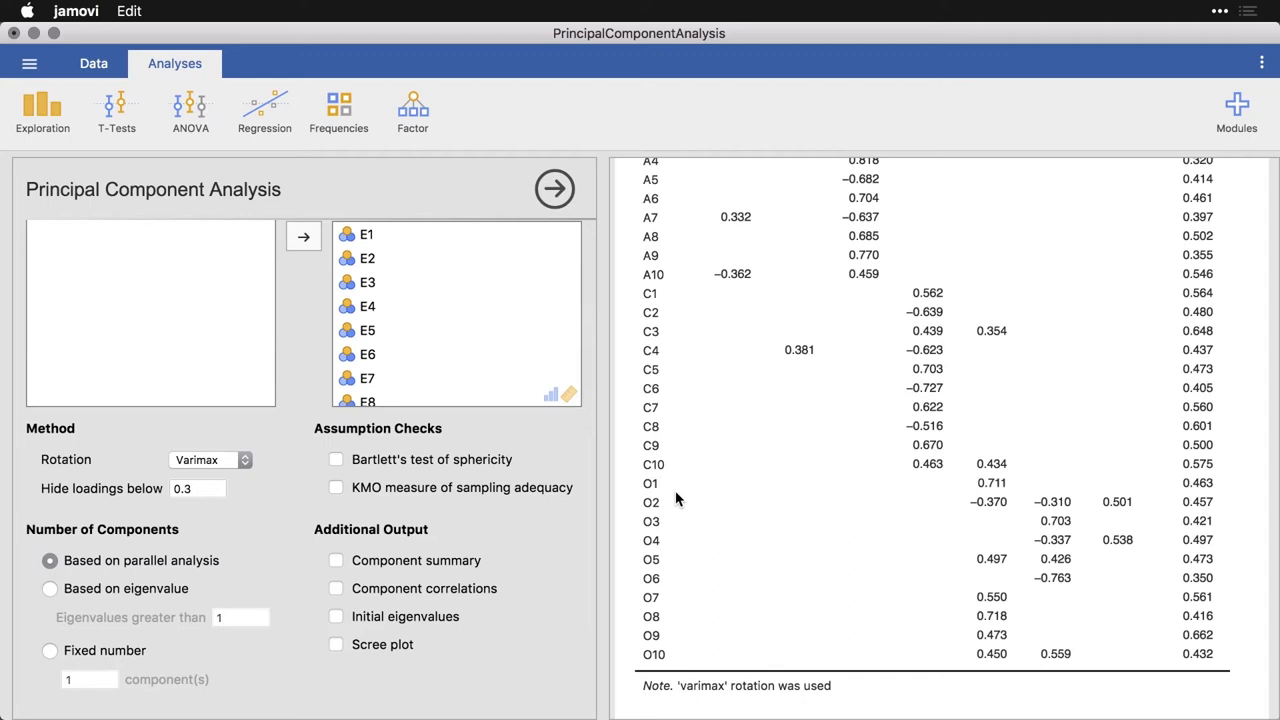
mouse_move(520, 488)
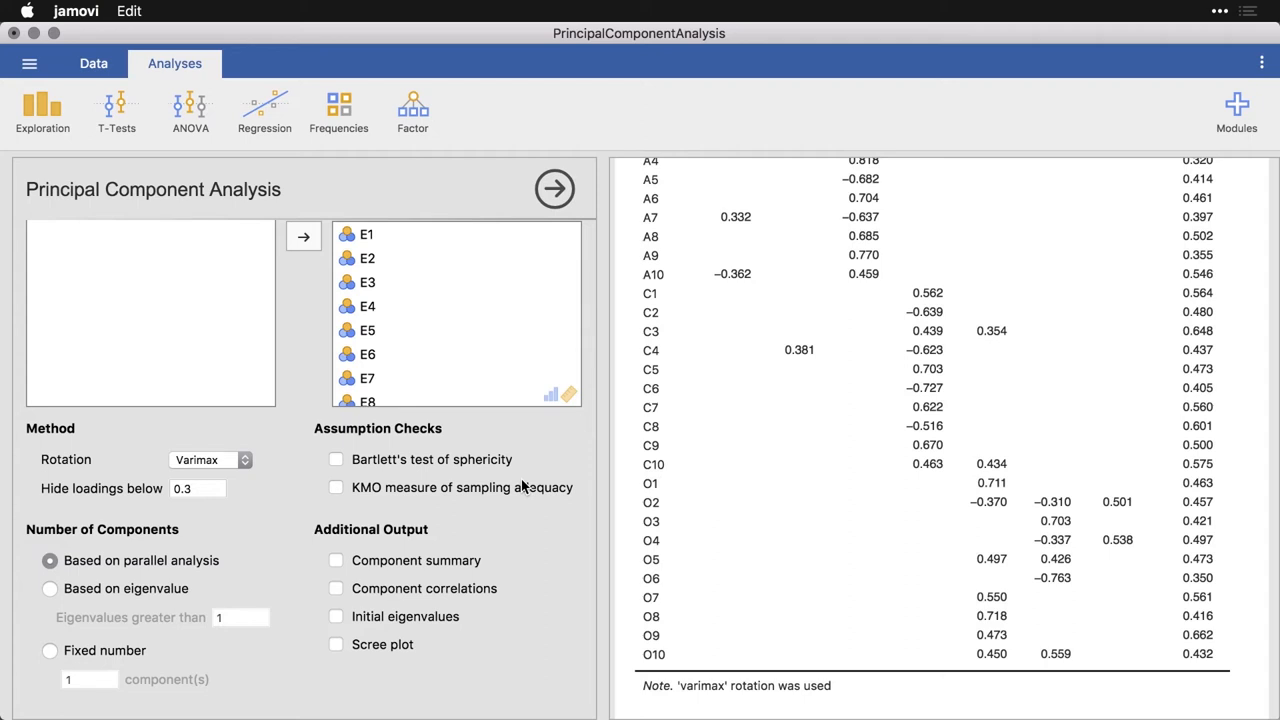
Change the rotation method from Varimax to Promax so the loadings recompute.
left_click(204, 458)
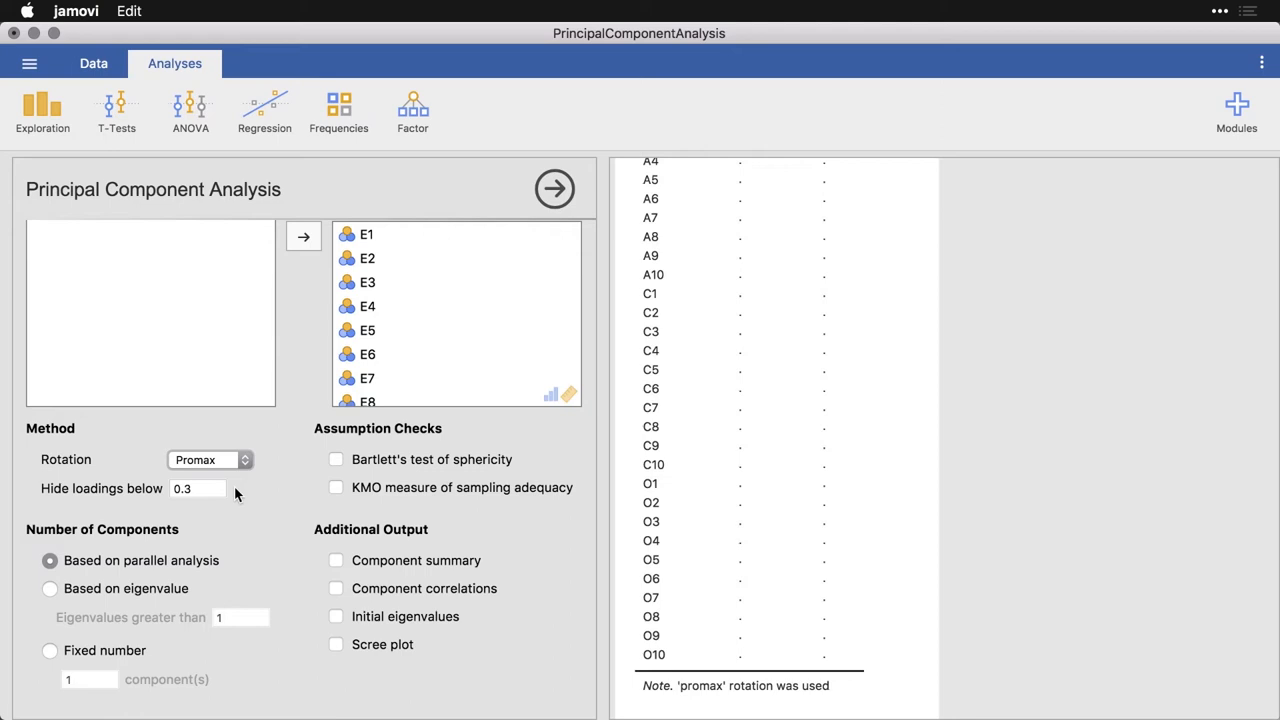
left_click(554, 188)
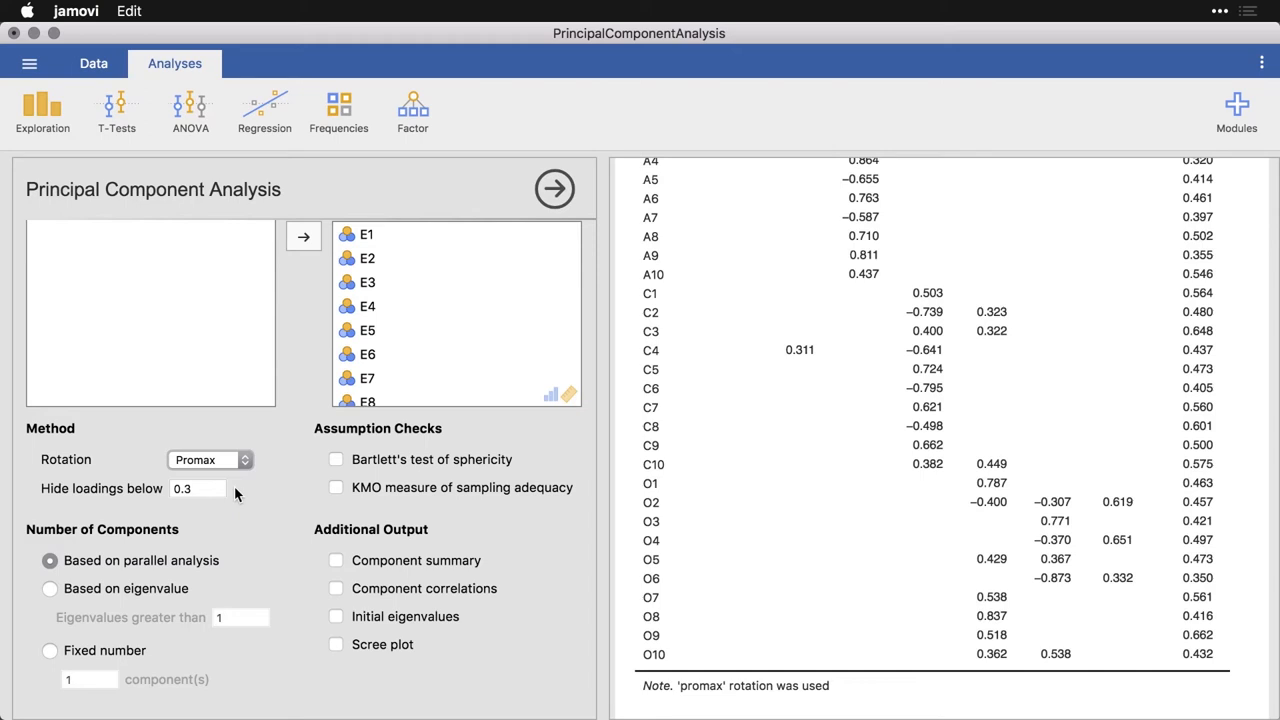
mouse_move(716, 702)
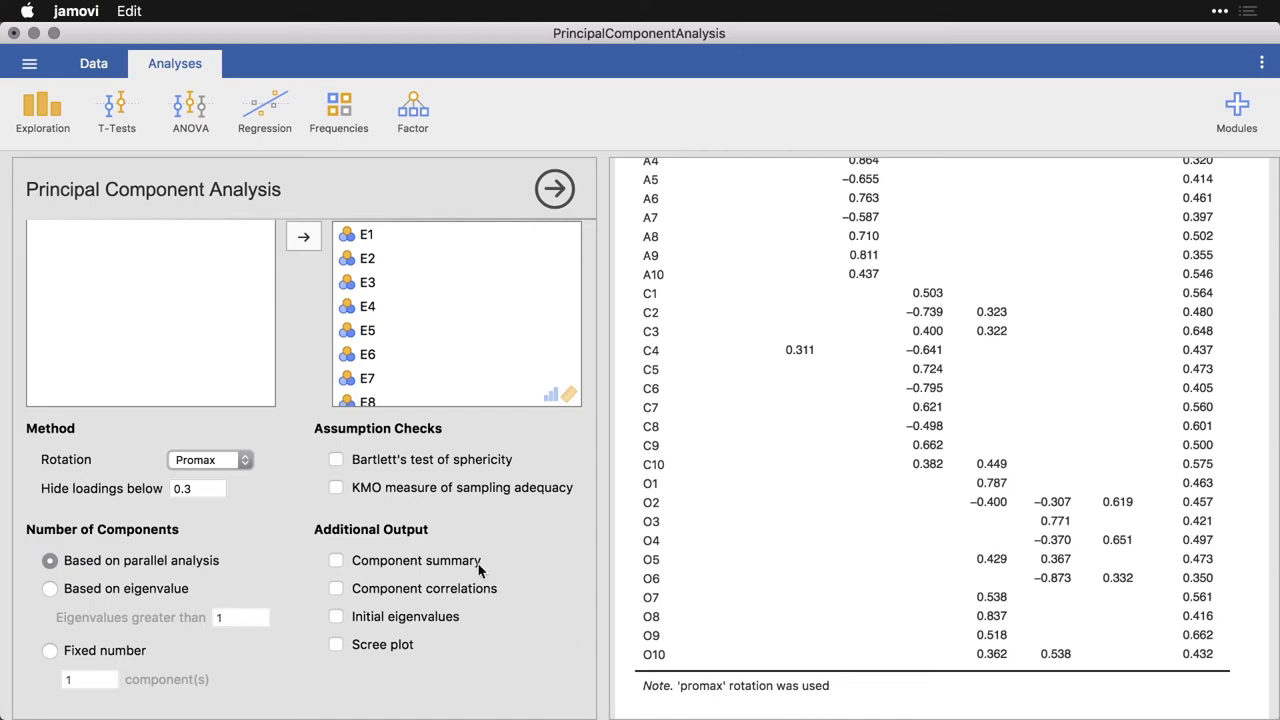
scroll("up", 3)
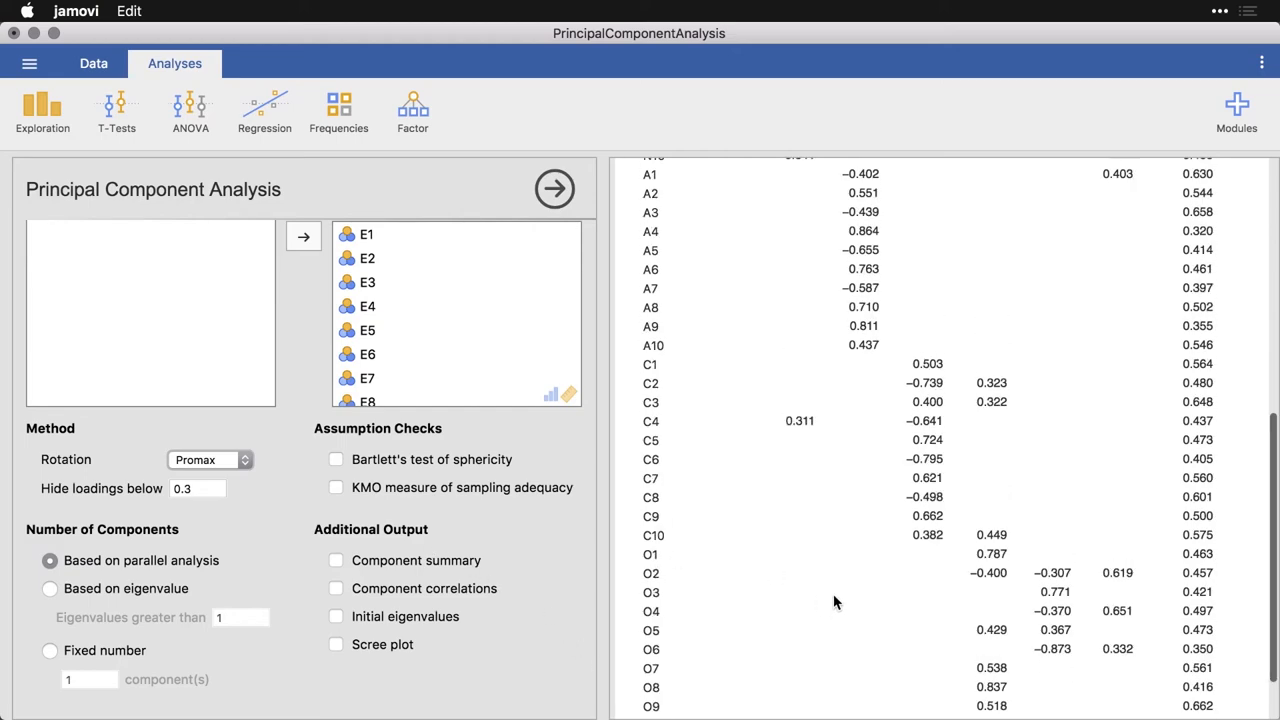
scroll("up", 3)
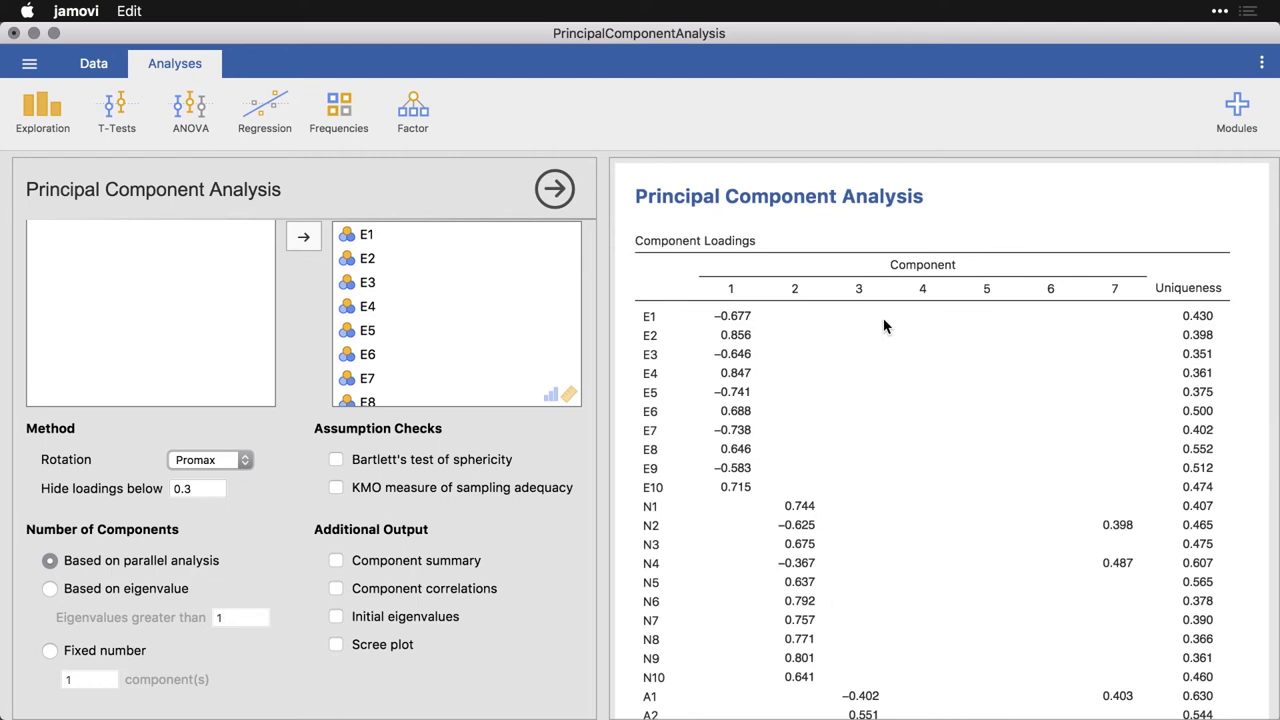
mouse_move(886, 468)
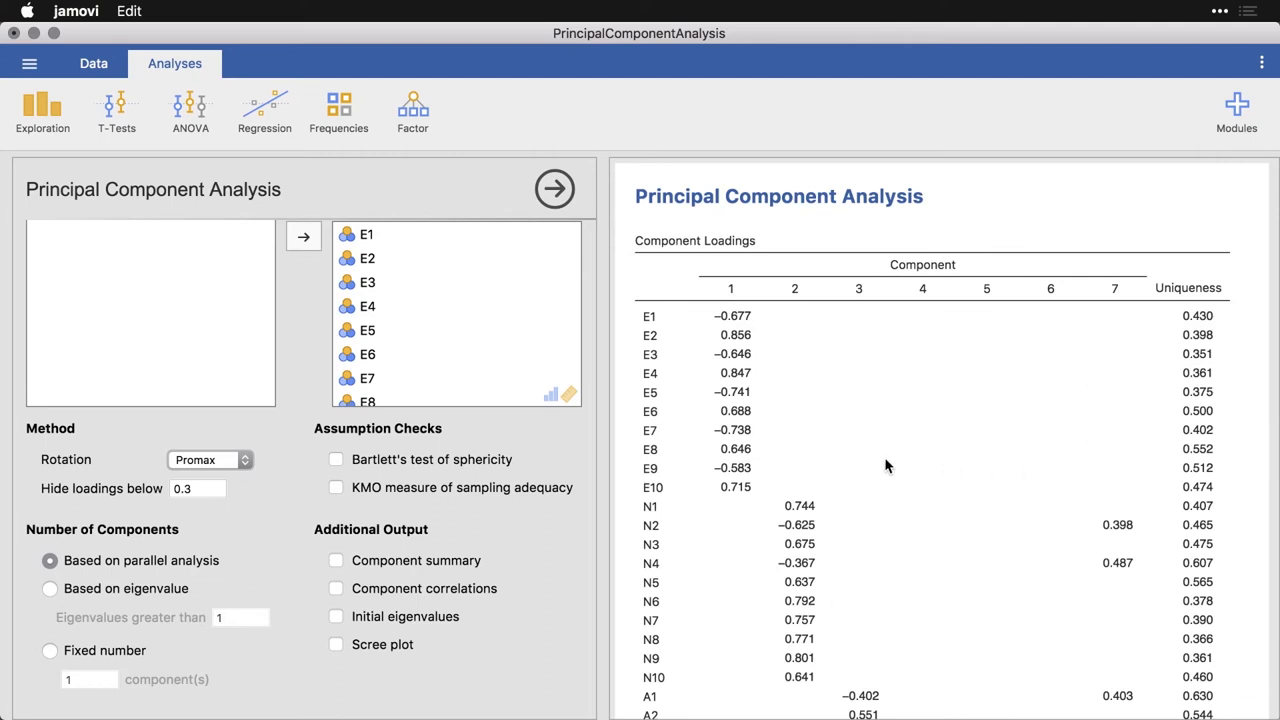
mouse_move(880, 400)
type("0.5")
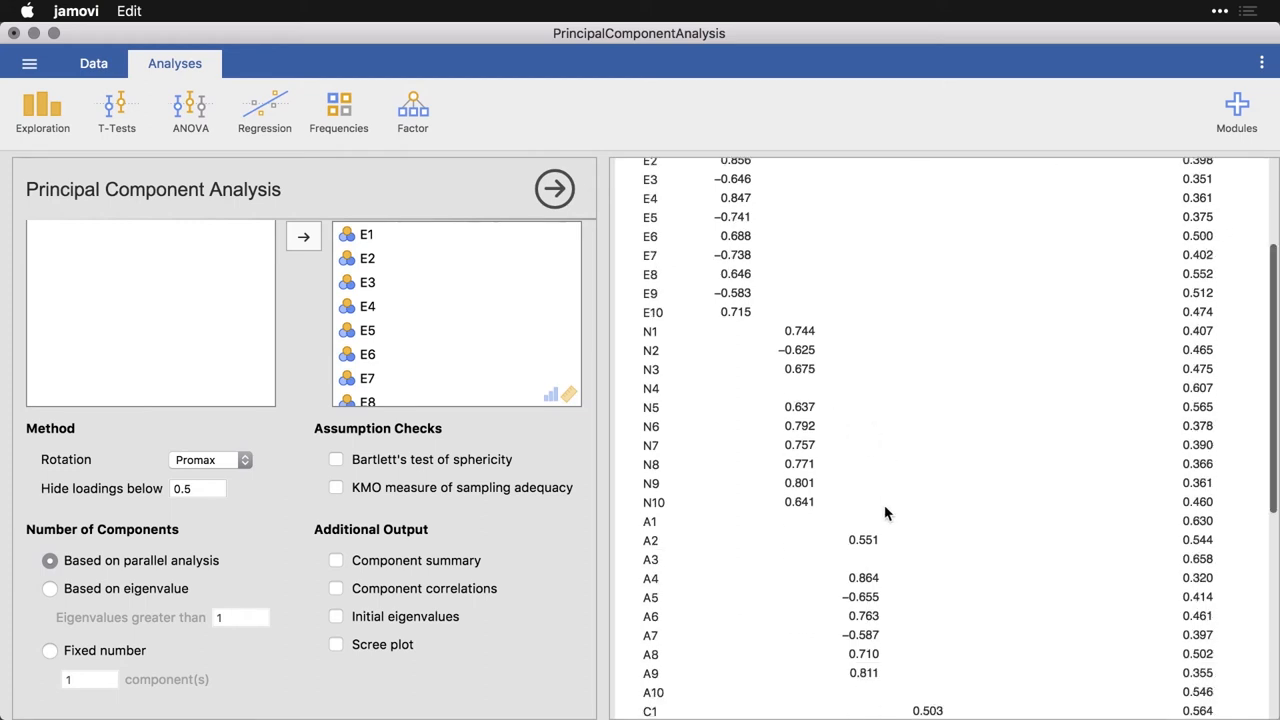
Return the 'Hide loadings below' threshold from 0.5 to 0.3.
scroll("down", 3)
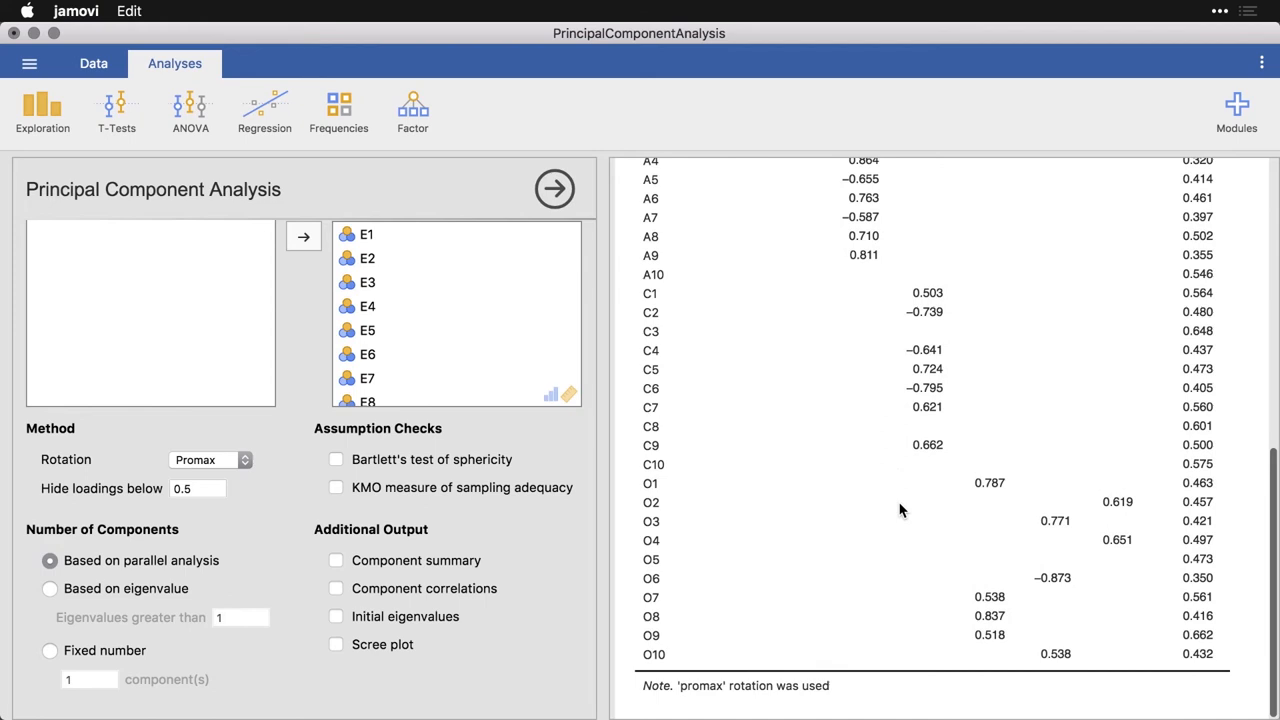
mouse_move(1136, 538)
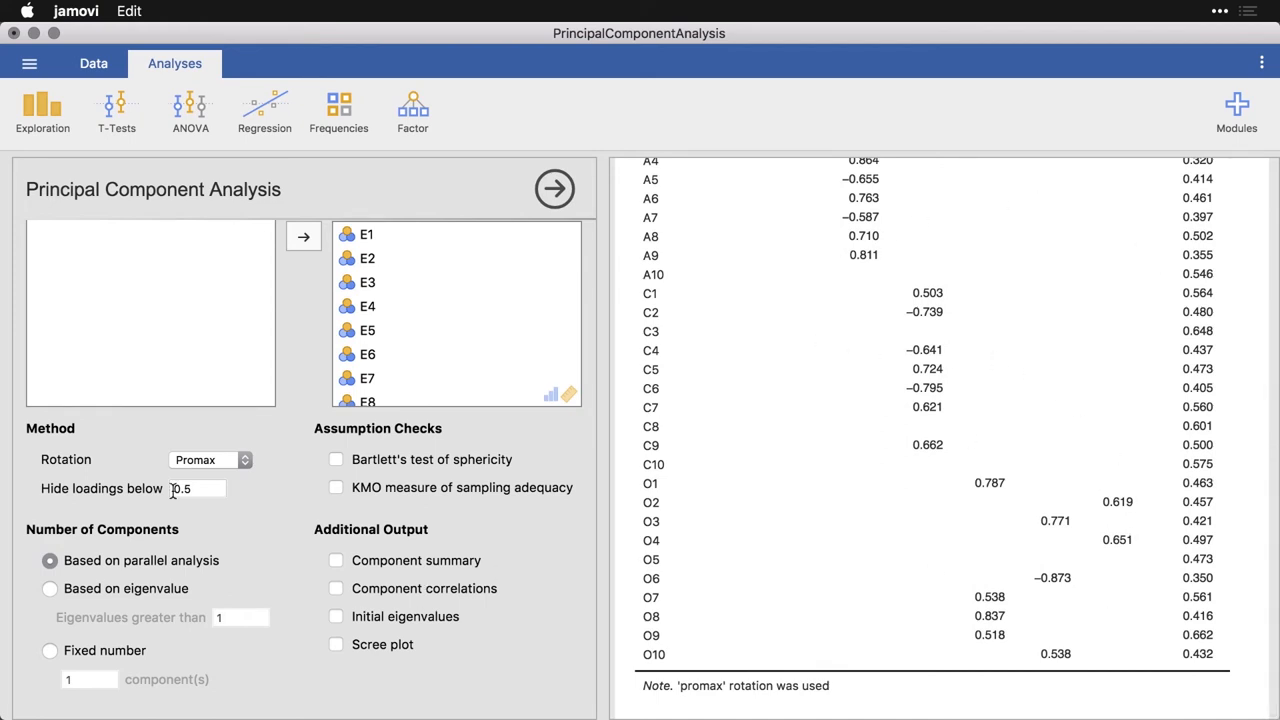
left_click(196, 488)
type("0.3")
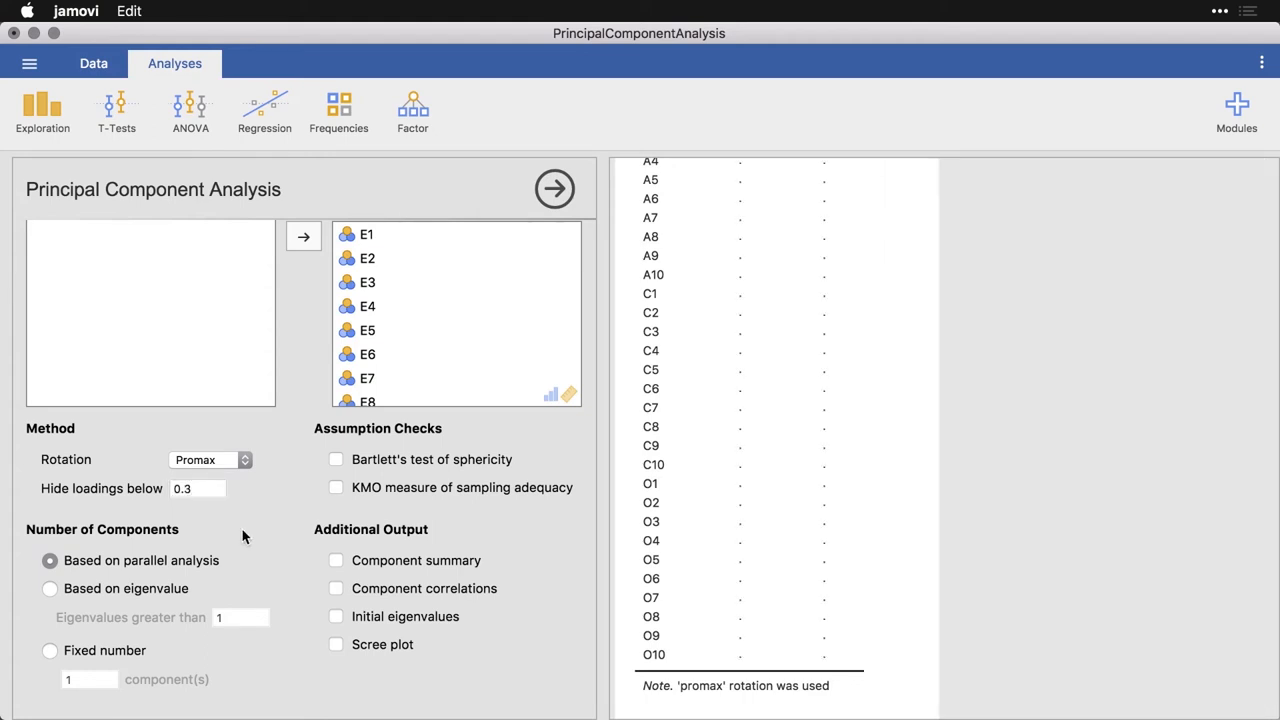
mouse_move(278, 518)
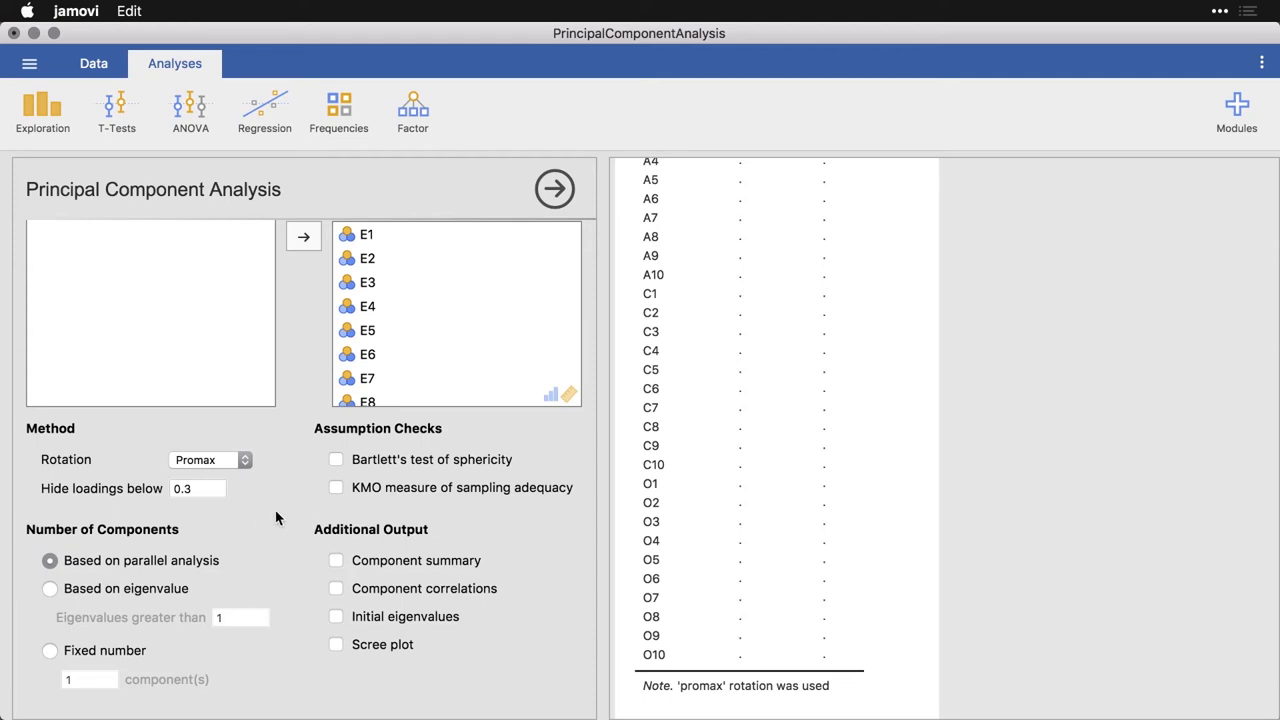
Enable Bartlett's test of sphericity under Assumption Checks and view its result (χ² 21076, df 1225, p < .001).
scroll("up", 3)
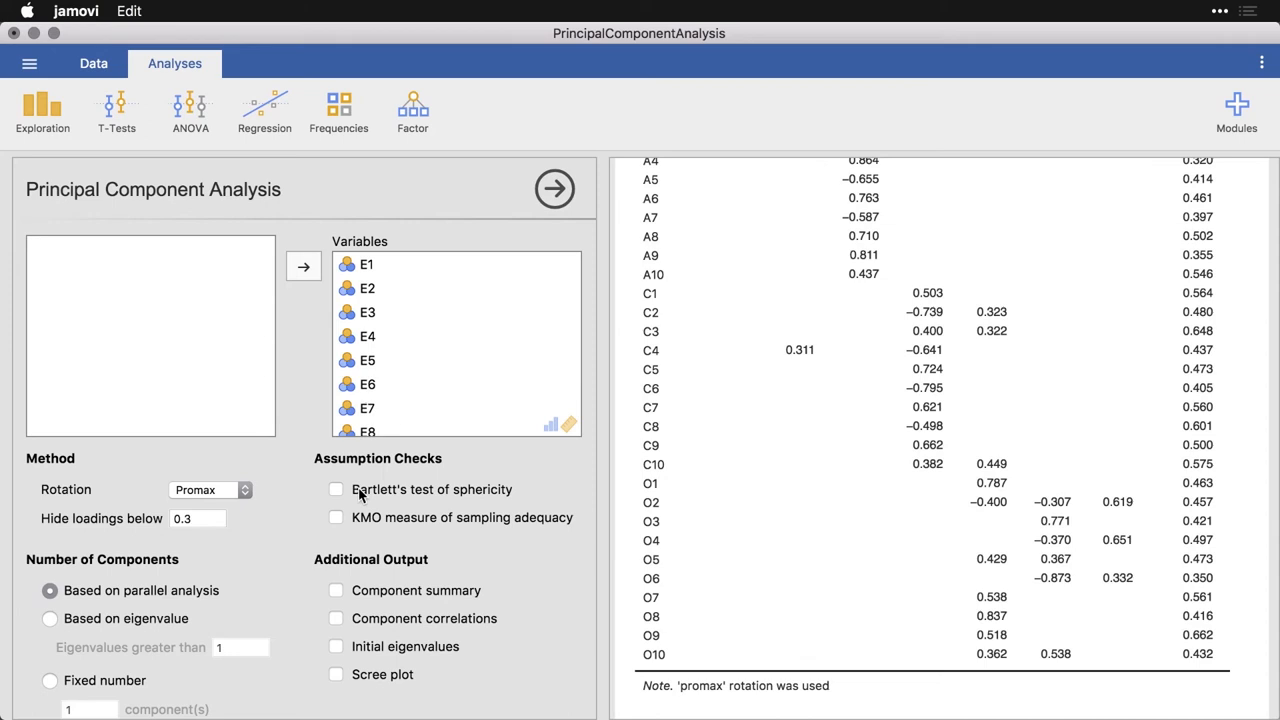
left_click(336, 488)
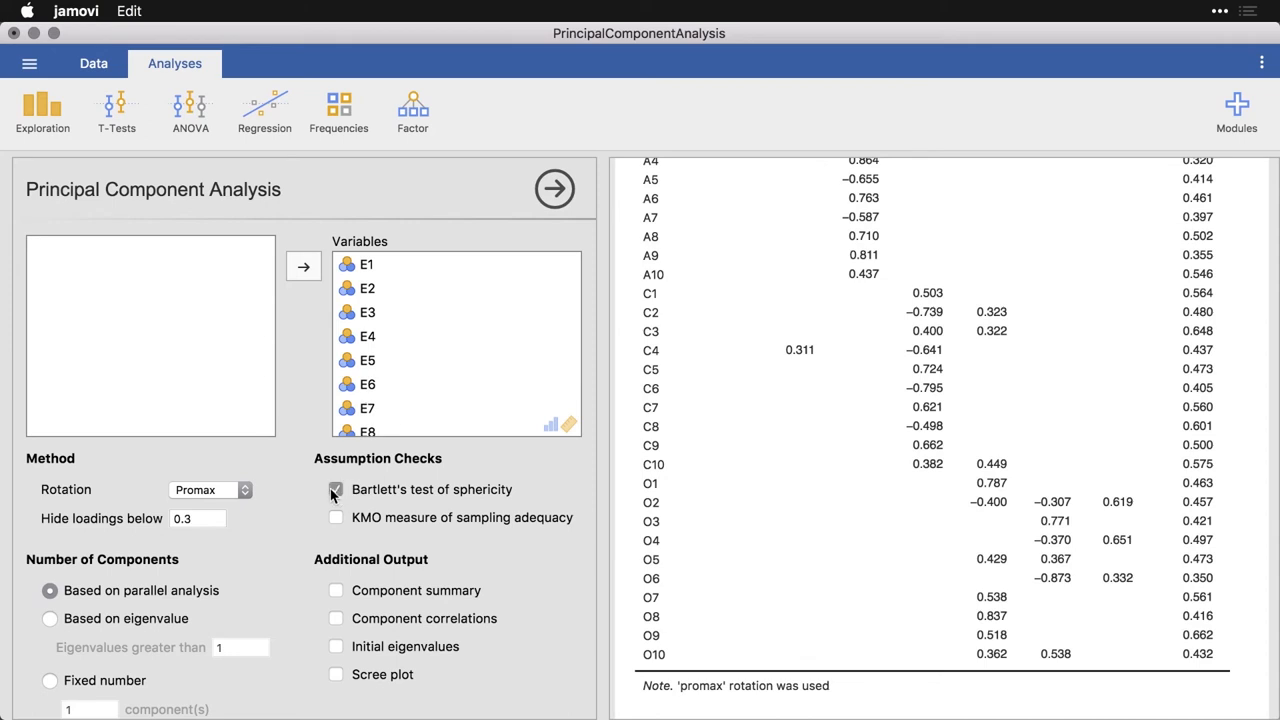
left_click(336, 488)
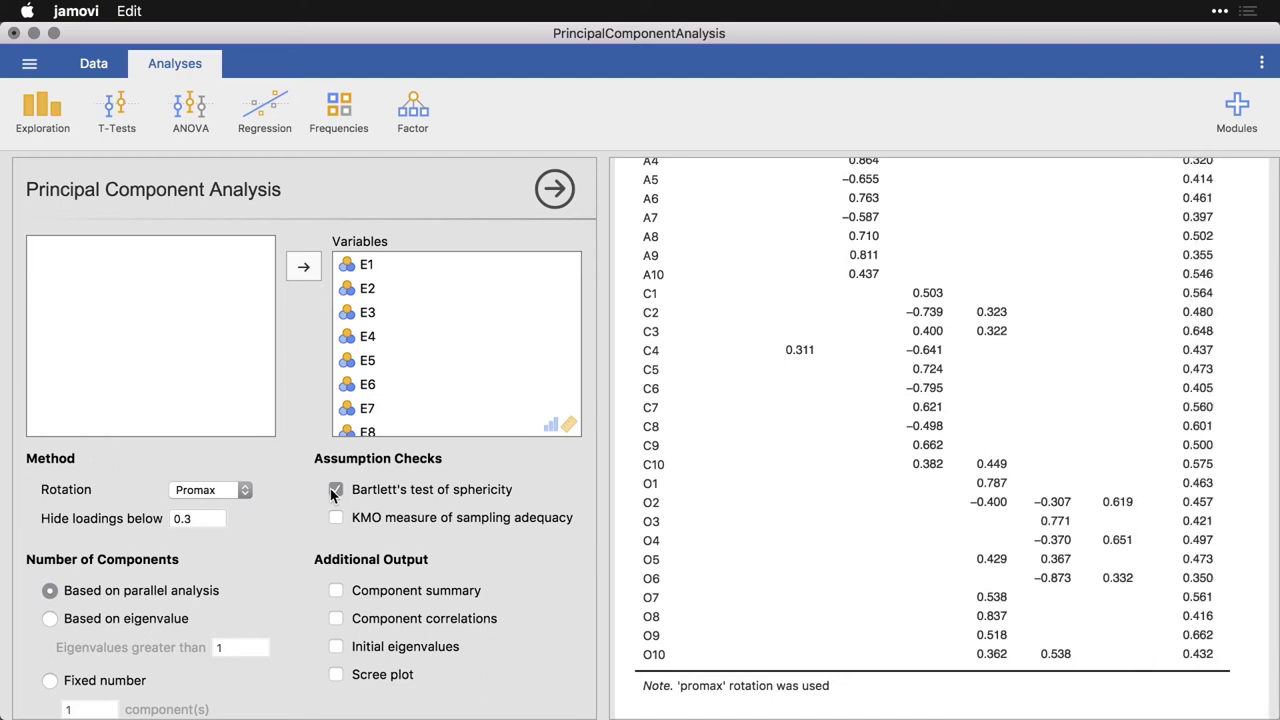
left_click(336, 488)
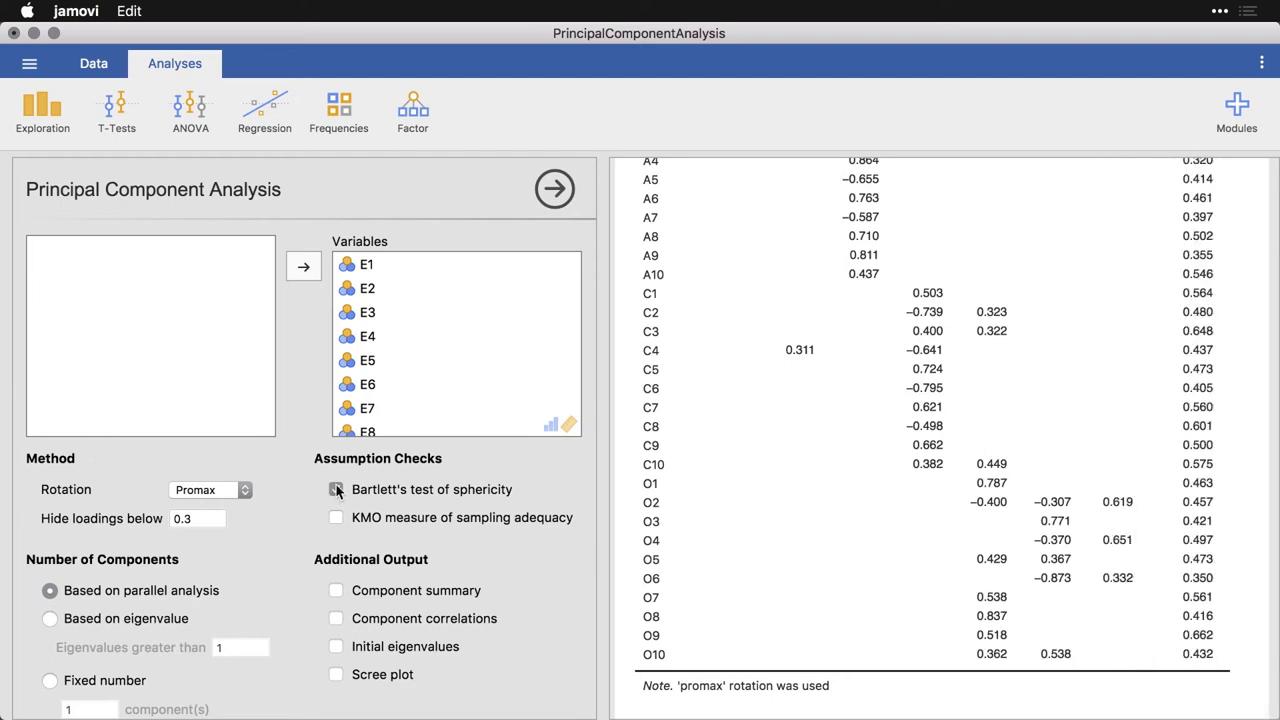
left_click(336, 488)
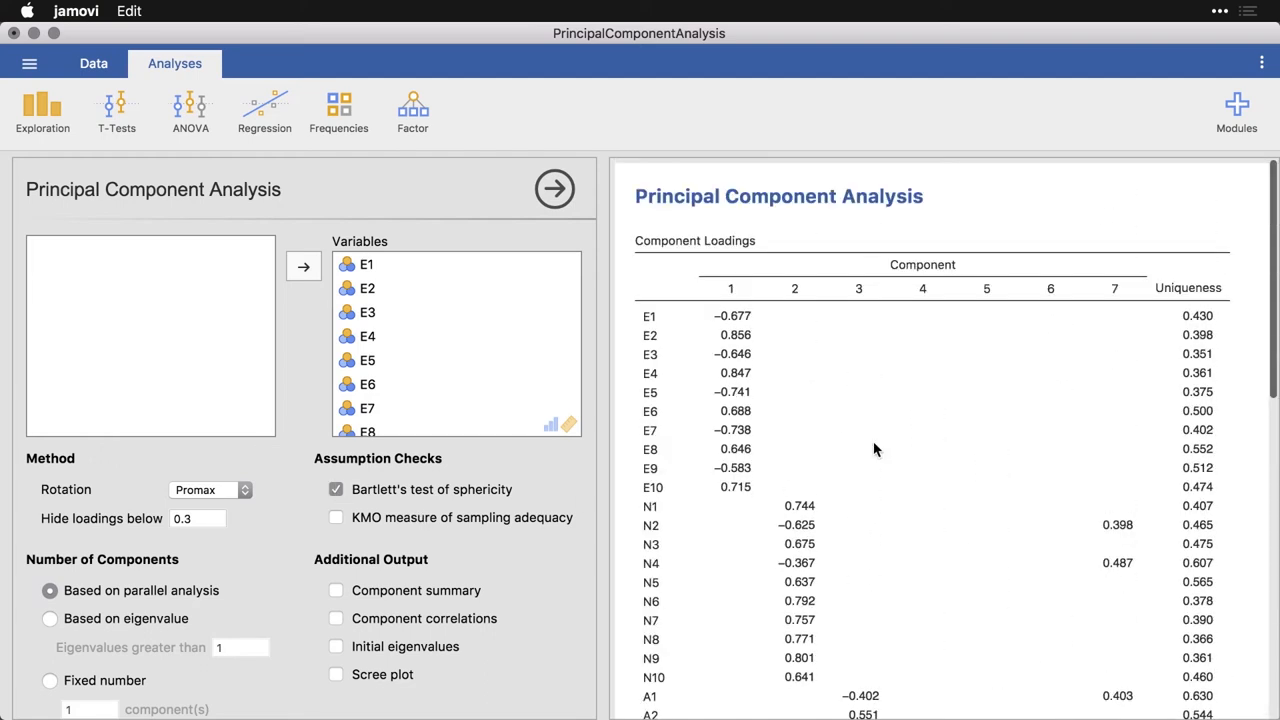
scroll("down", 3)
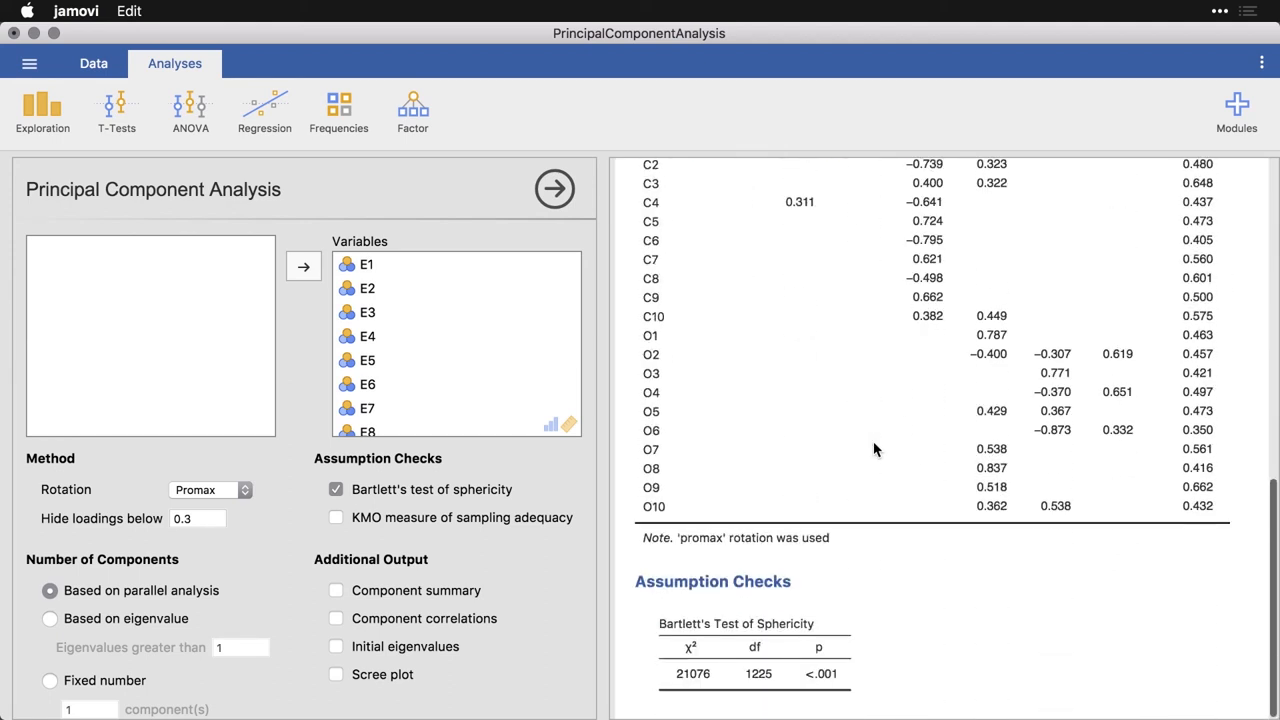
mouse_move(868, 684)
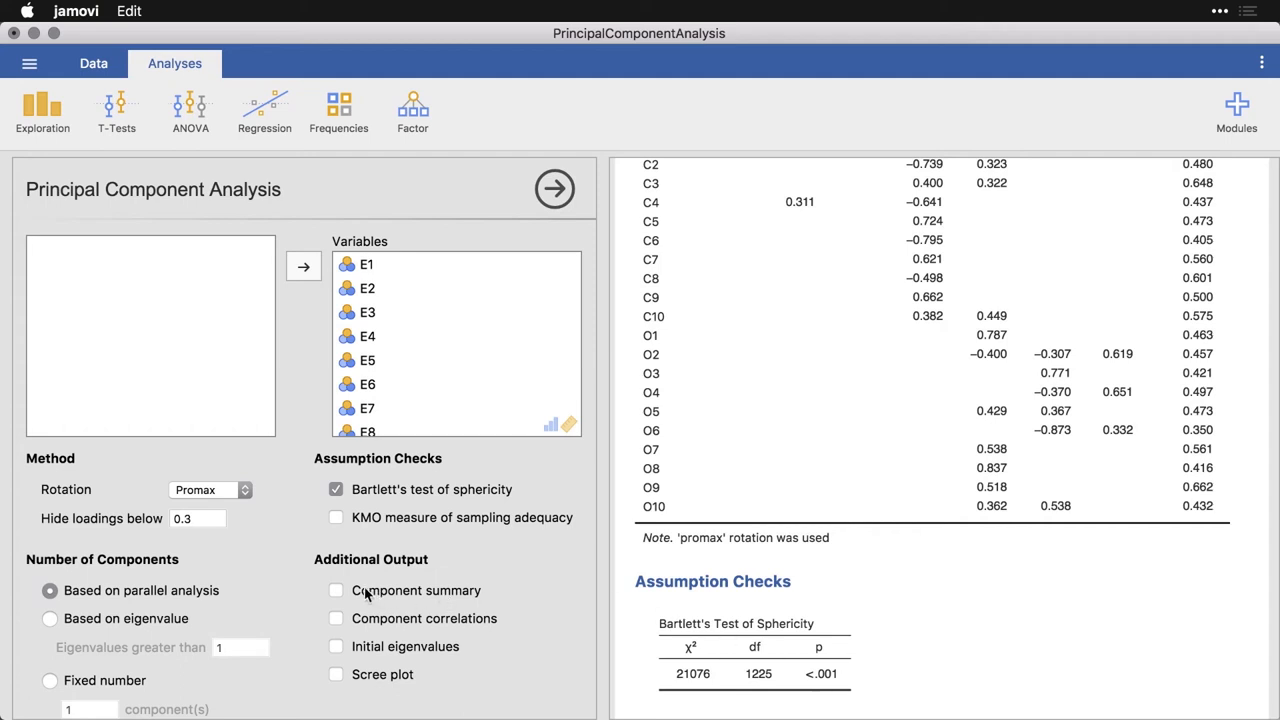
Add the component summary, component correlation matrix and scree plot, then review them with Bartlett's test.
left_click(336, 590)
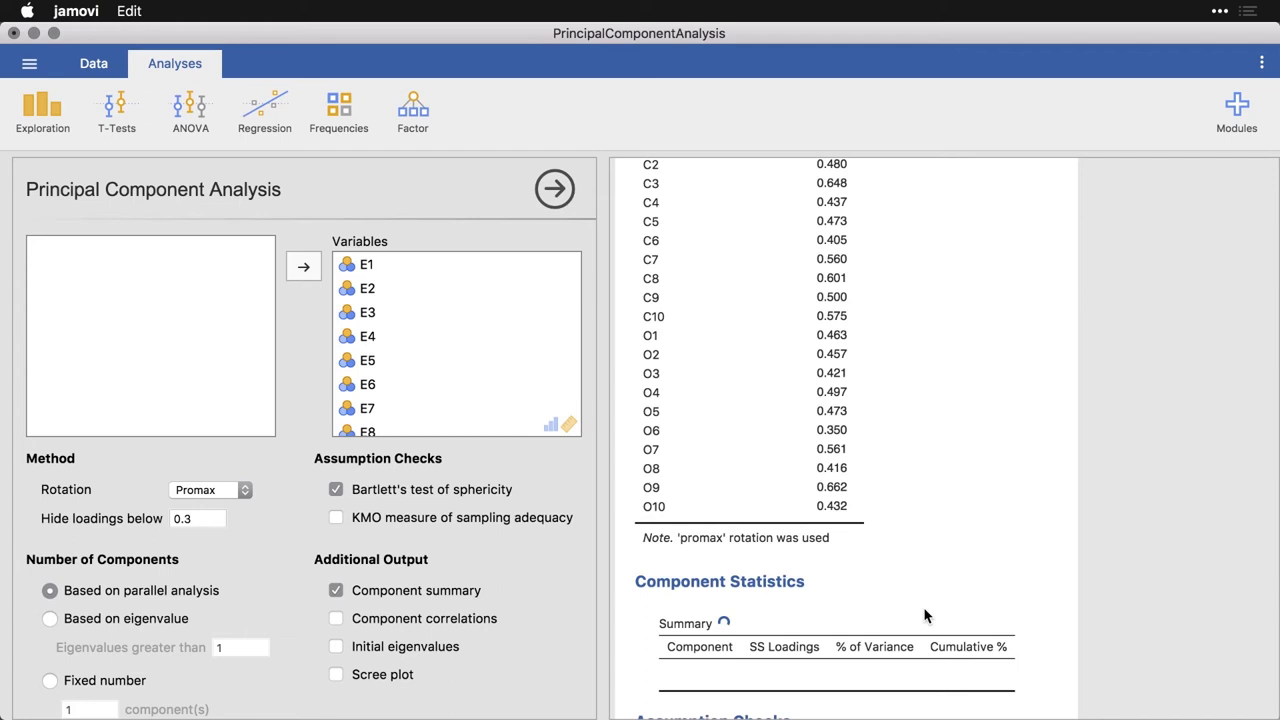
scroll("down", 3)
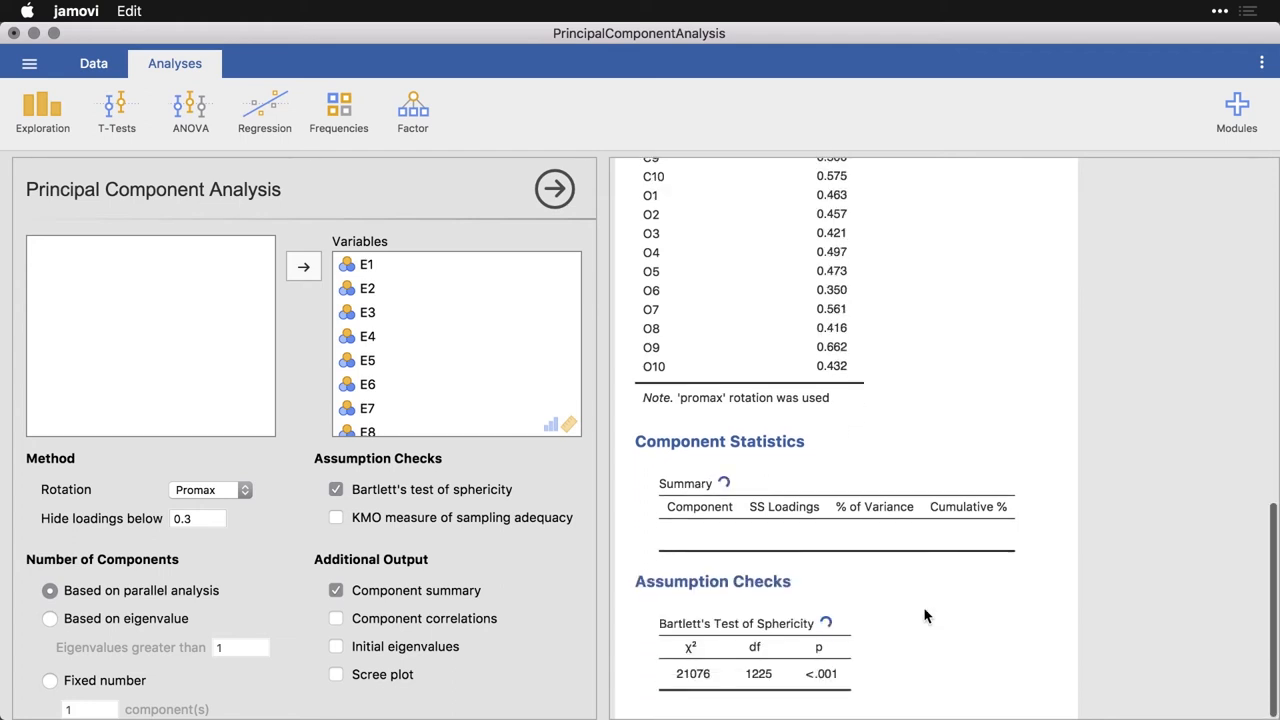
mouse_move(598, 594)
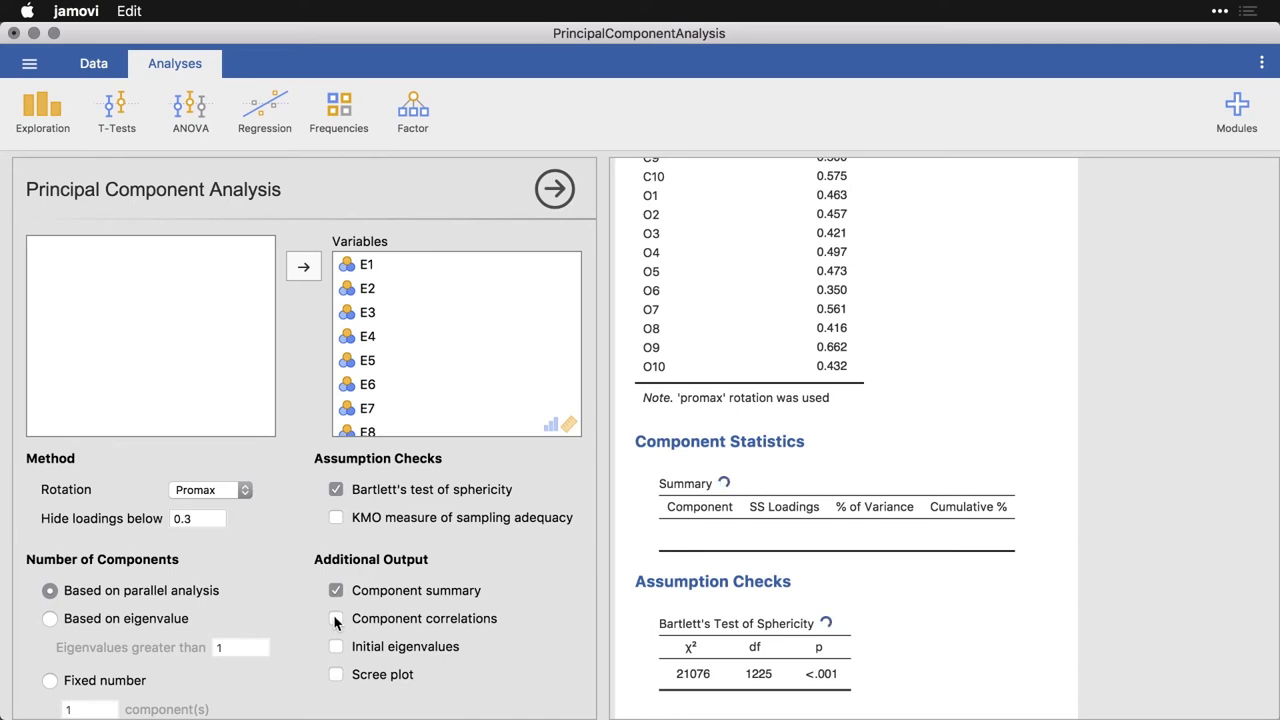
left_click(336, 618)
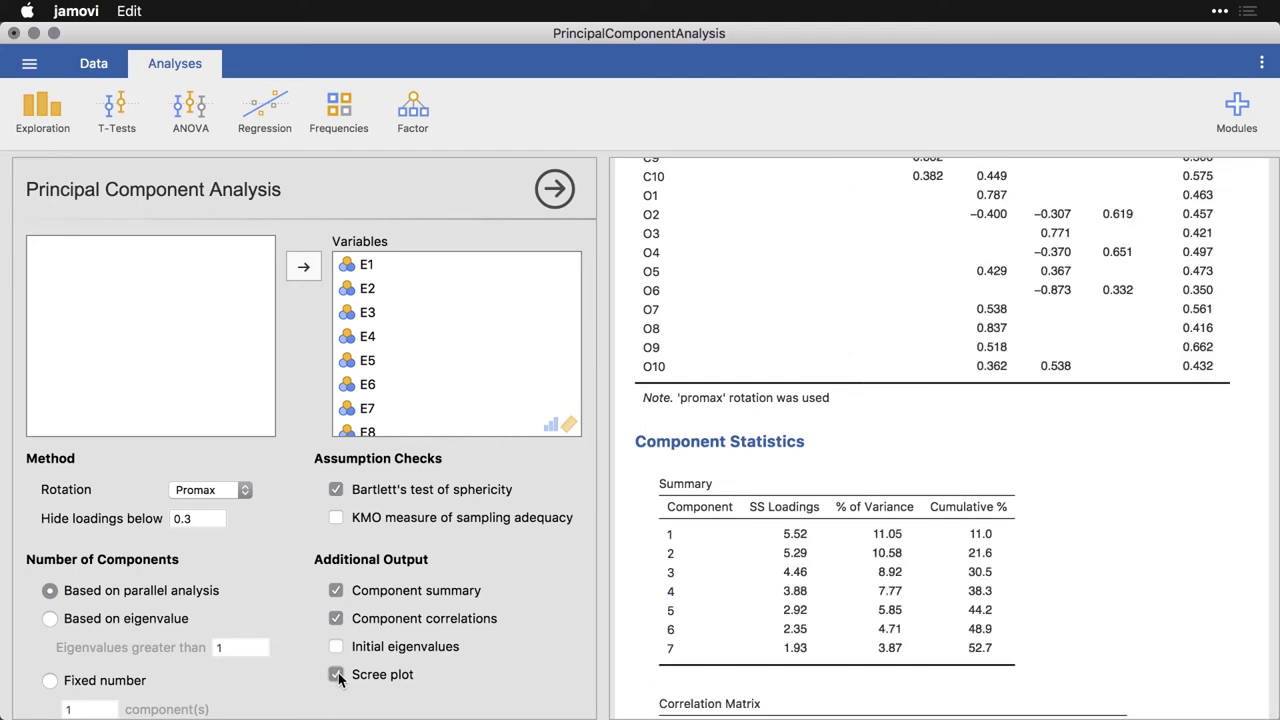
left_click(336, 674)
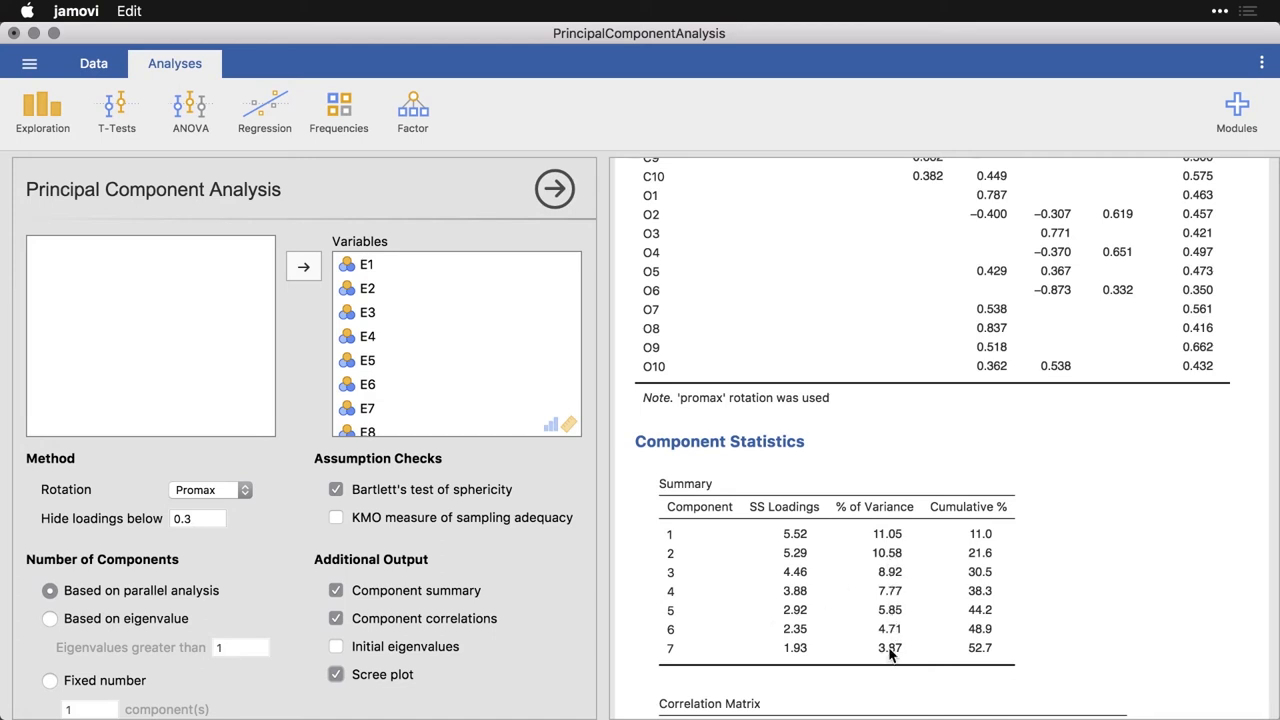
scroll("down", 3)
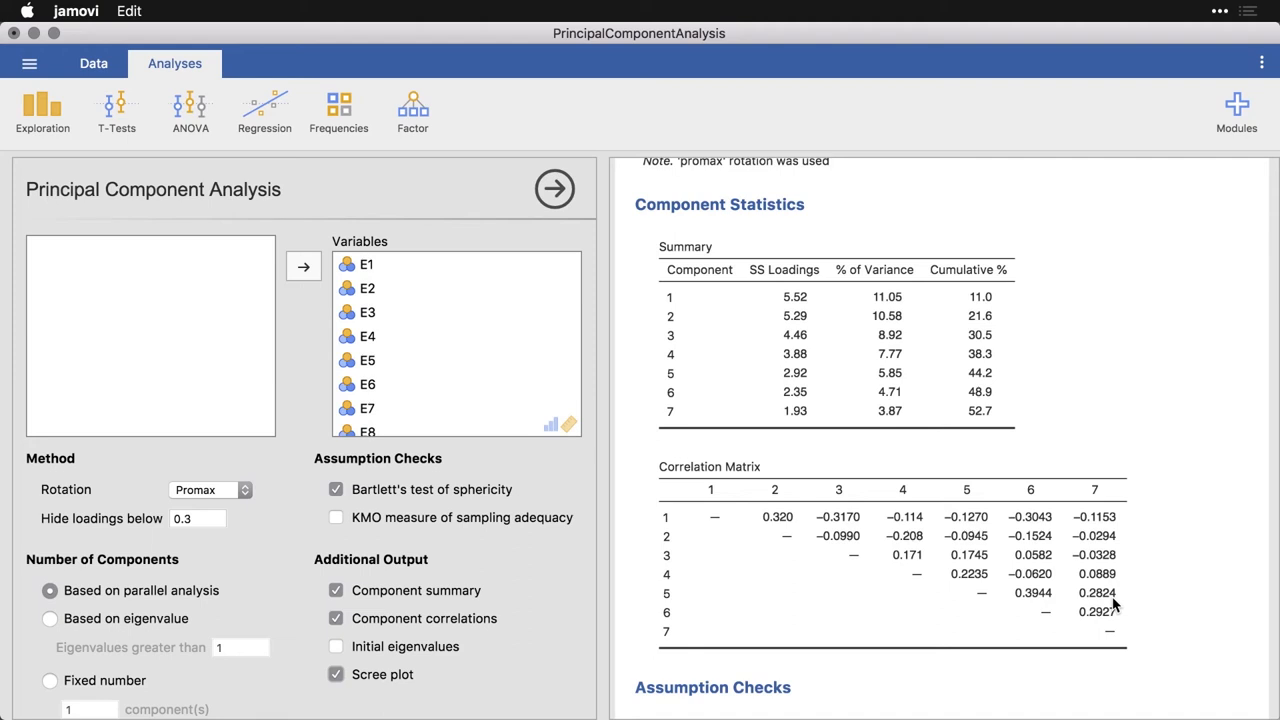
mouse_move(1050, 588)
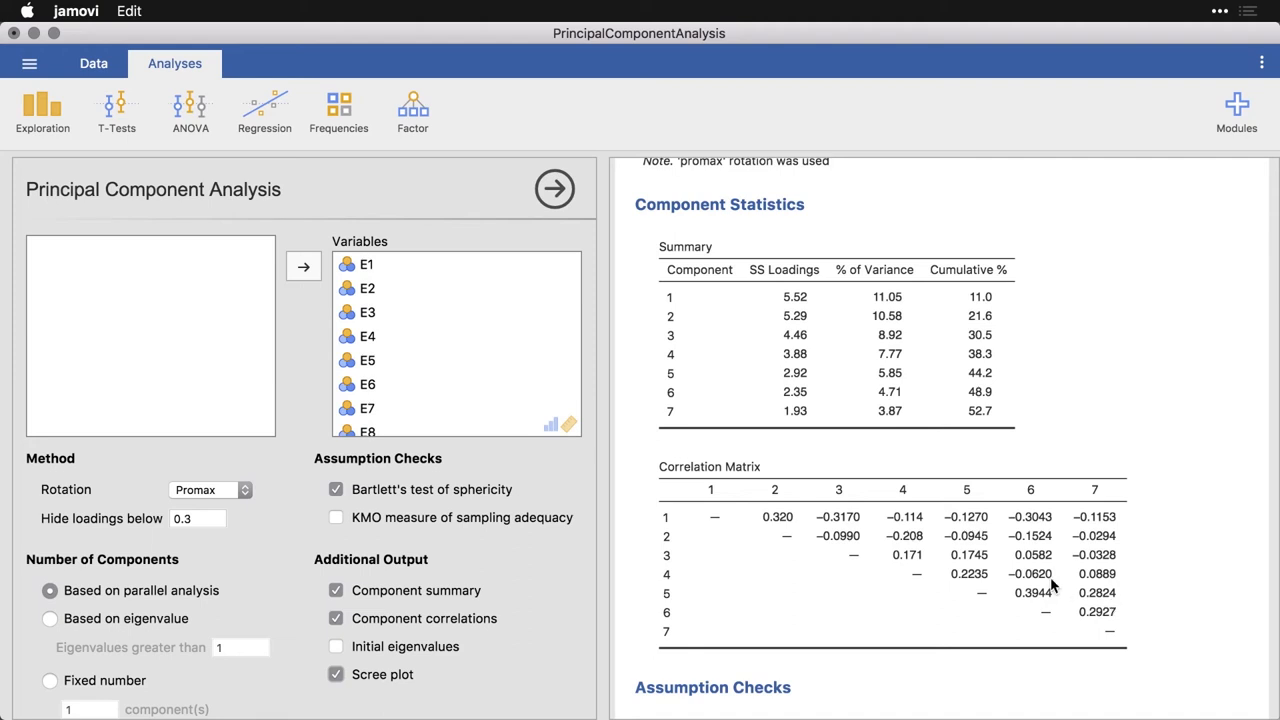
scroll("down", 3)
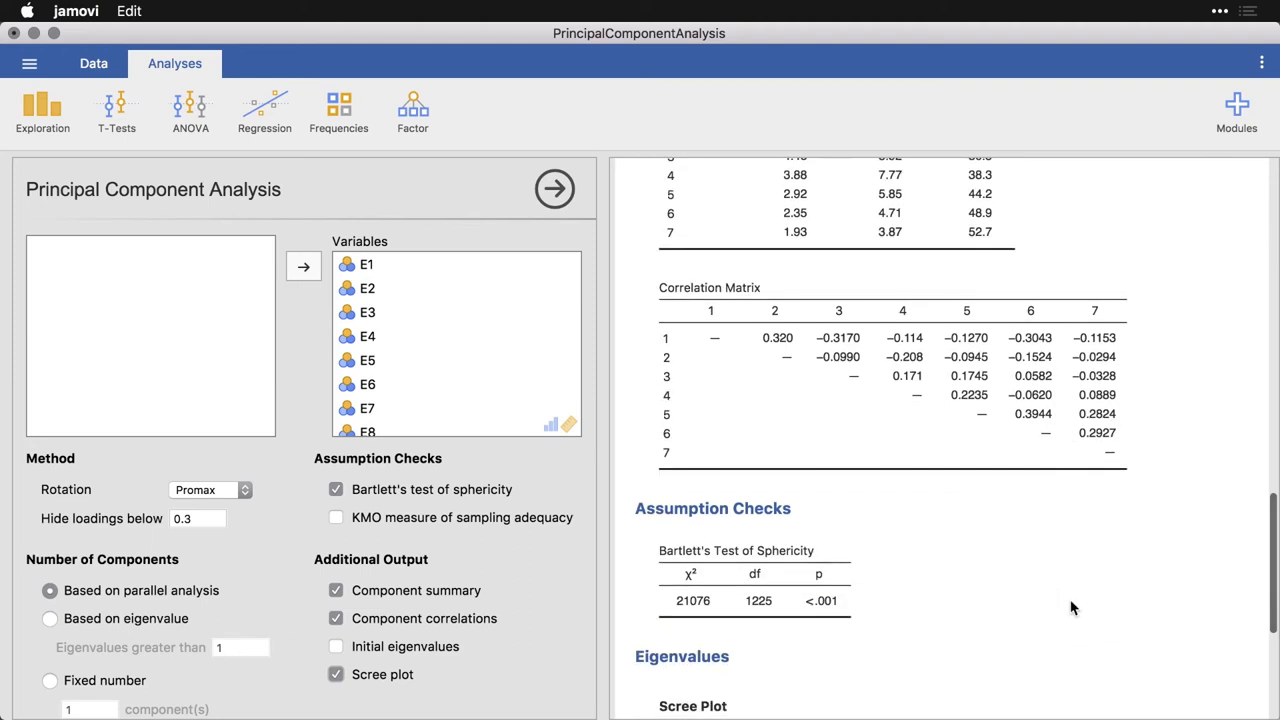
scroll("down", 3)
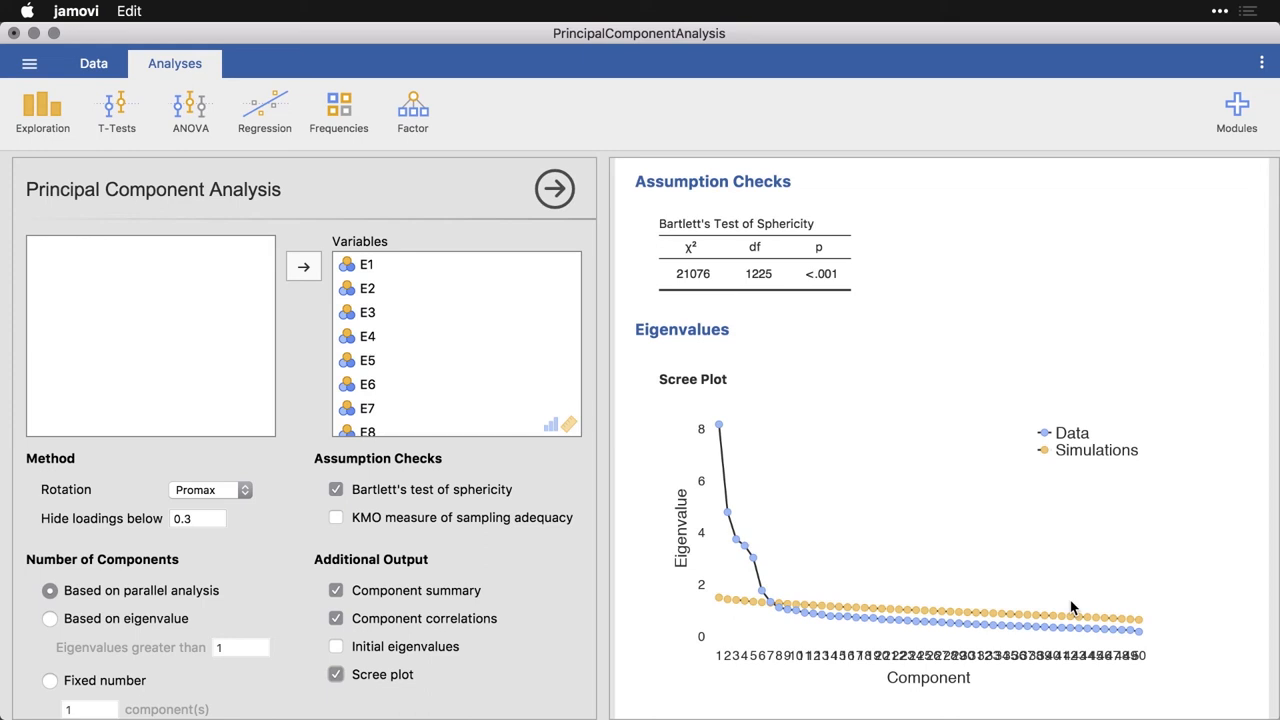
mouse_move(796, 592)
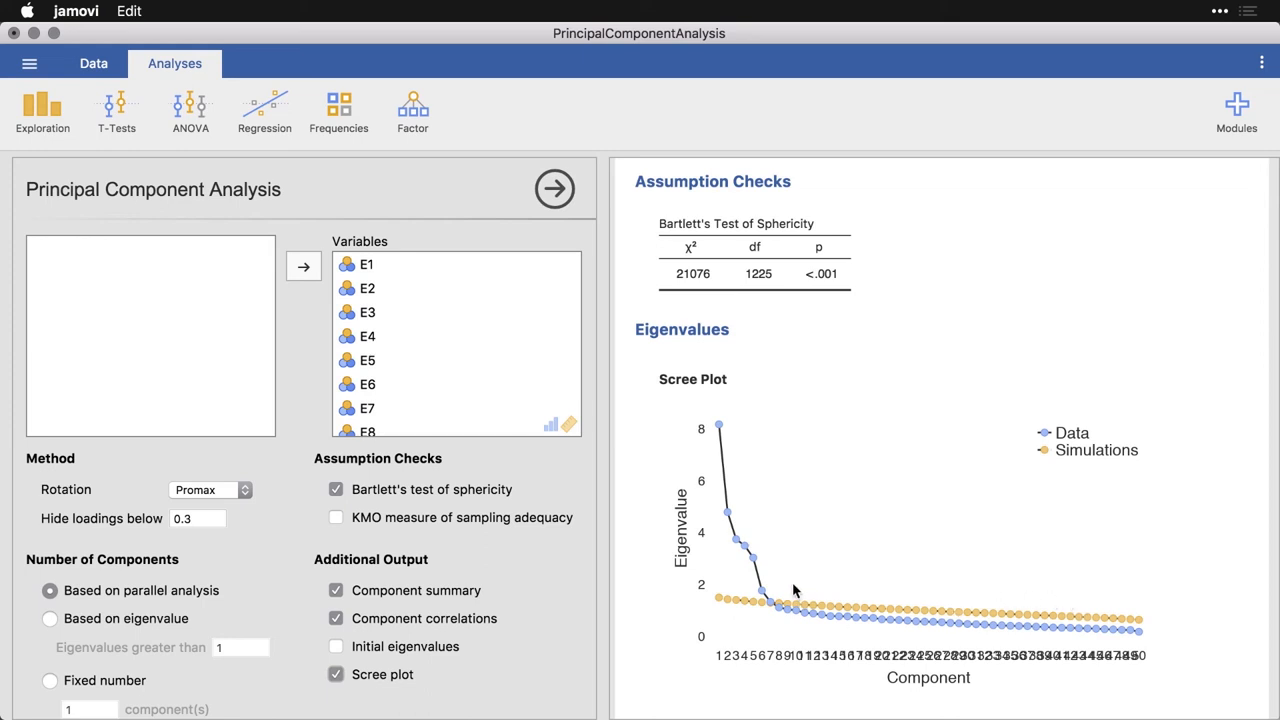
mouse_move(764, 508)
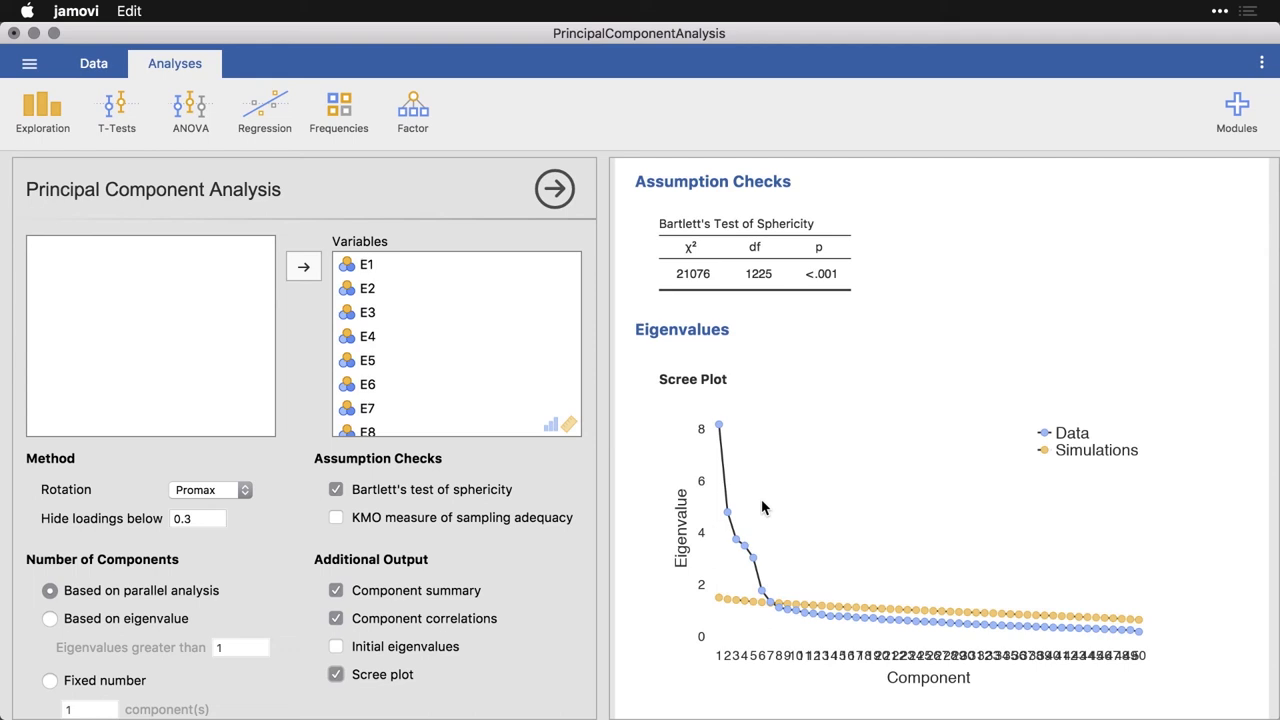
mouse_move(724, 460)
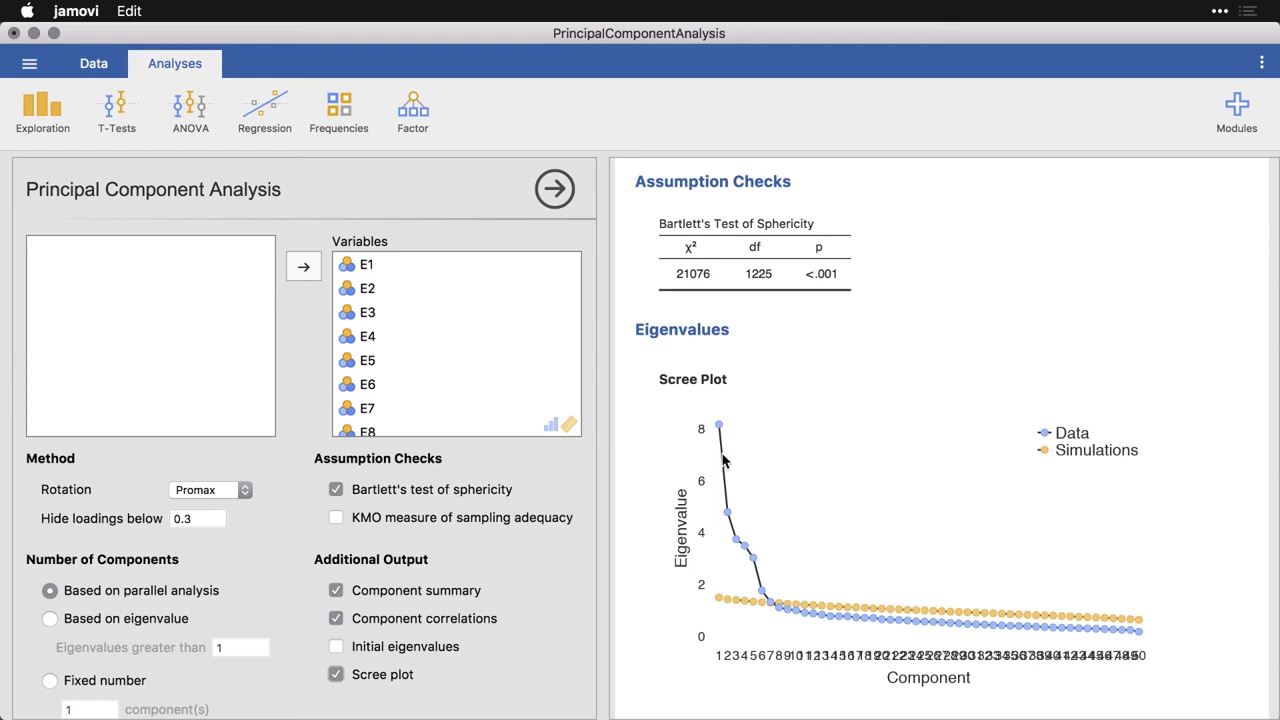
mouse_move(788, 608)
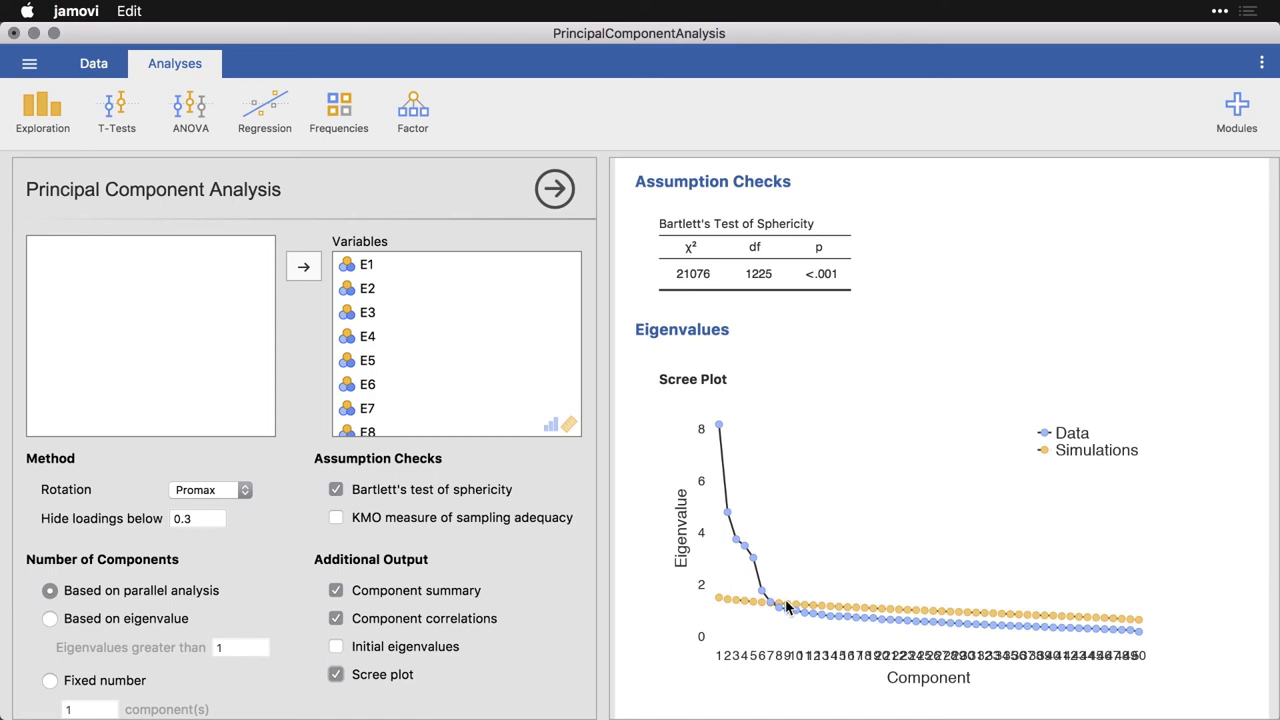
mouse_move(970, 678)
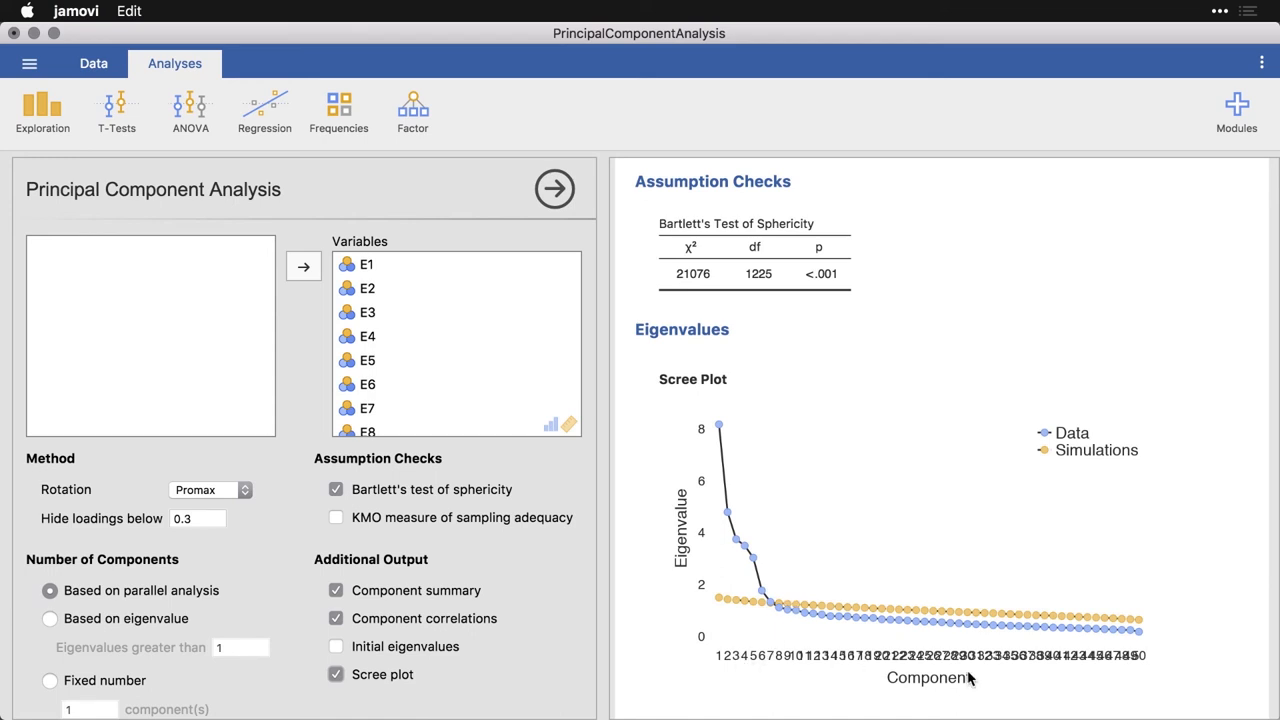
mouse_move(1144, 678)
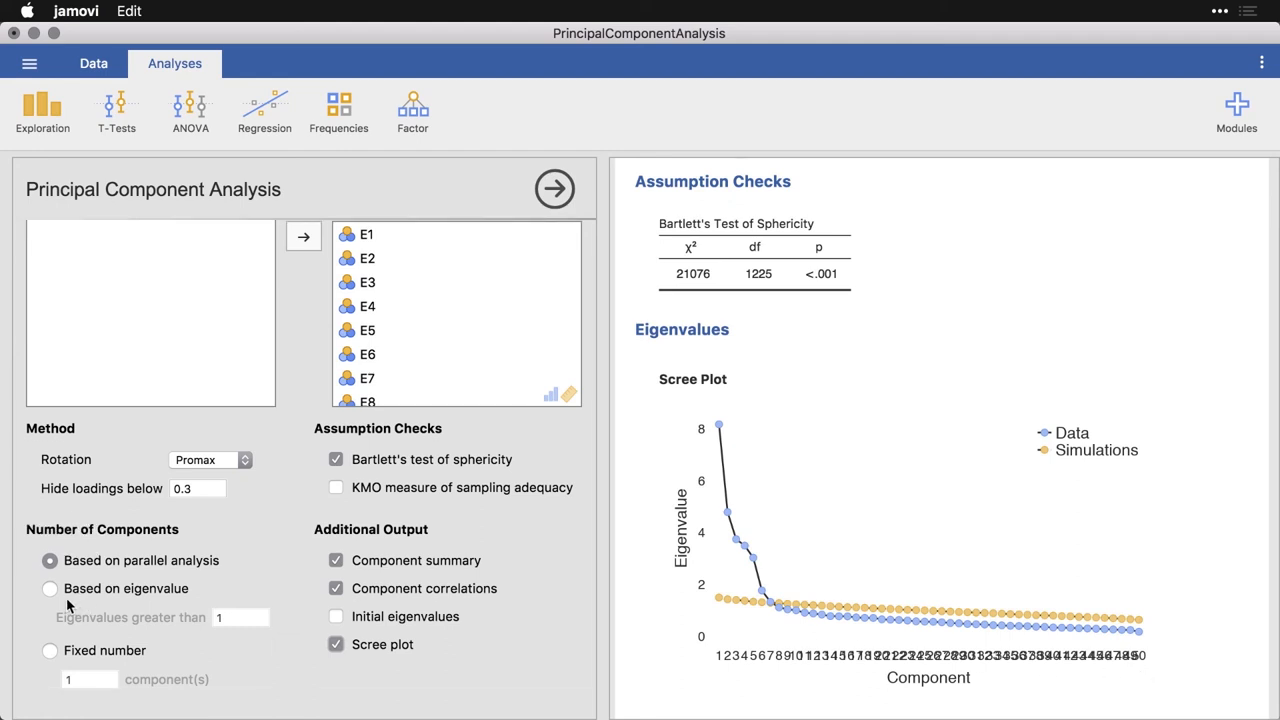
mouse_move(700, 490)
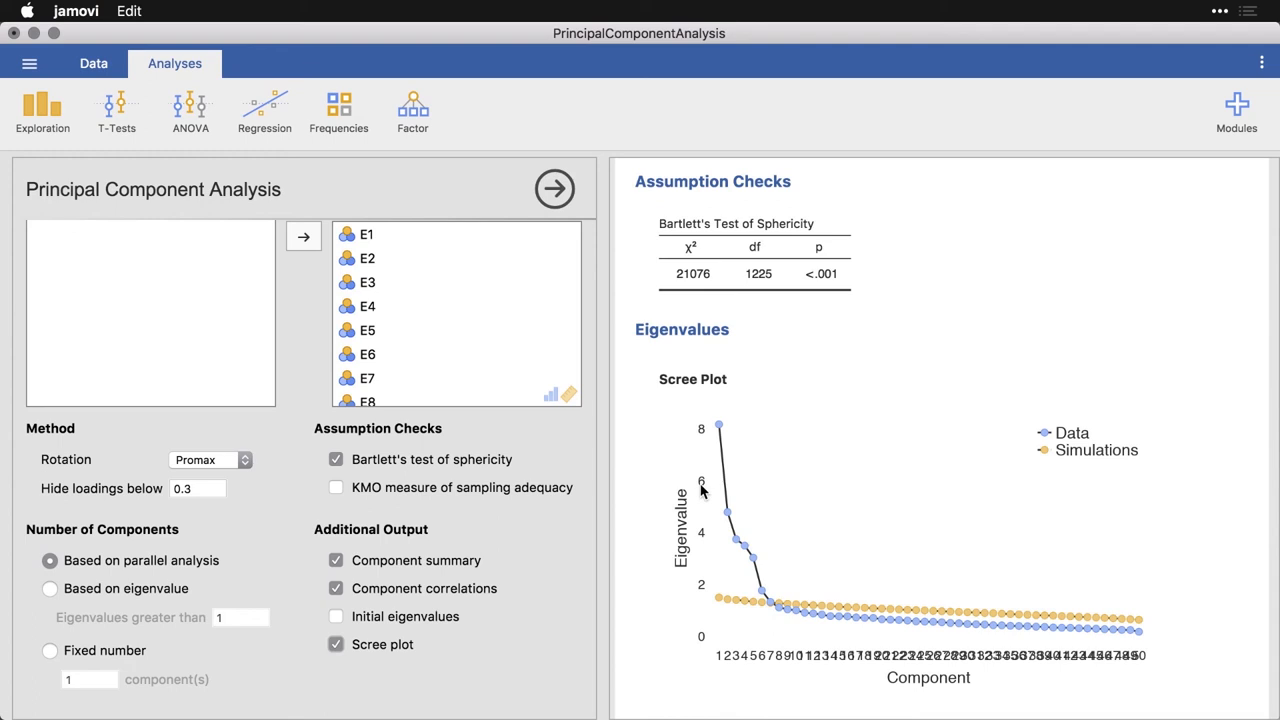
mouse_move(704, 578)
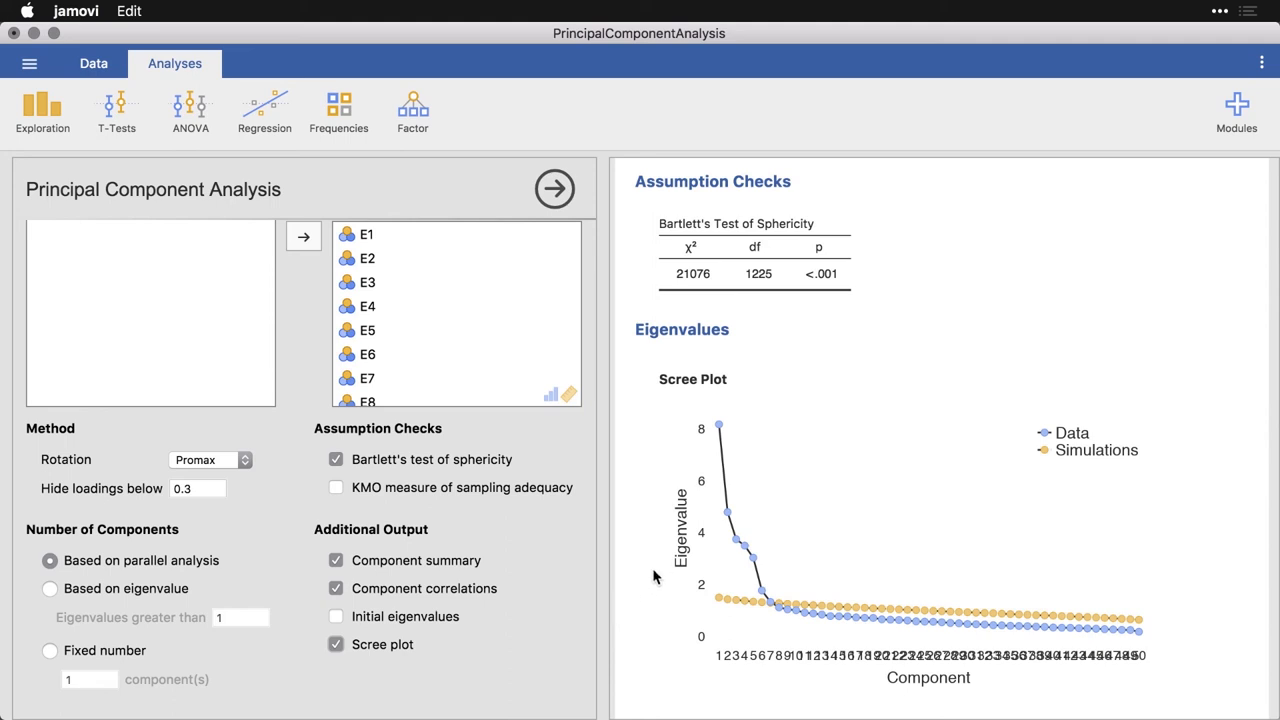
mouse_move(790, 616)
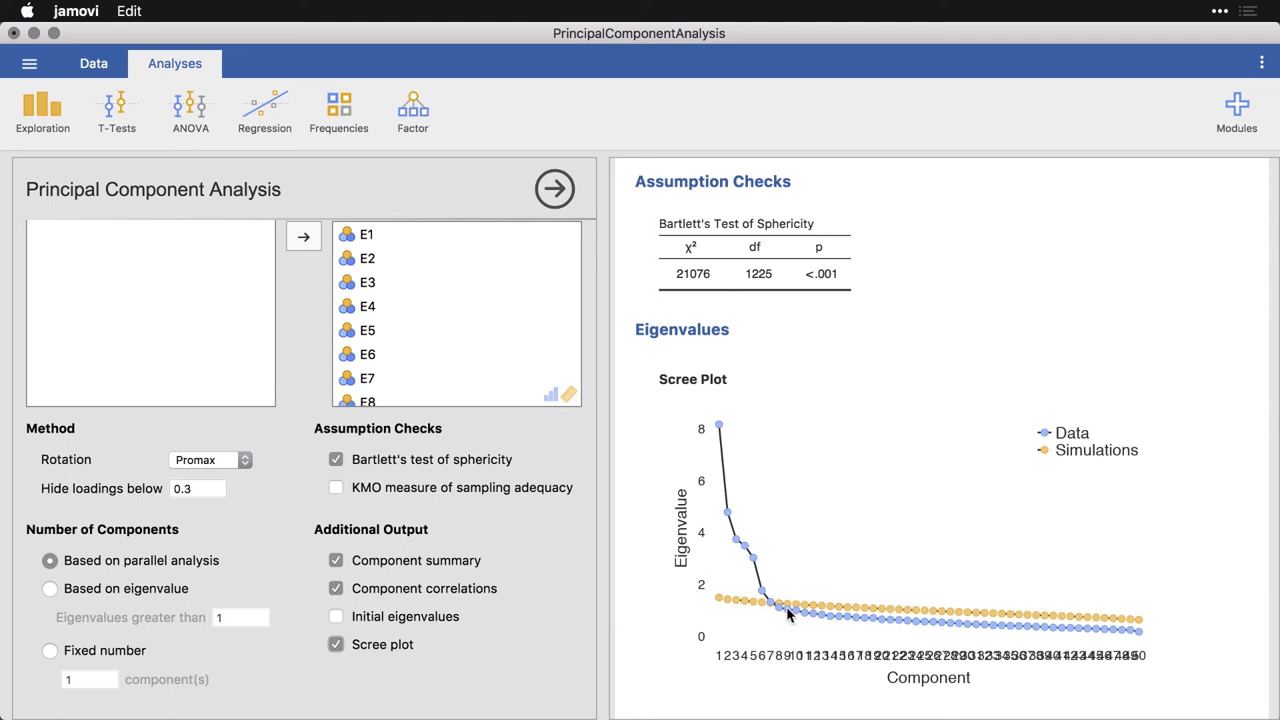
mouse_move(1010, 622)
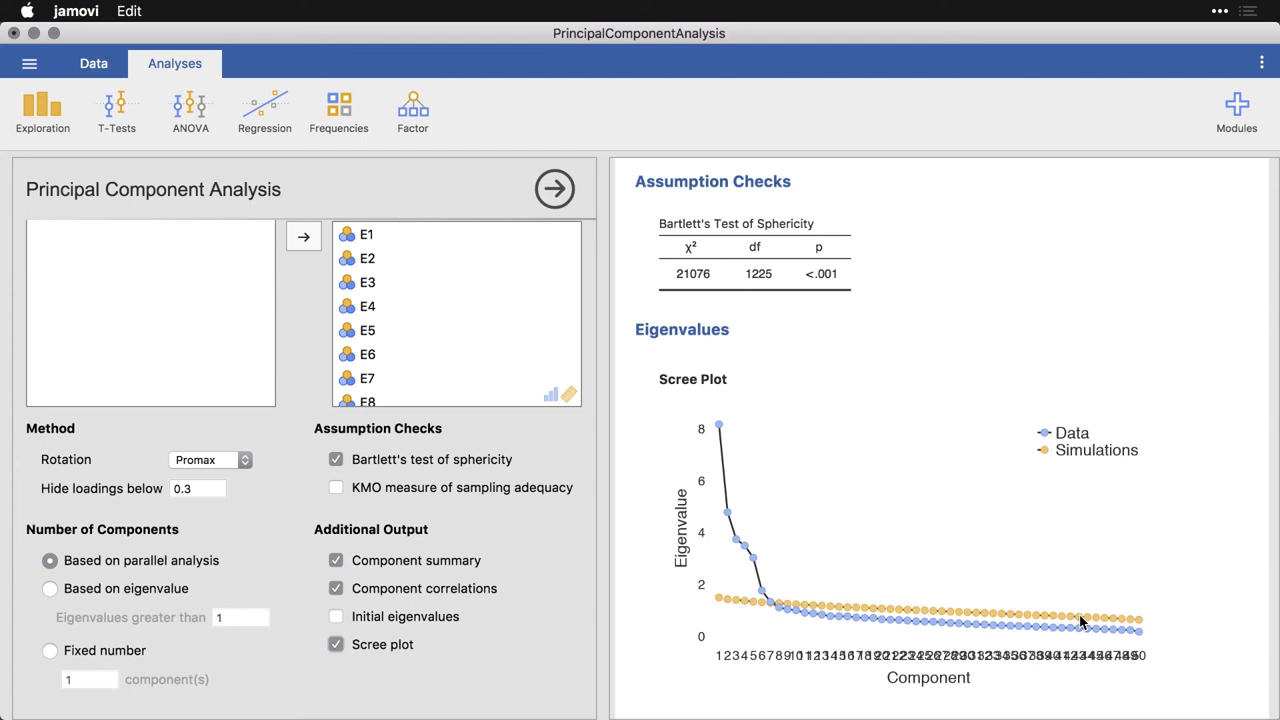
mouse_move(724, 430)
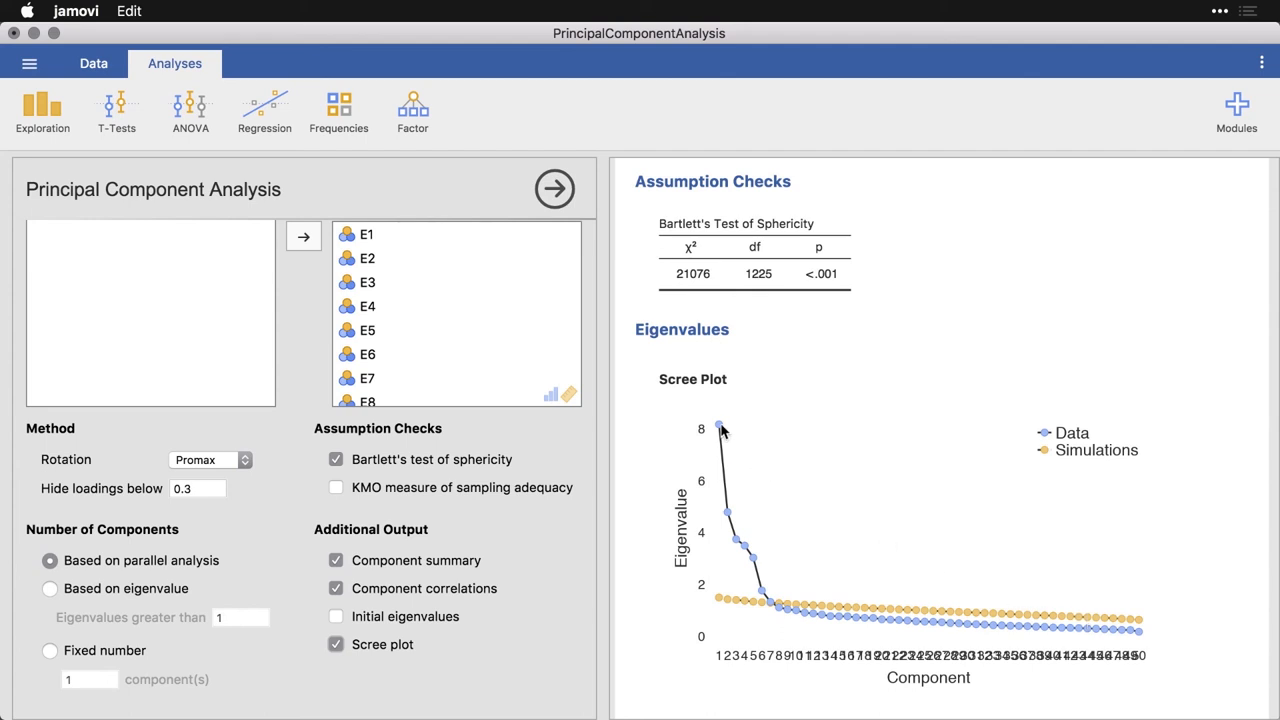
mouse_move(730, 524)
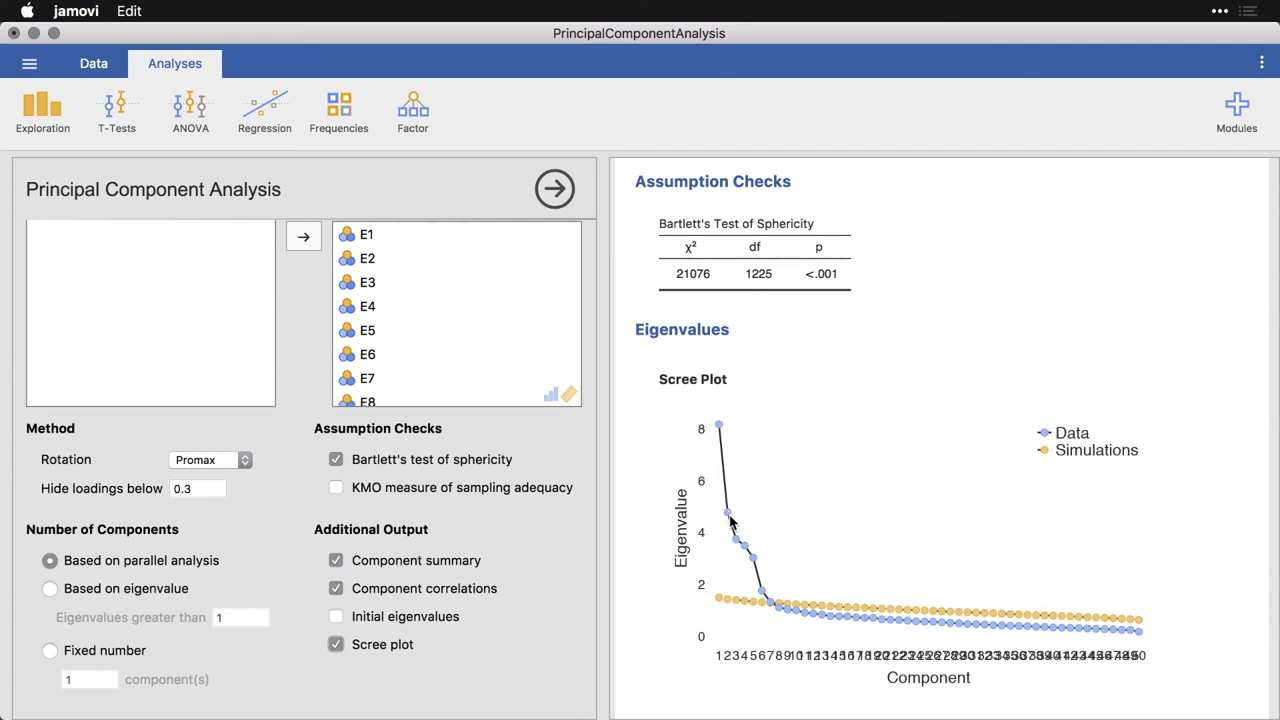
mouse_move(760, 562)
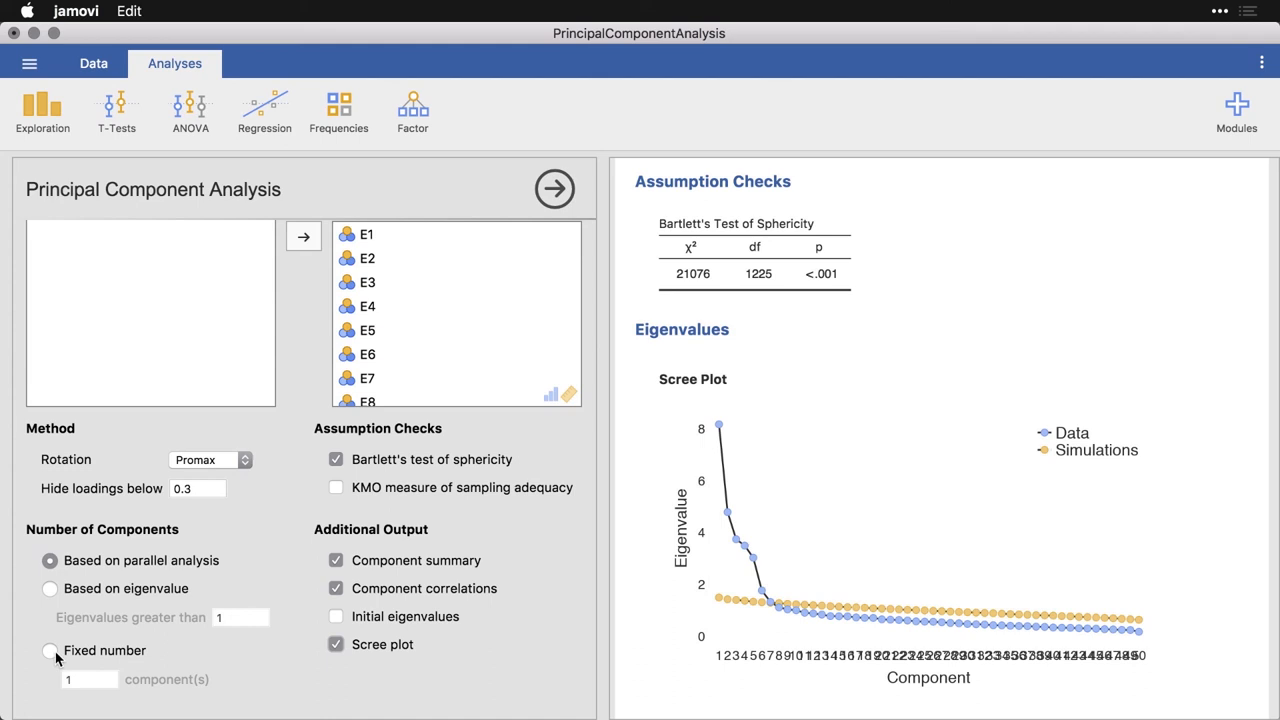
Set Number of Components to a fixed number of 5.
left_click(50, 650)
type("5")
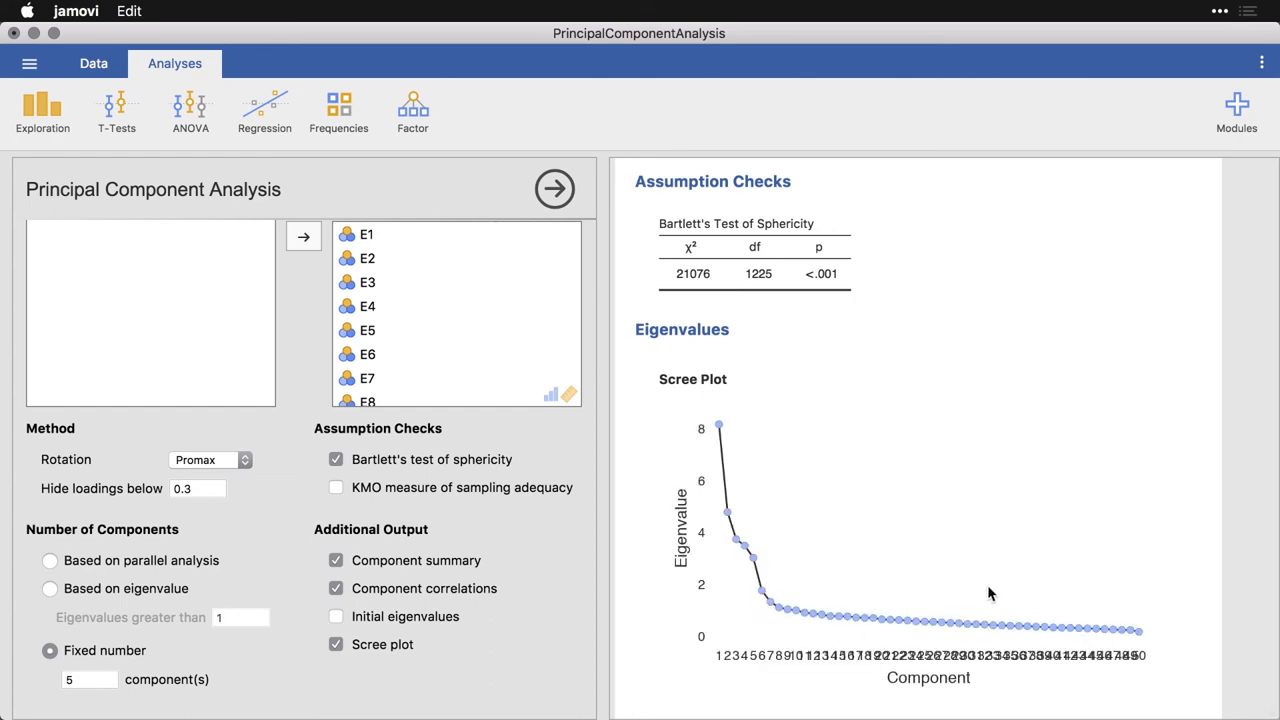
mouse_move(844, 600)
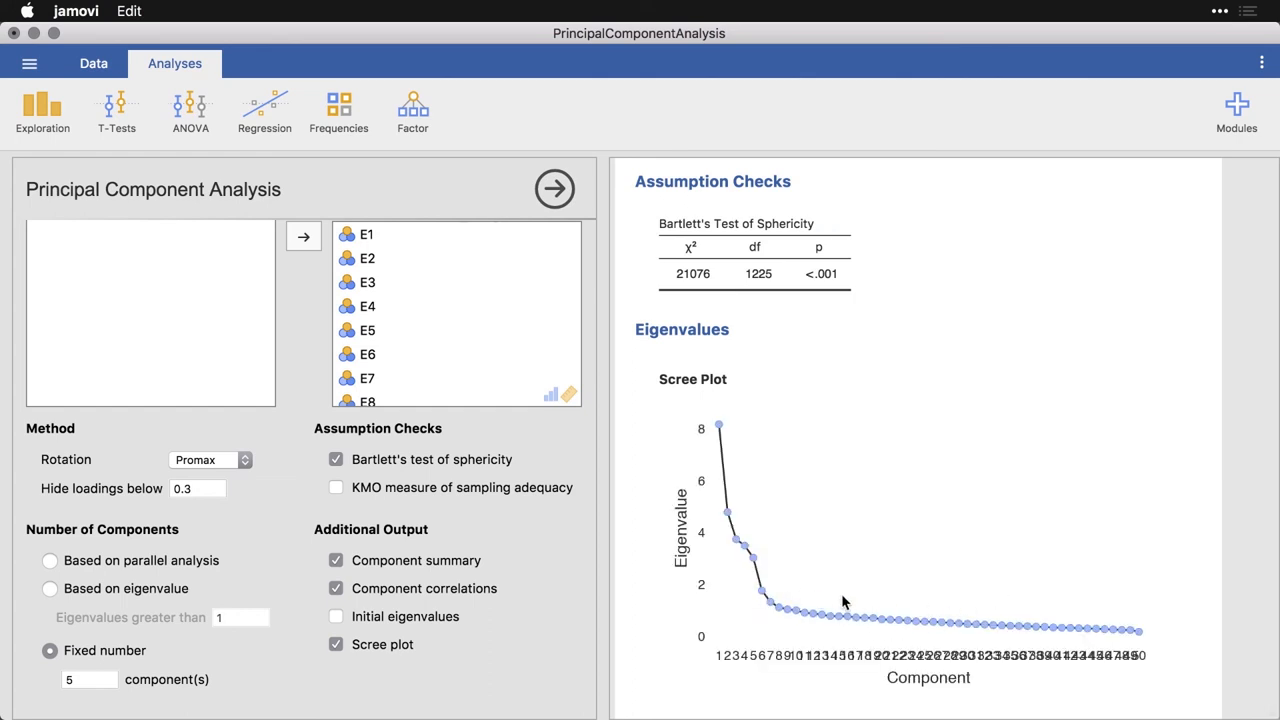
scroll("up", 3)
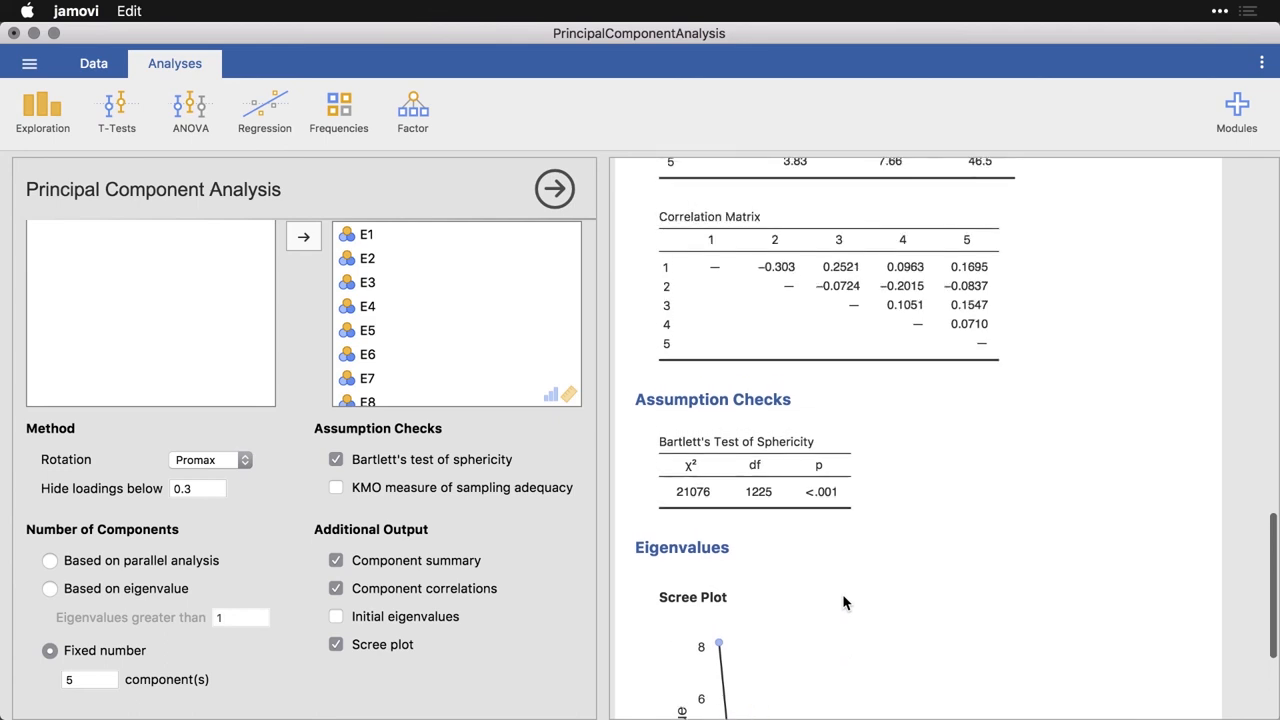
scroll("up", 3)
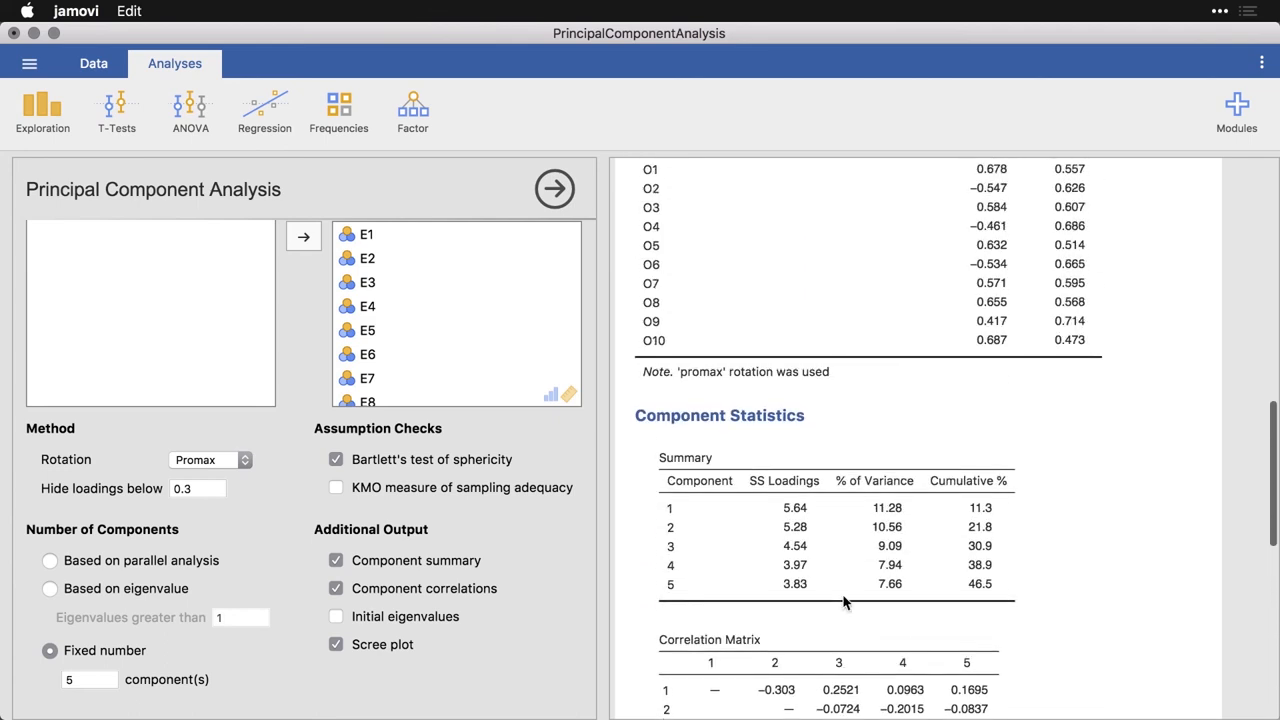
scroll("up", 3)
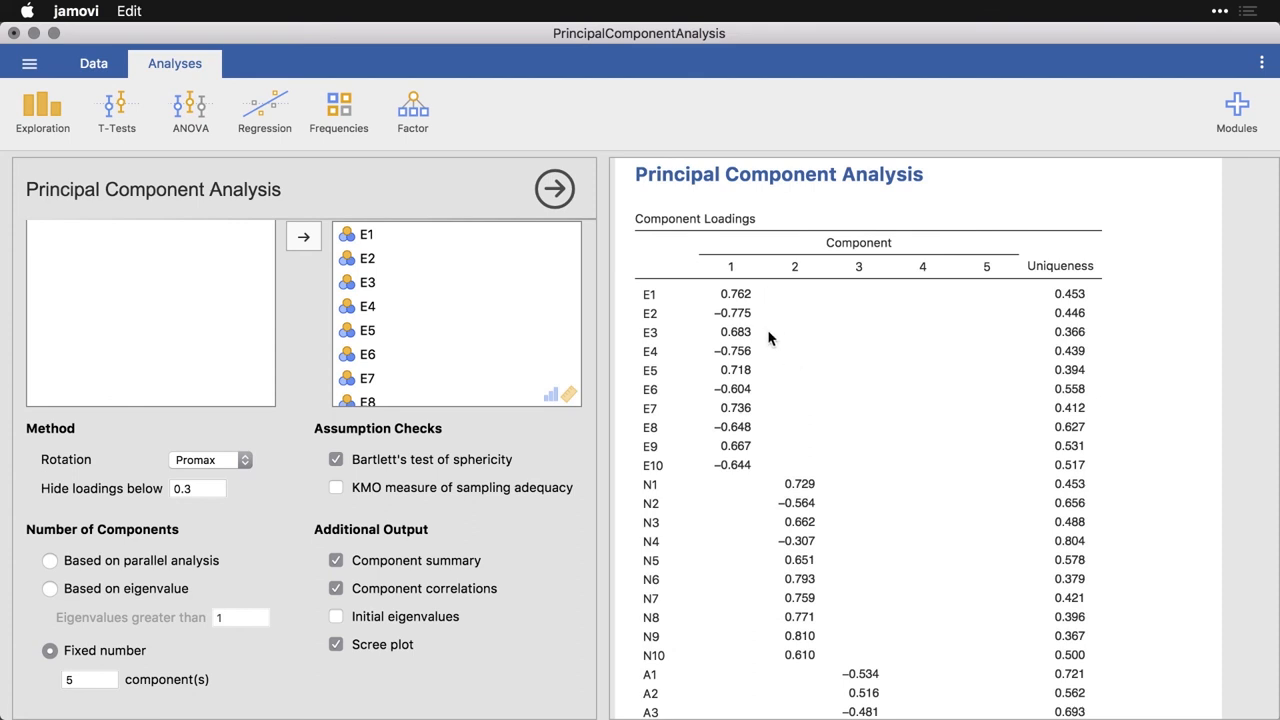
scroll("down", 3)
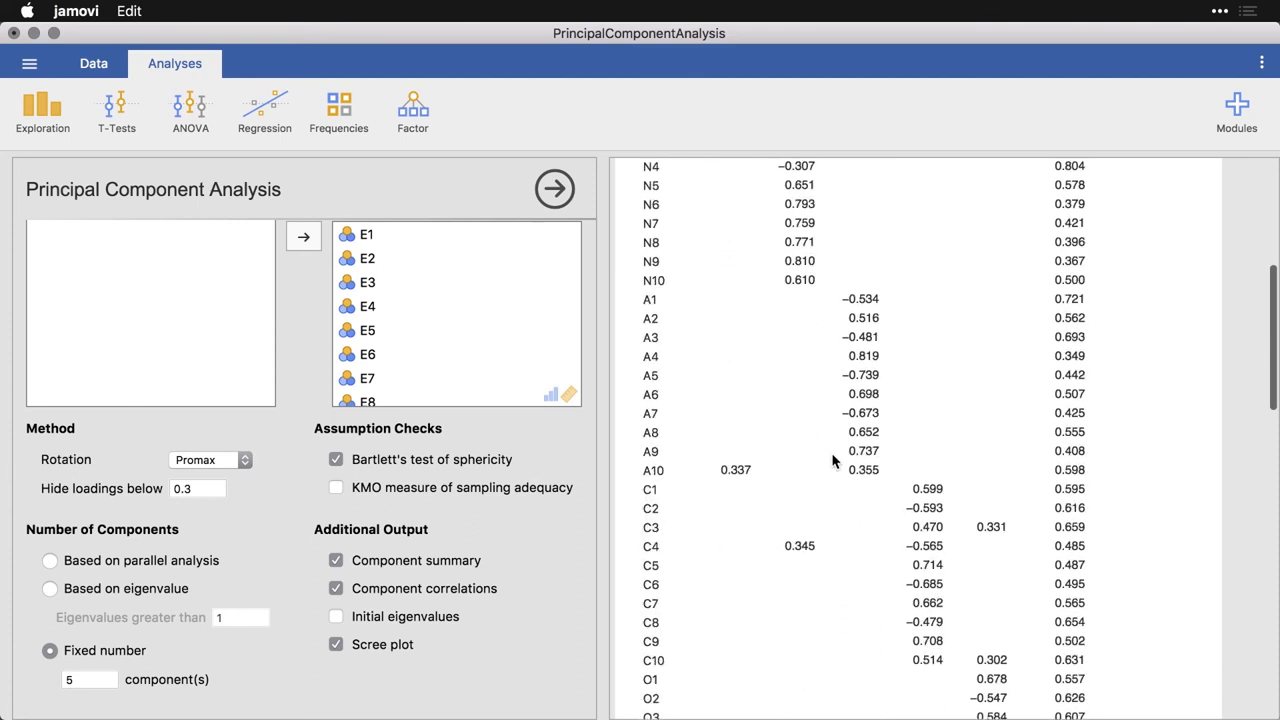
scroll("down", 3)
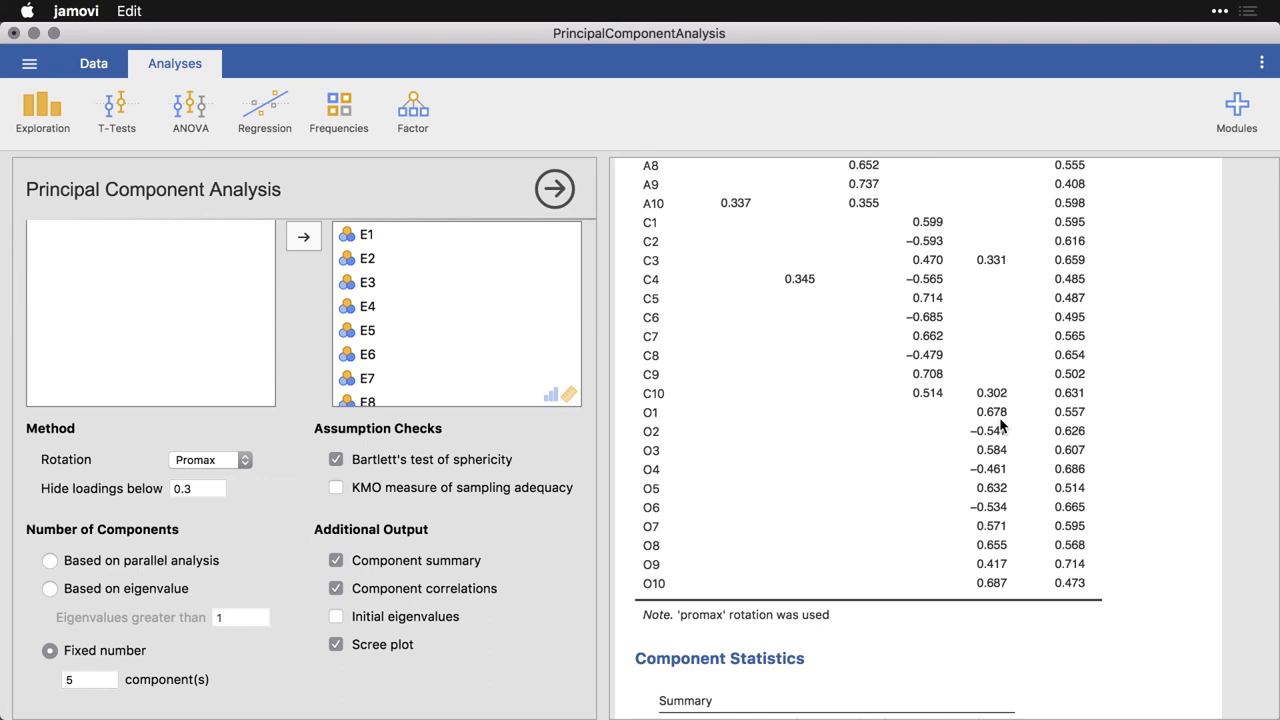
mouse_move(1004, 490)
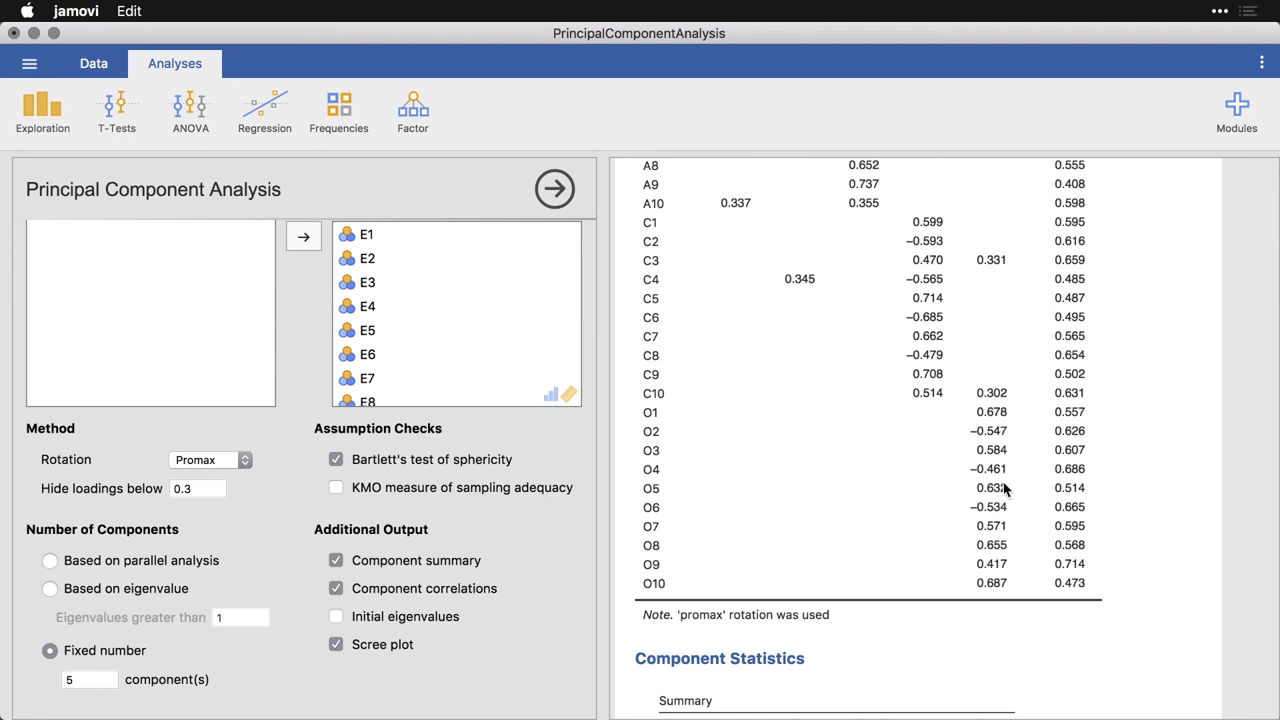
mouse_move(998, 540)
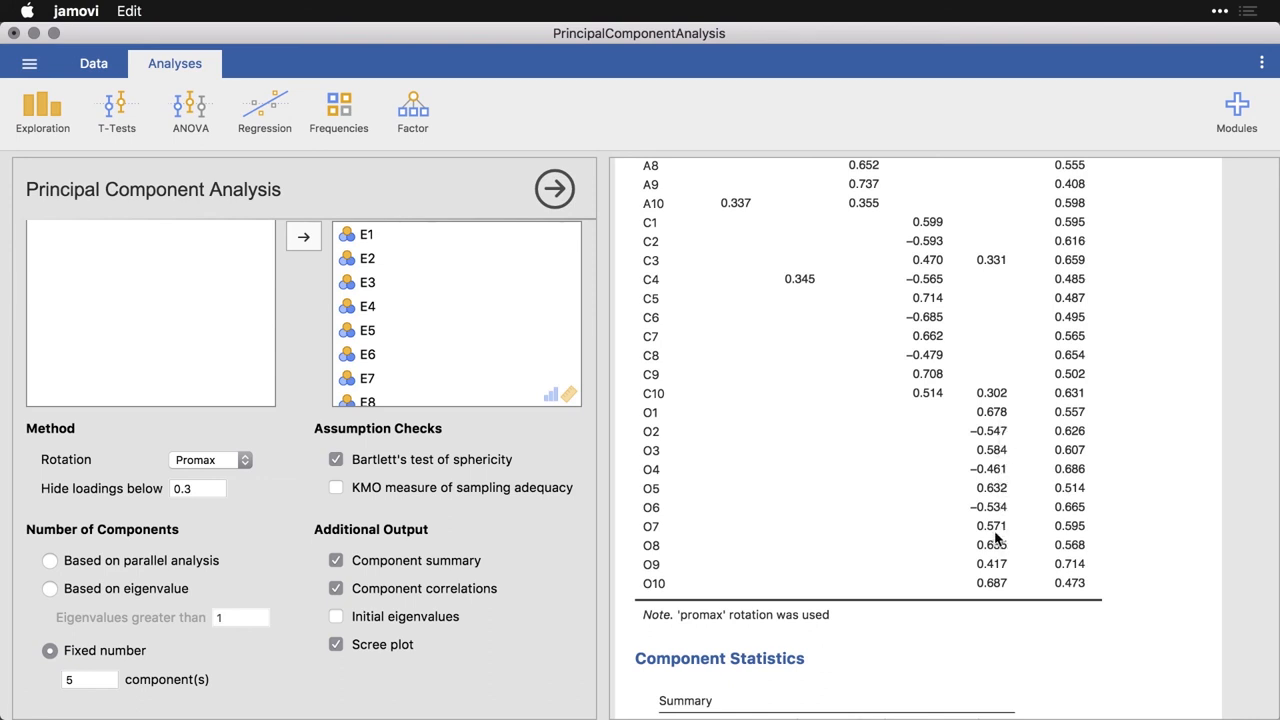